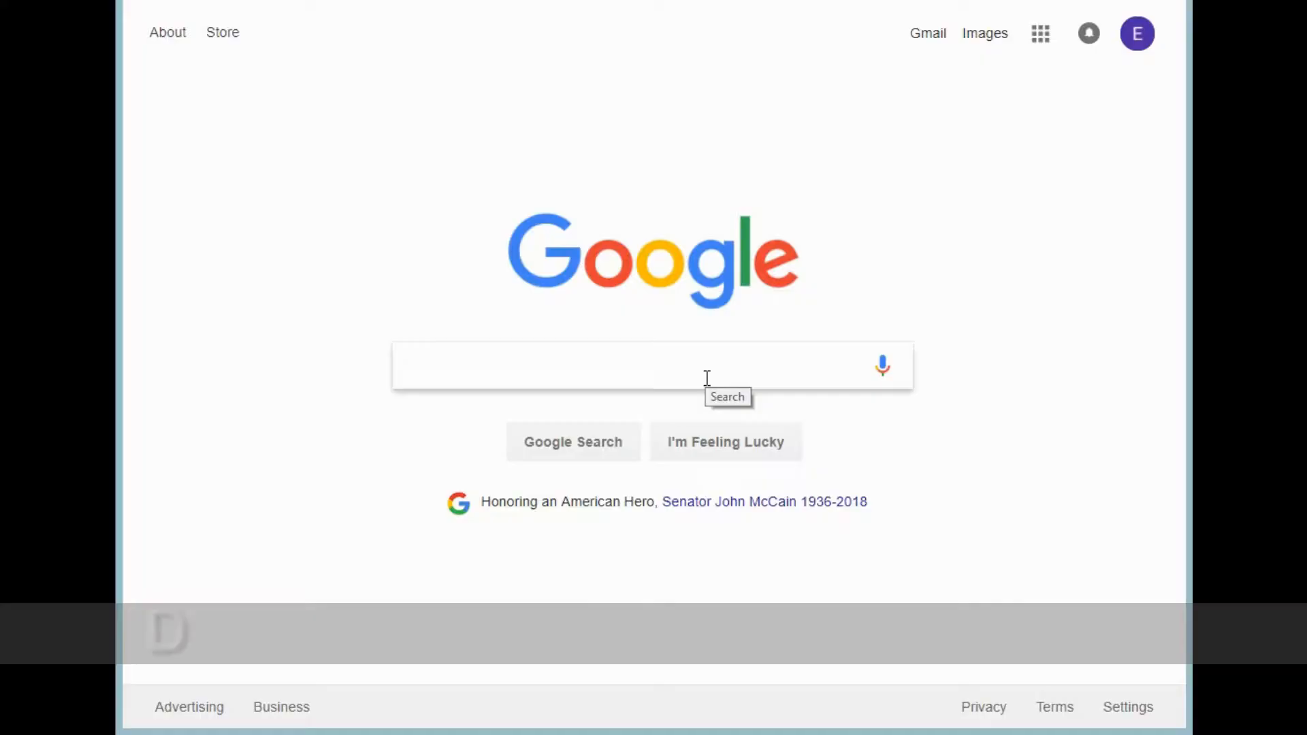
Search Google for 'java jdk 8 download' and open the Oracle JDK 8 downloads page.
type("j")
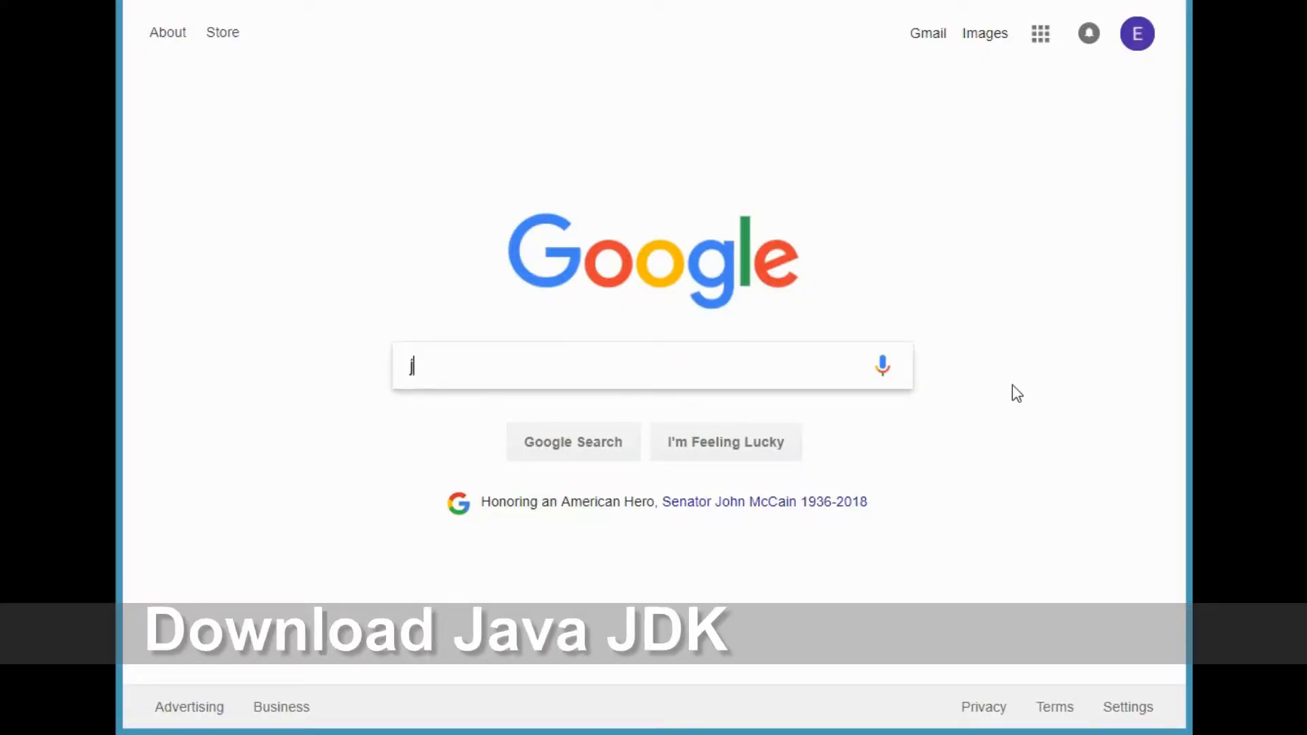
type("ava jdk 8 dow")
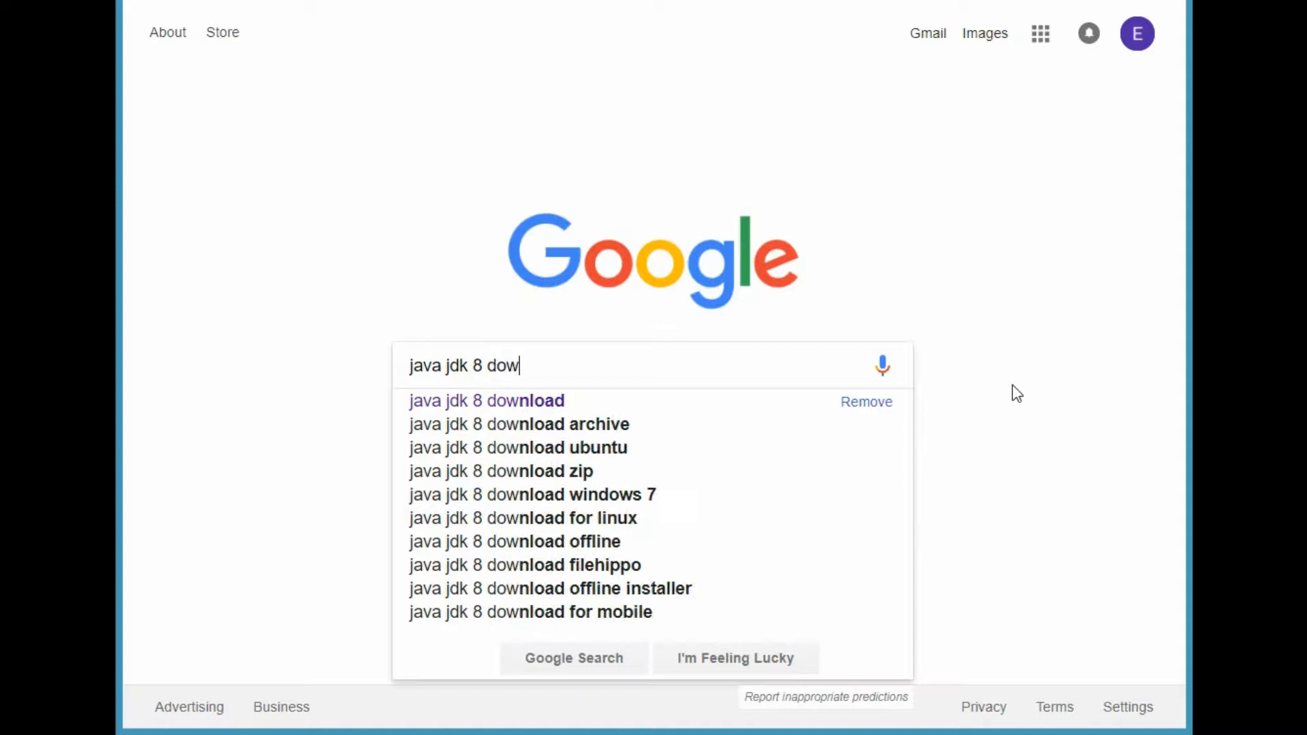
left_click(486, 400)
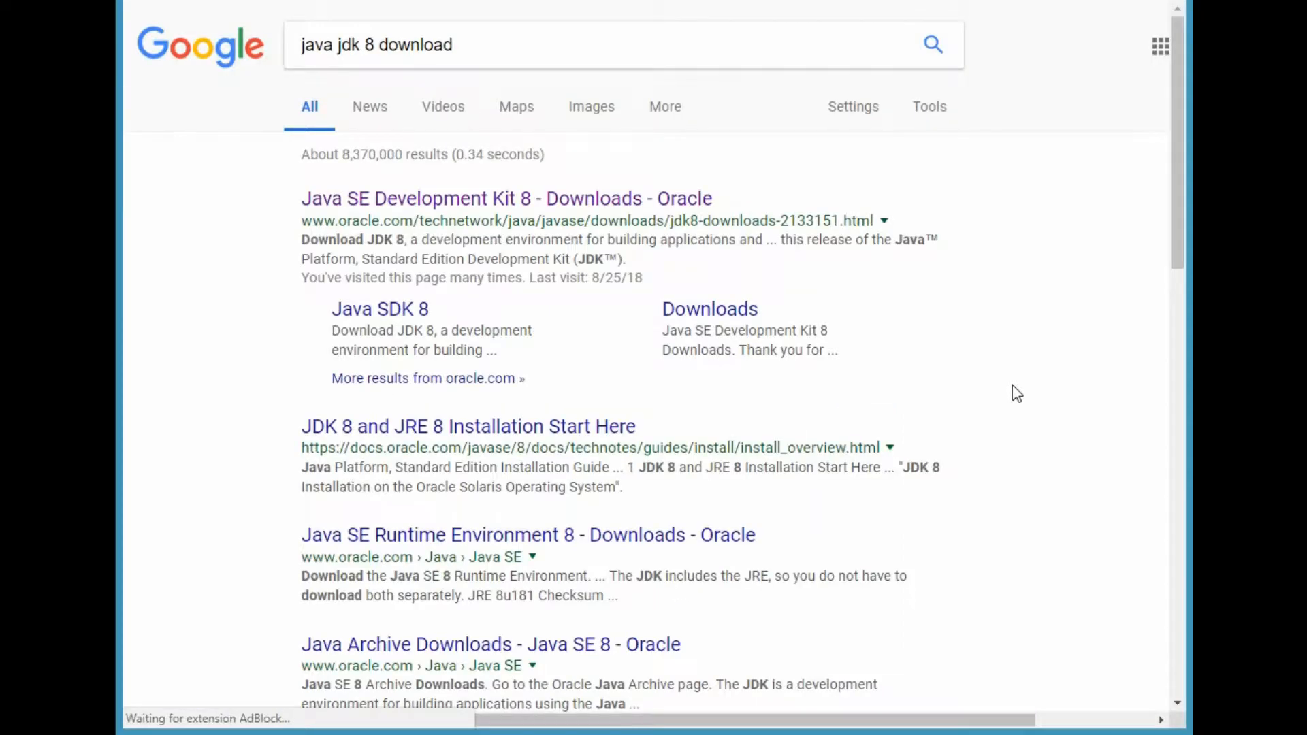
mouse_move(479, 212)
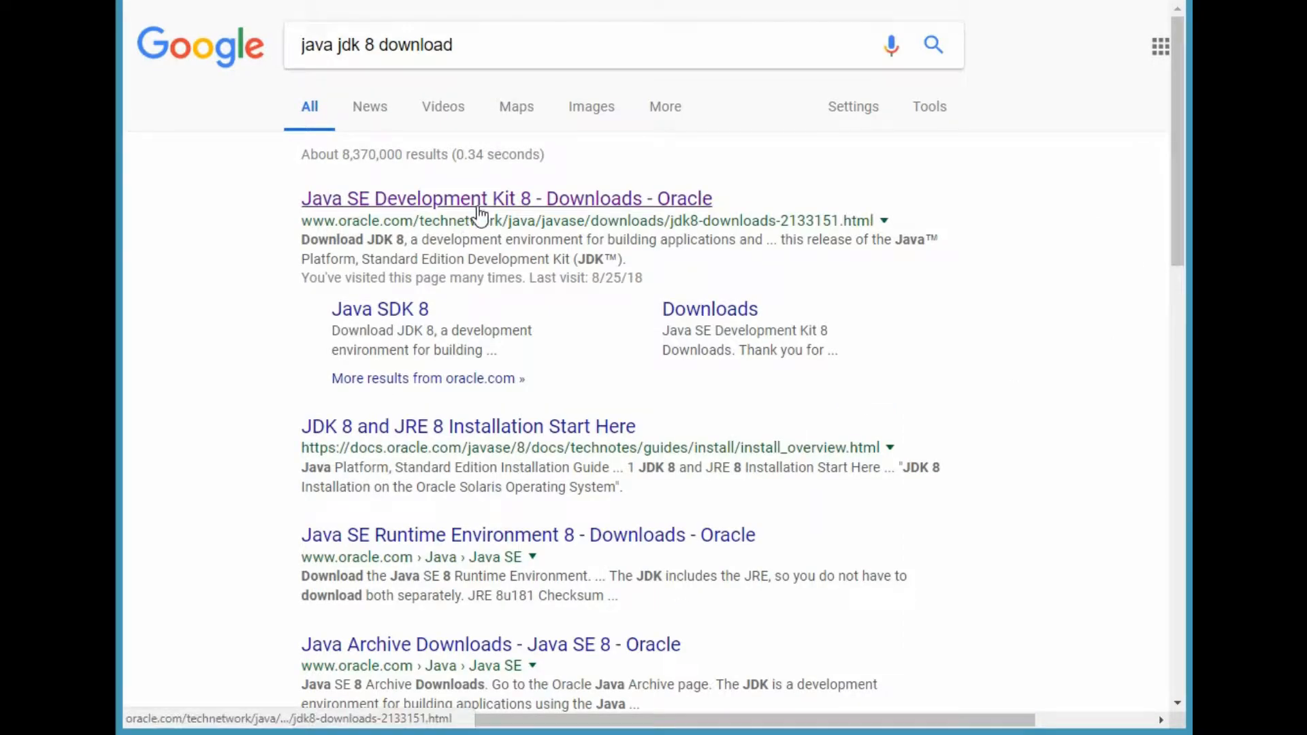
left_click(507, 198)
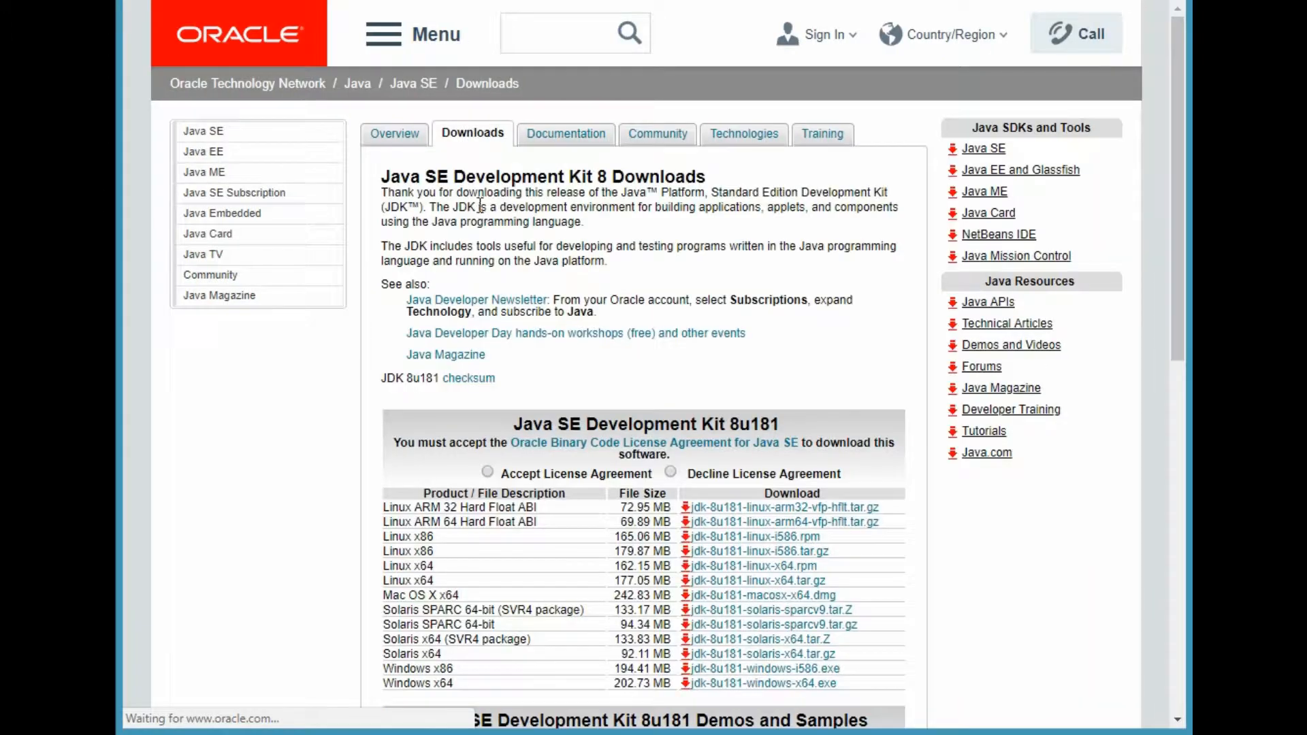
Accept the JDK license agreement and download jdk-8u181-windows-x64.exe.
scroll("down", 3)
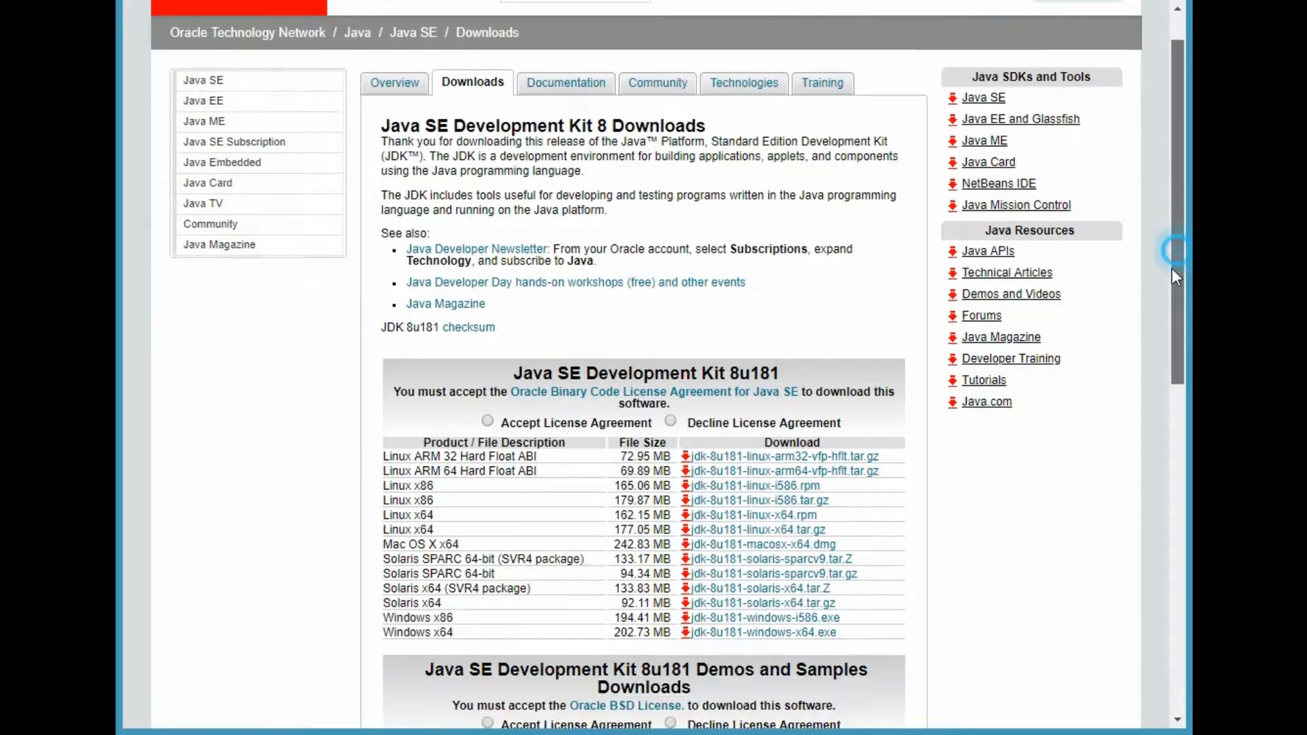
scroll("down", 3)
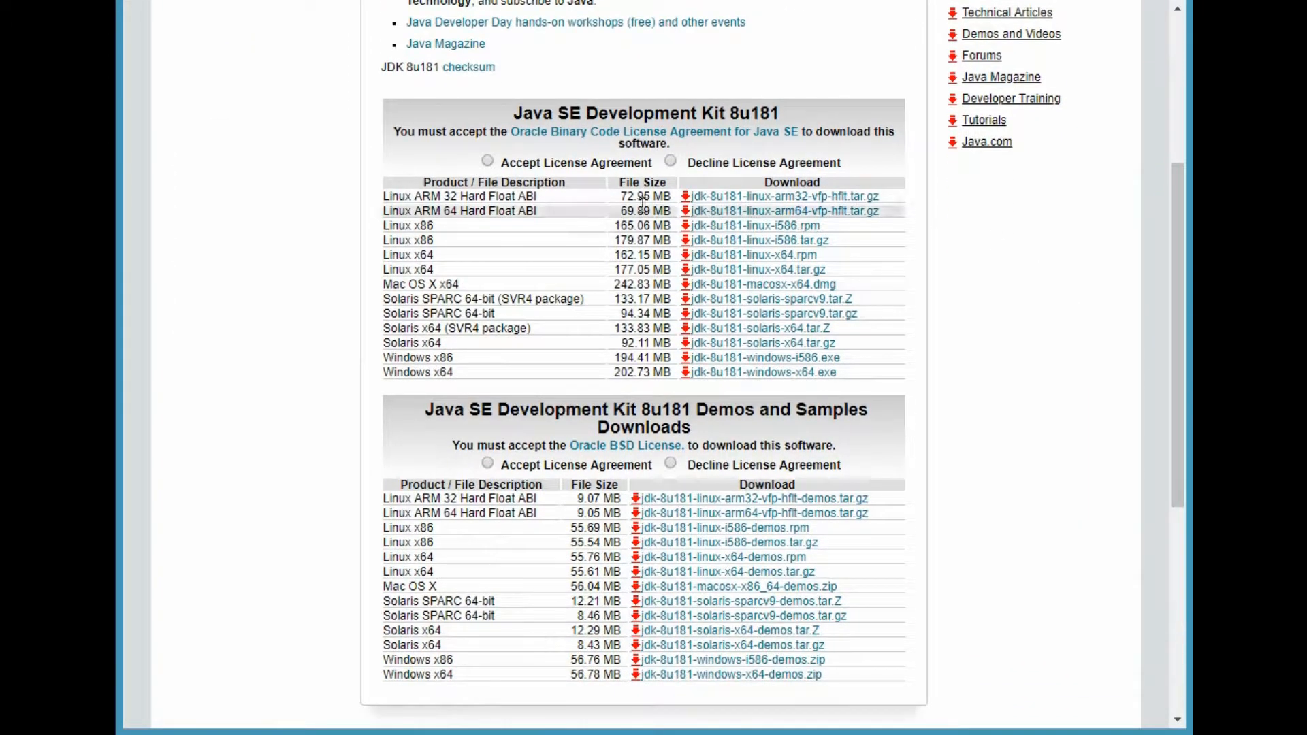
left_click(487, 159)
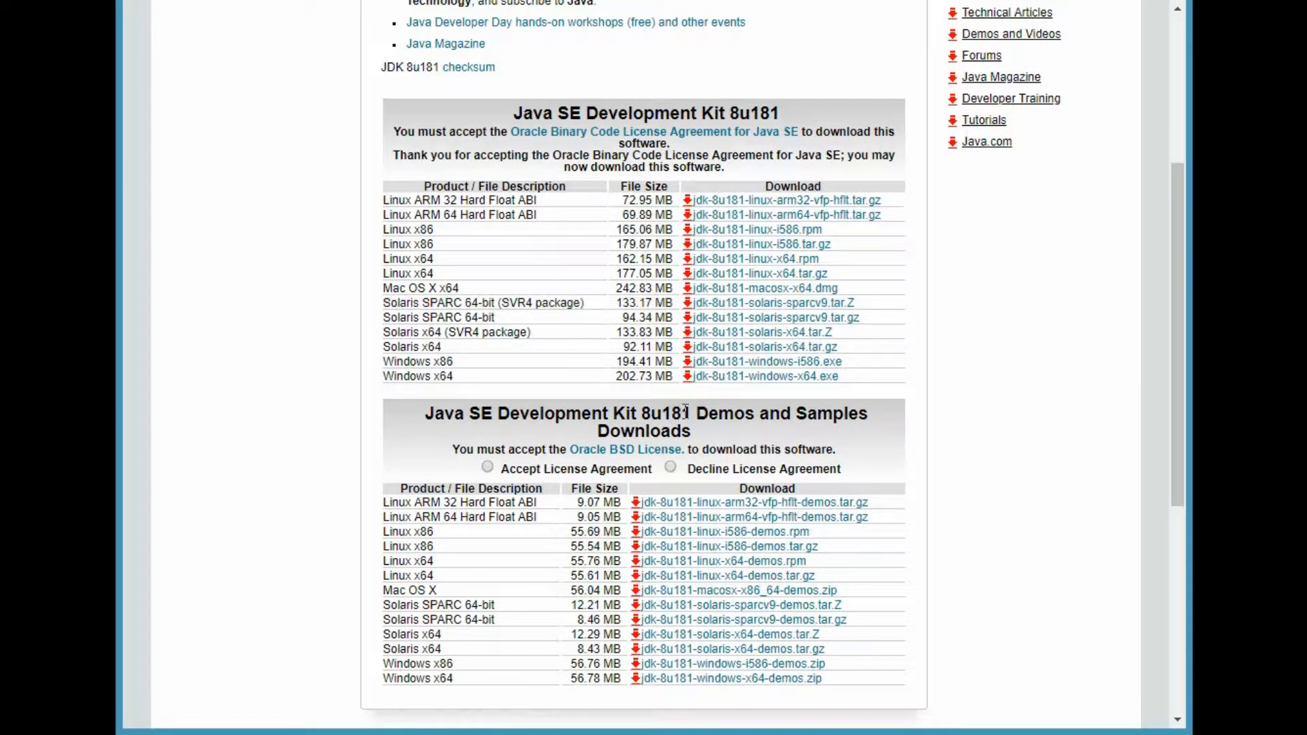
left_click(762, 376)
type("tomcat 7 down")
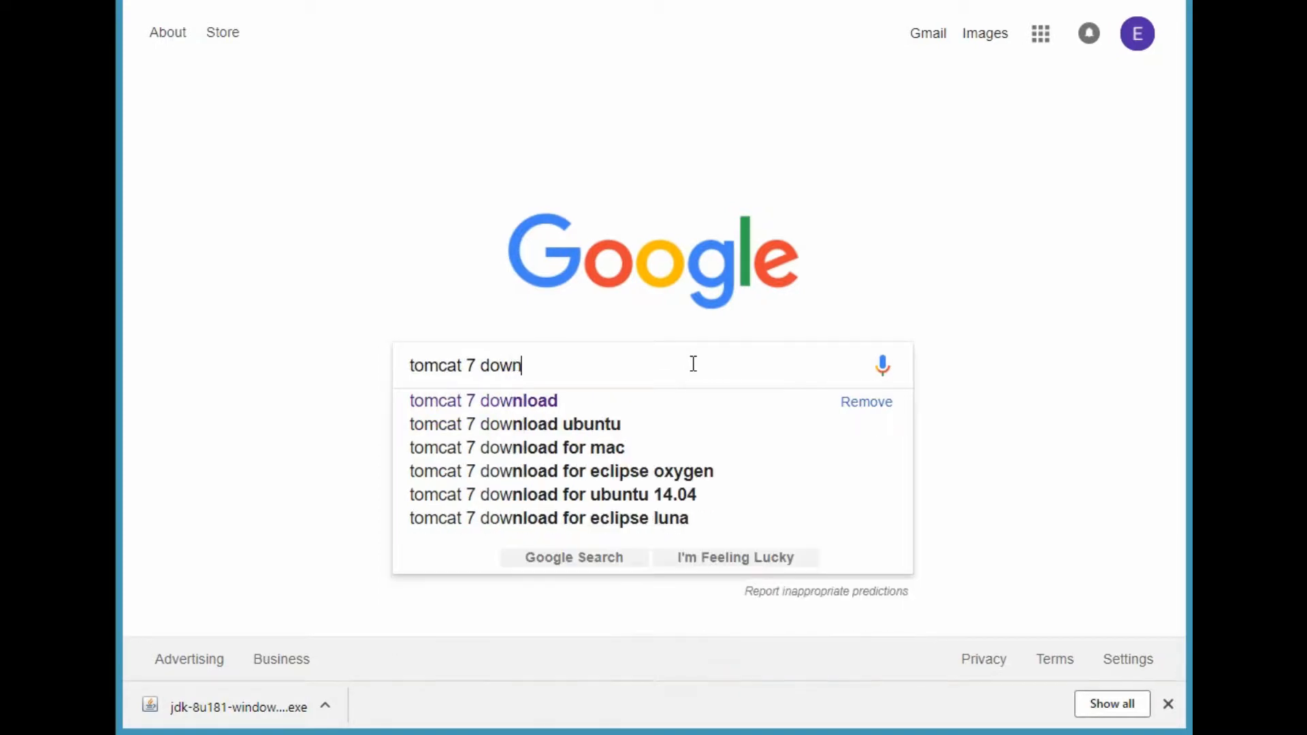
Search 'tomcat 7 download' and download the 32-bit/64-bit Windows Service Installer from Binary Distributions.
left_click(482, 400)
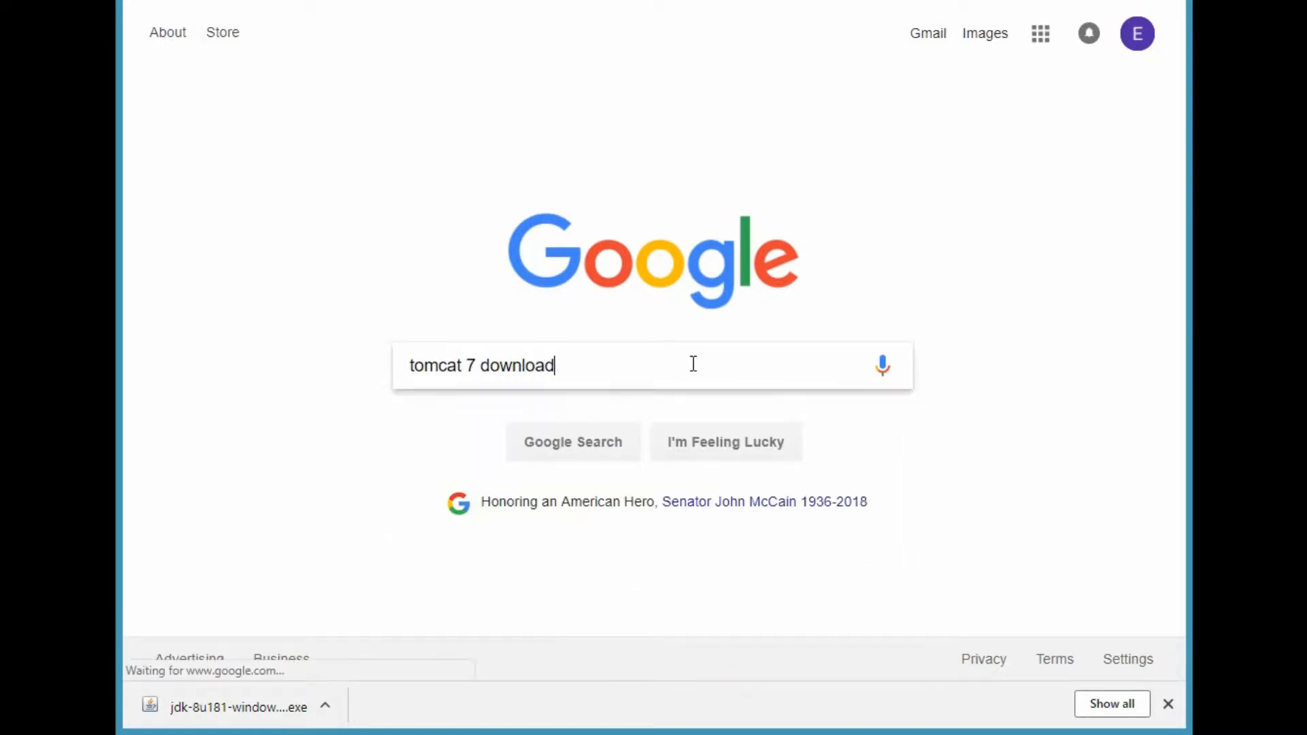
key("Return")
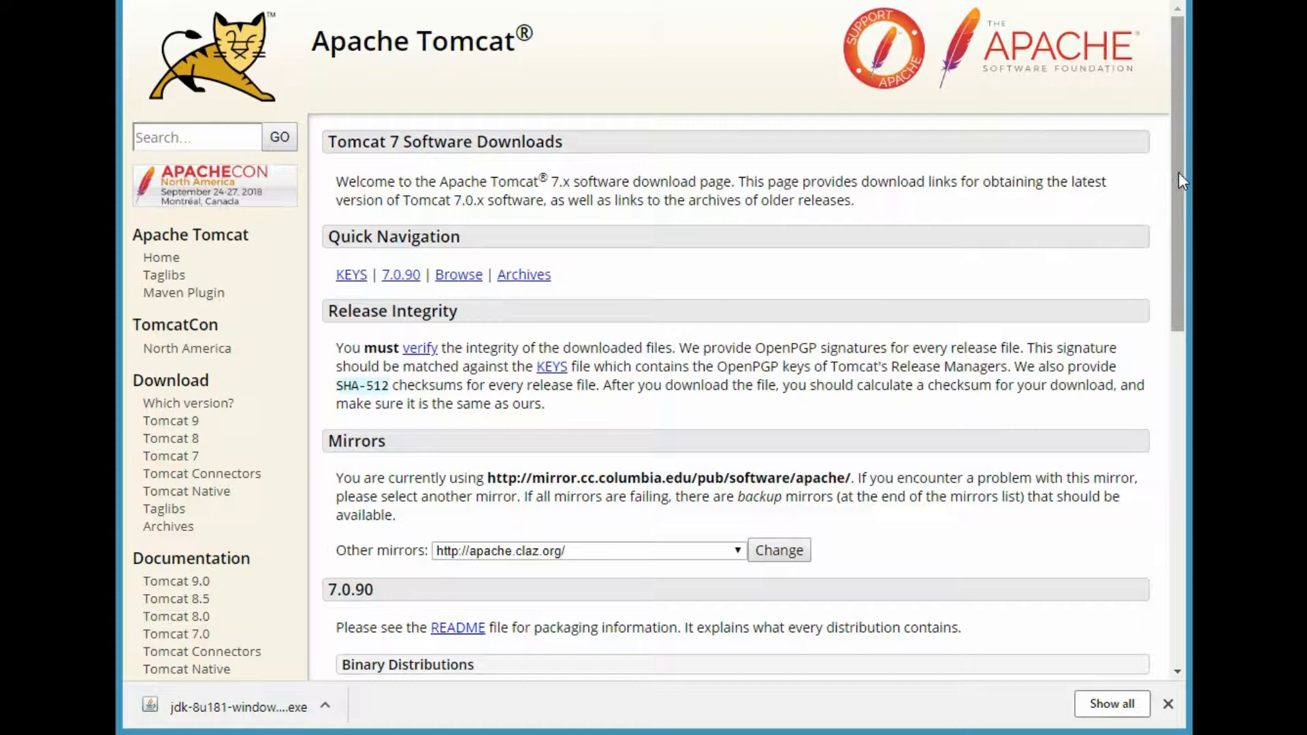
scroll("down", 3)
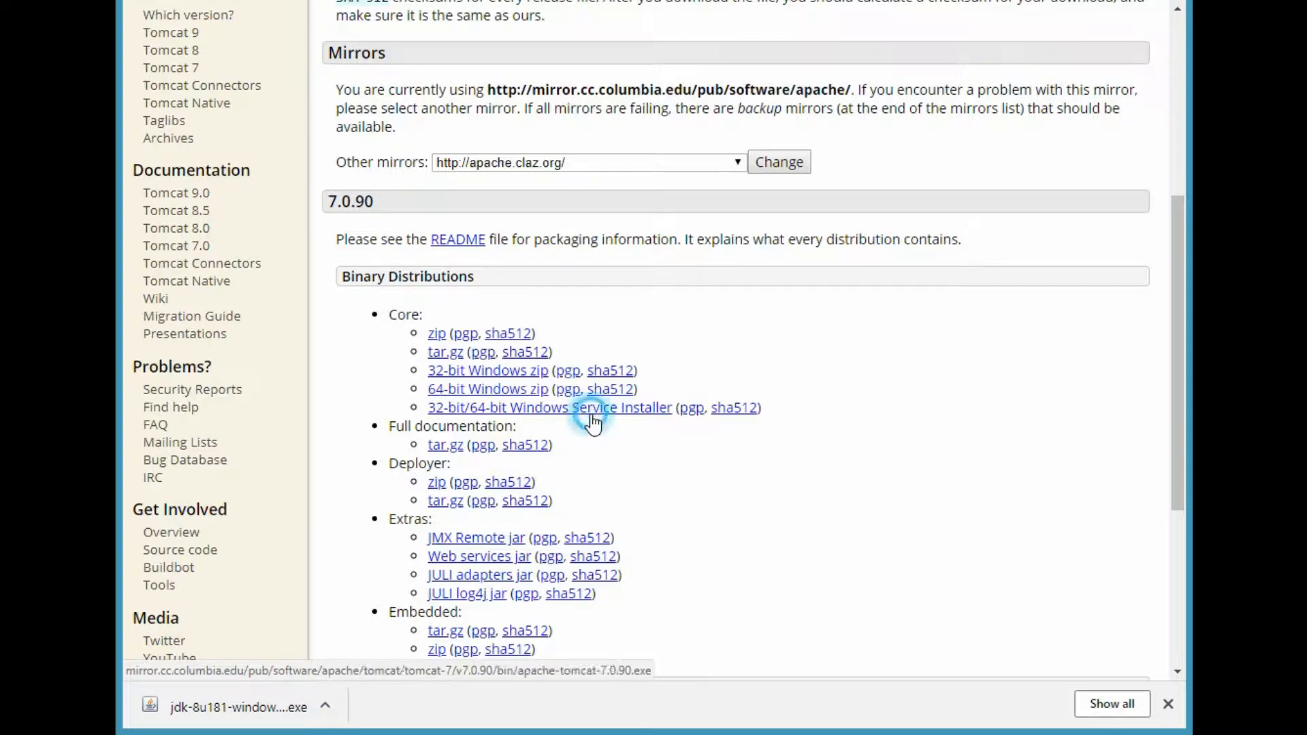
left_click(549, 407)
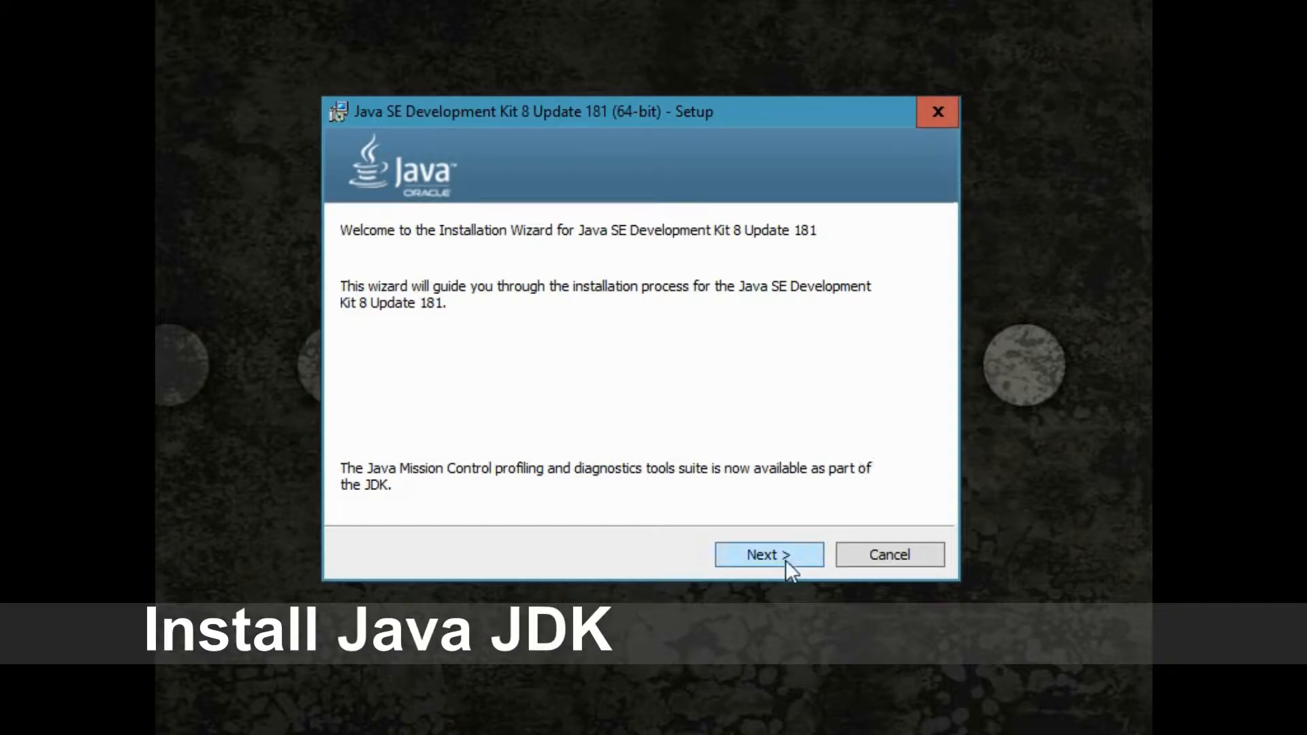
Install JDK 8 Update 181 with default features and JRE folder, then close the installer.
left_click(768, 554)
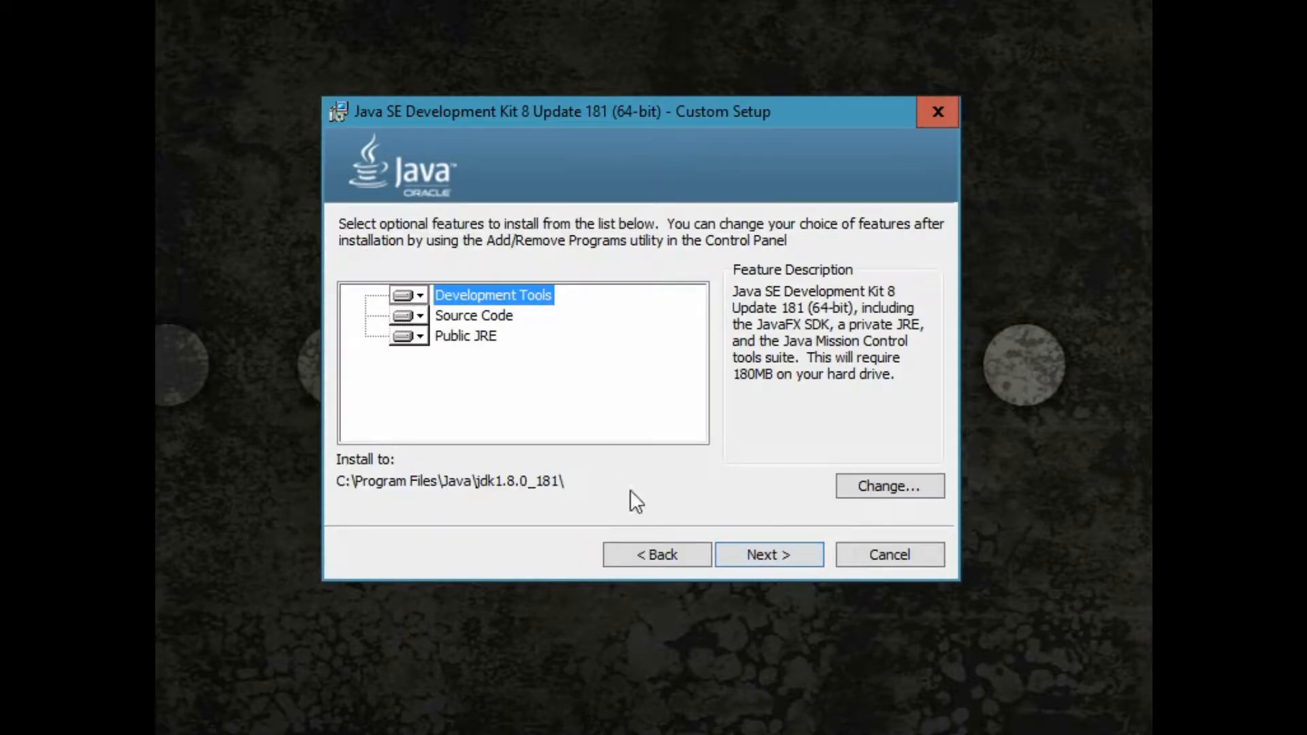
left_click(767, 554)
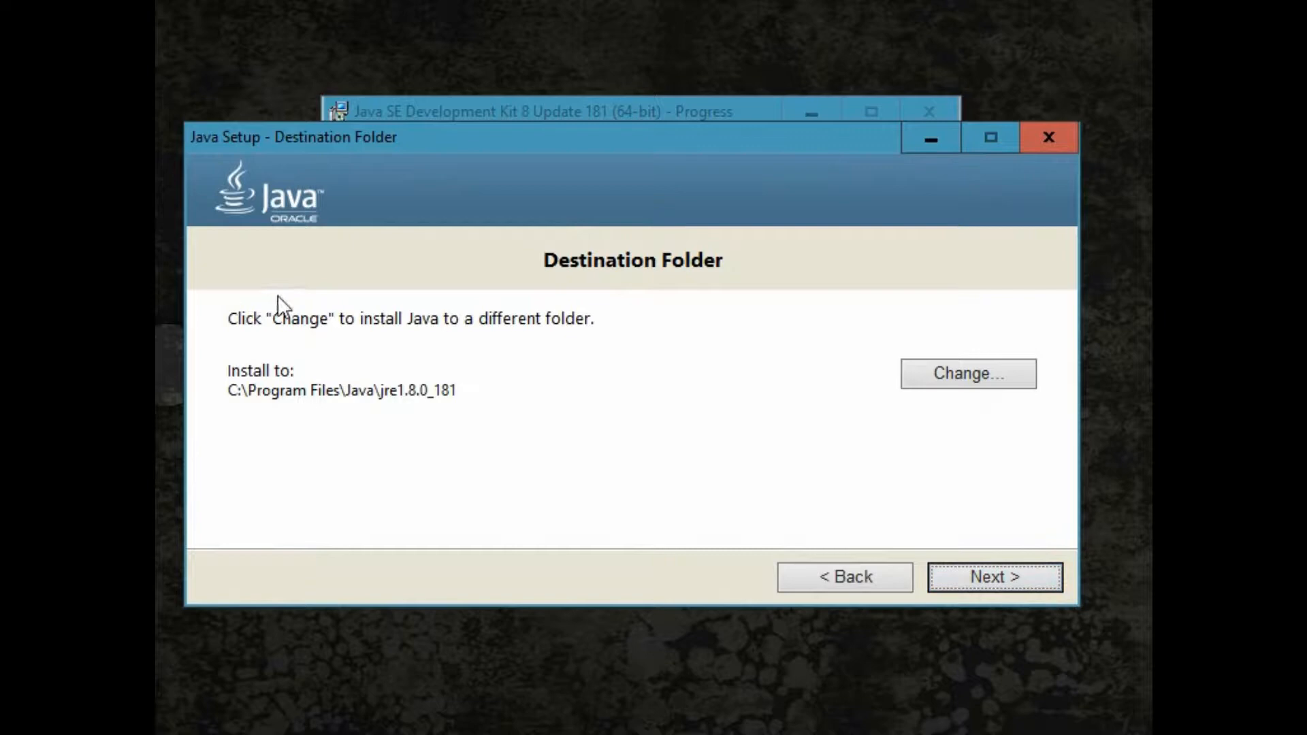
mouse_move(655, 455)
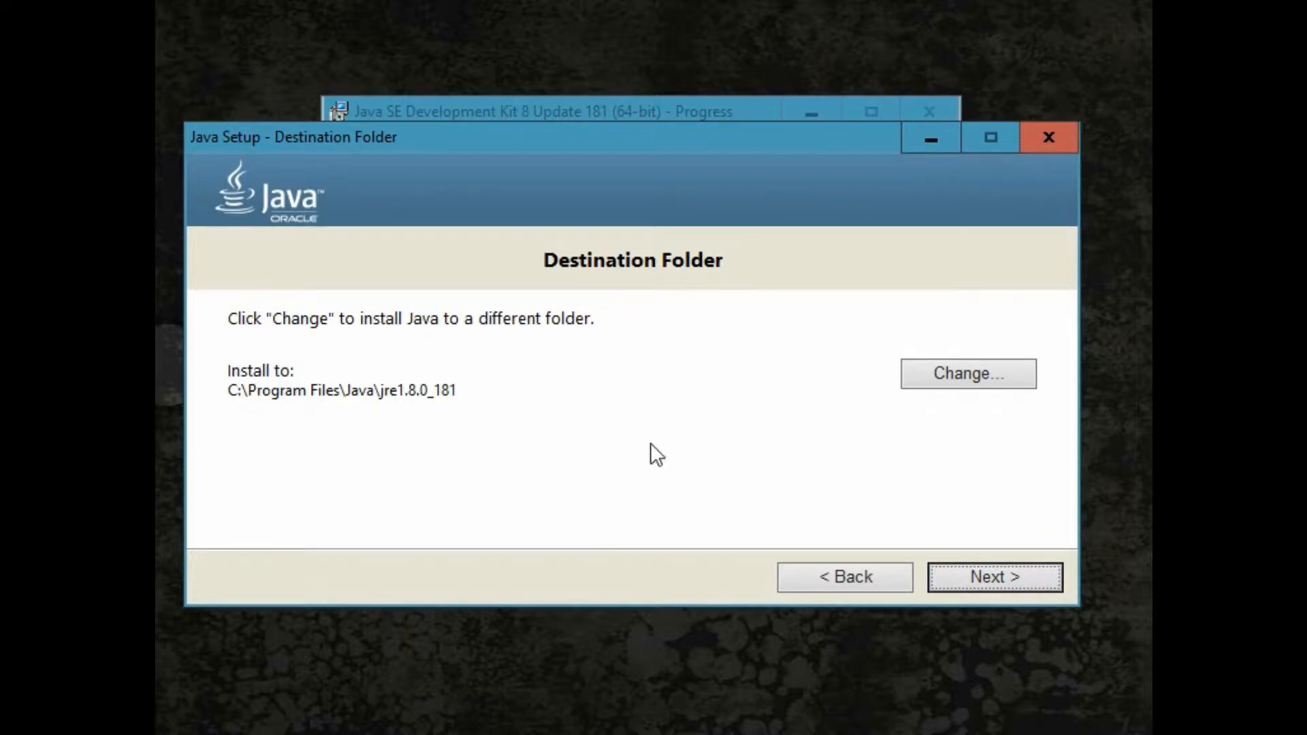
left_click(994, 577)
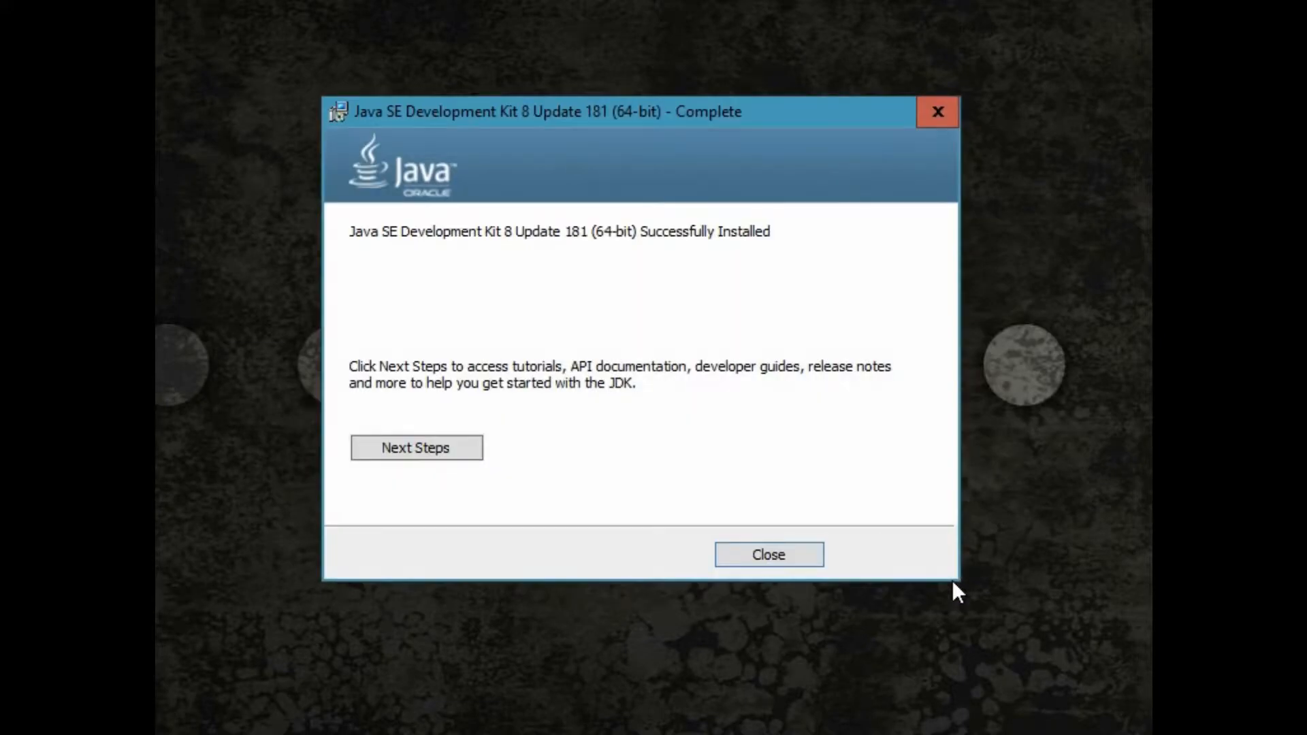
mouse_move(882, 562)
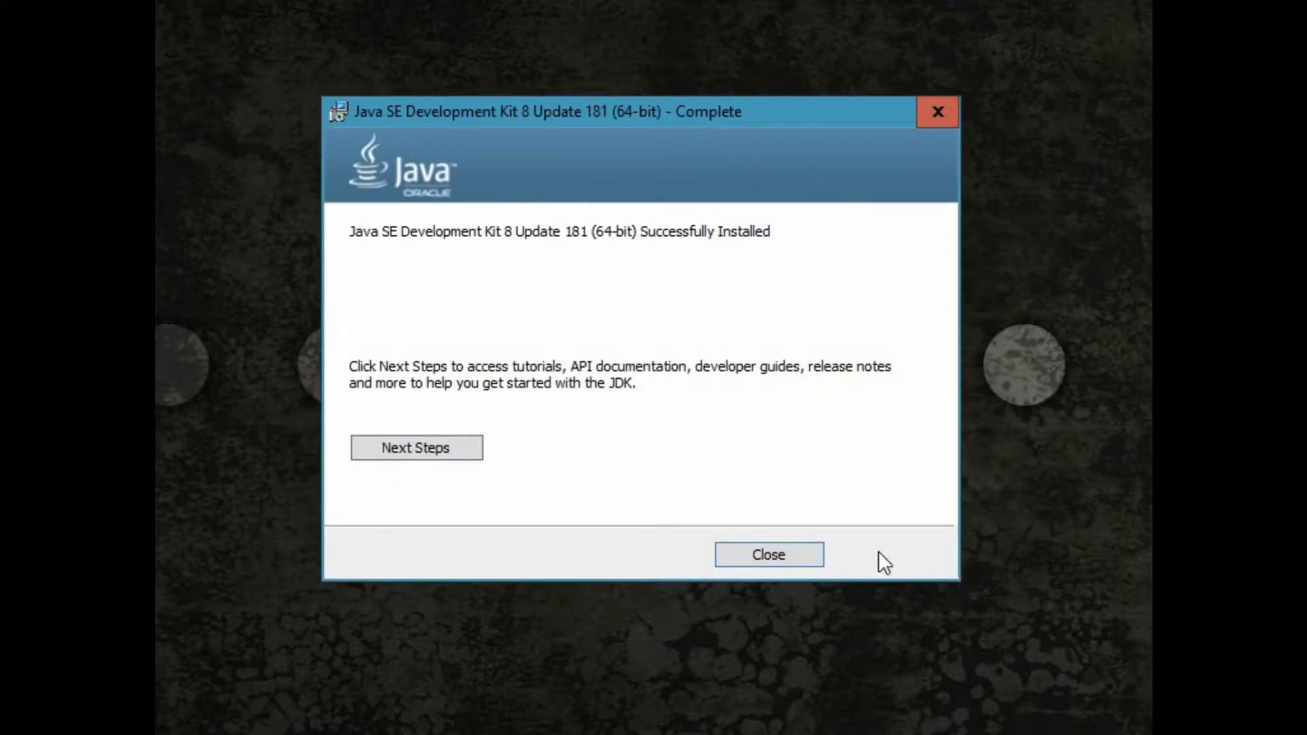
mouse_move(757, 280)
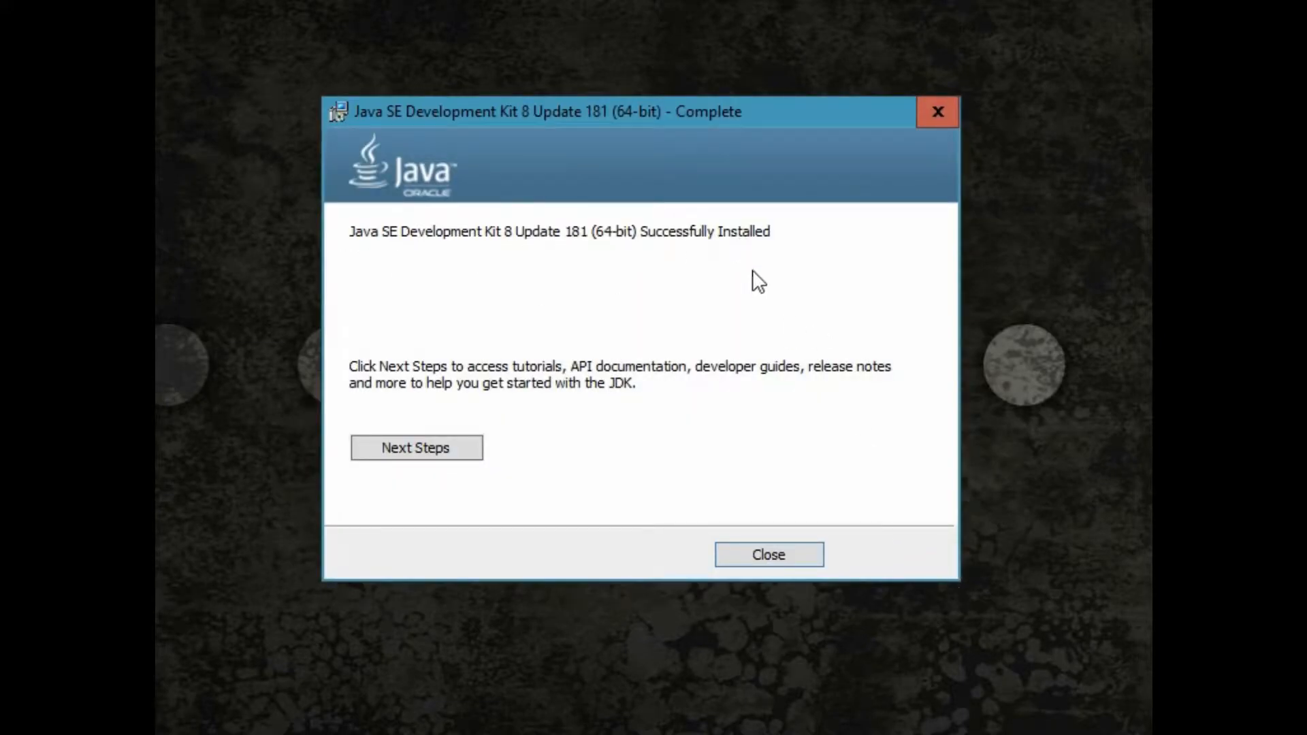
left_click(767, 554)
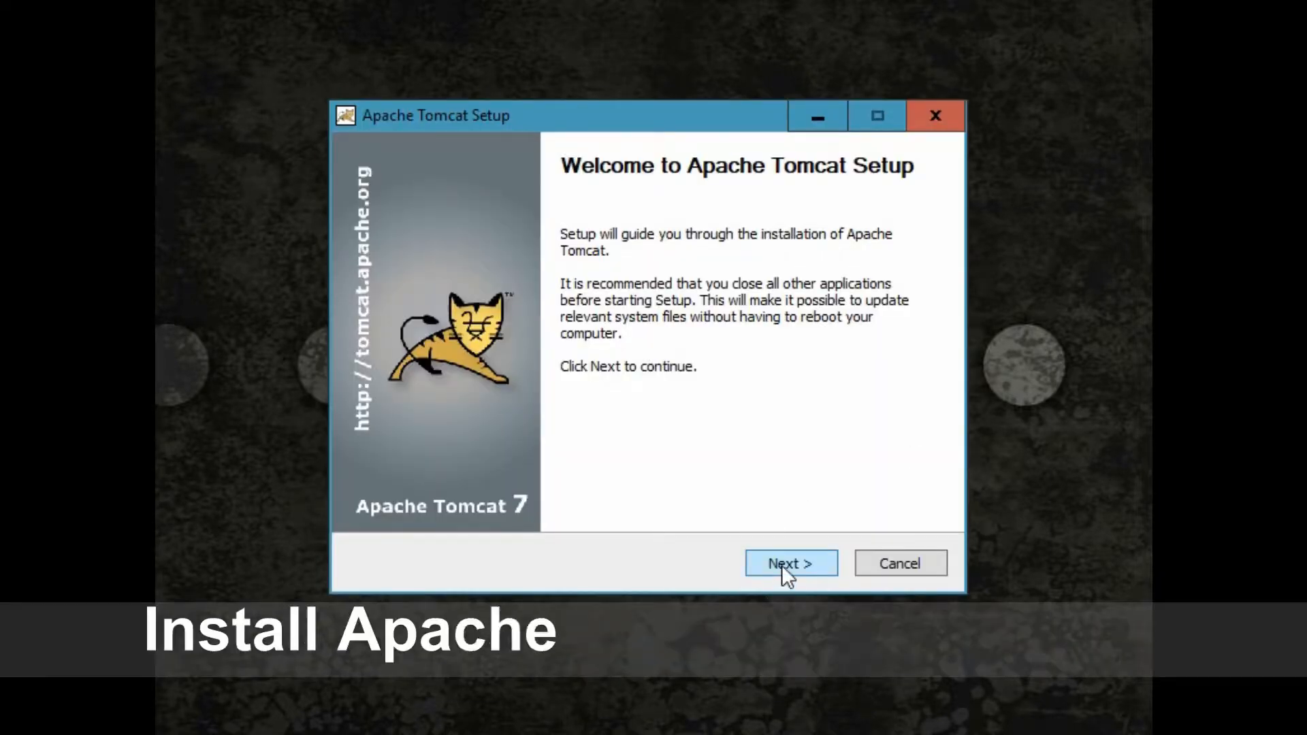
Accept the Apache license and add Service Startup and Native to the Tomcat components.
left_click(790, 562)
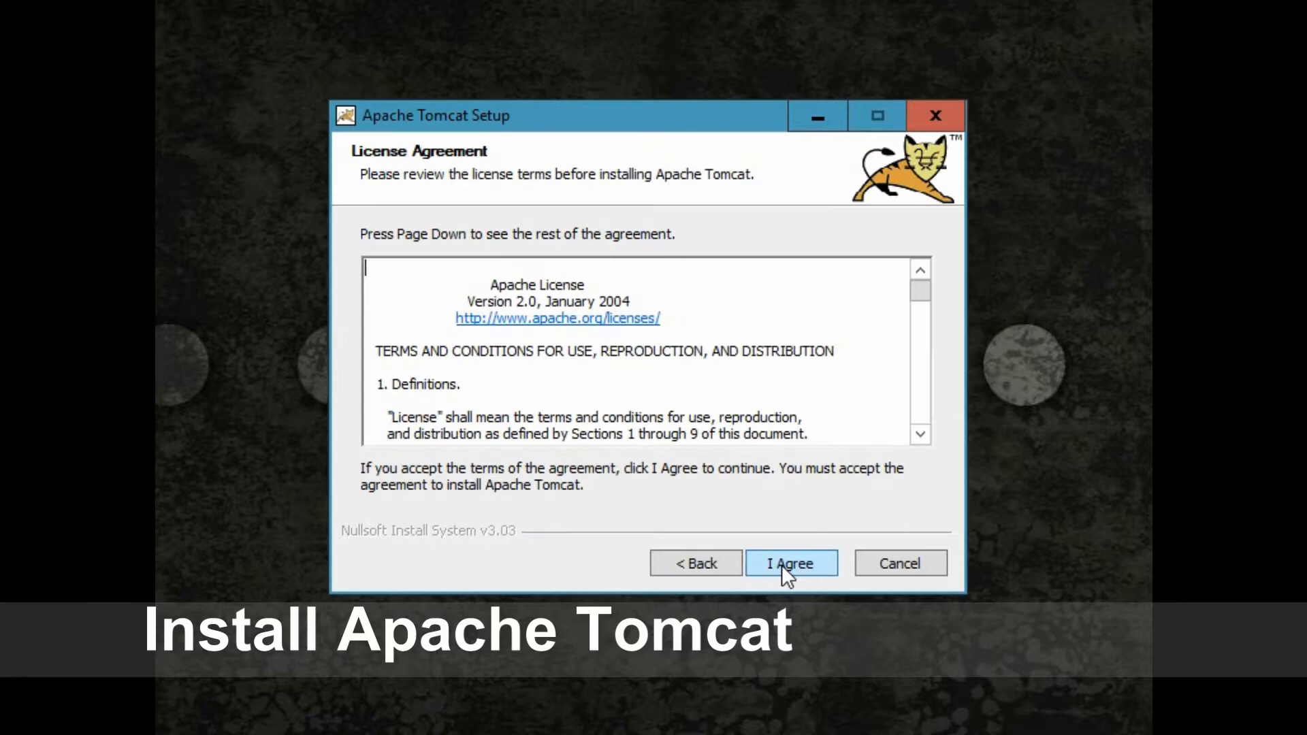
left_click(790, 562)
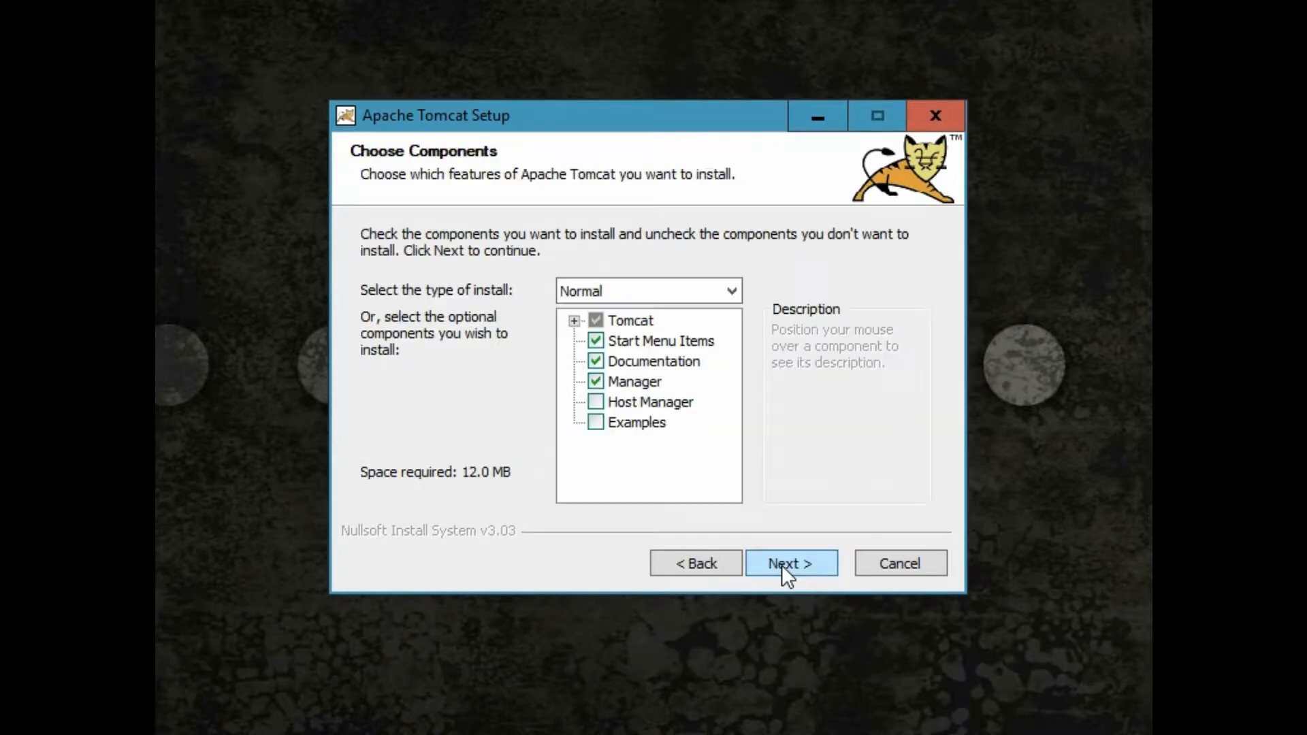
left_click(574, 321)
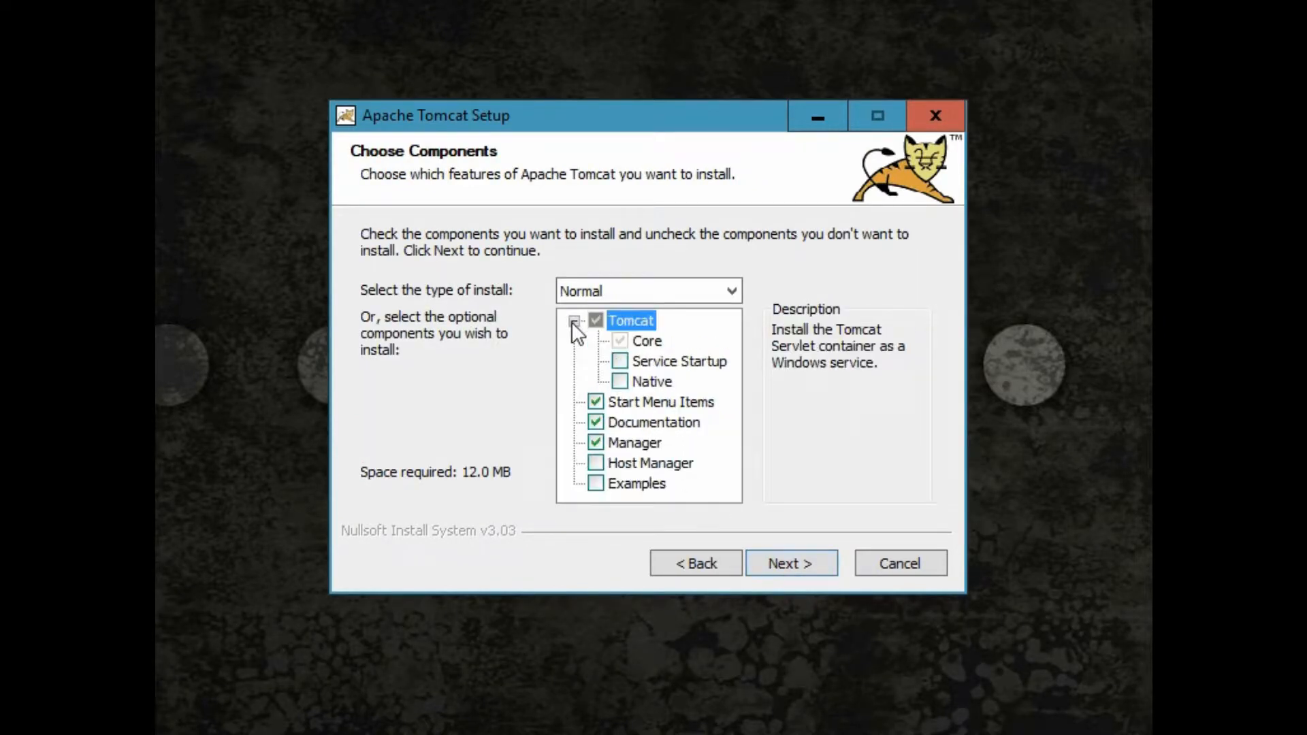
left_click(621, 361)
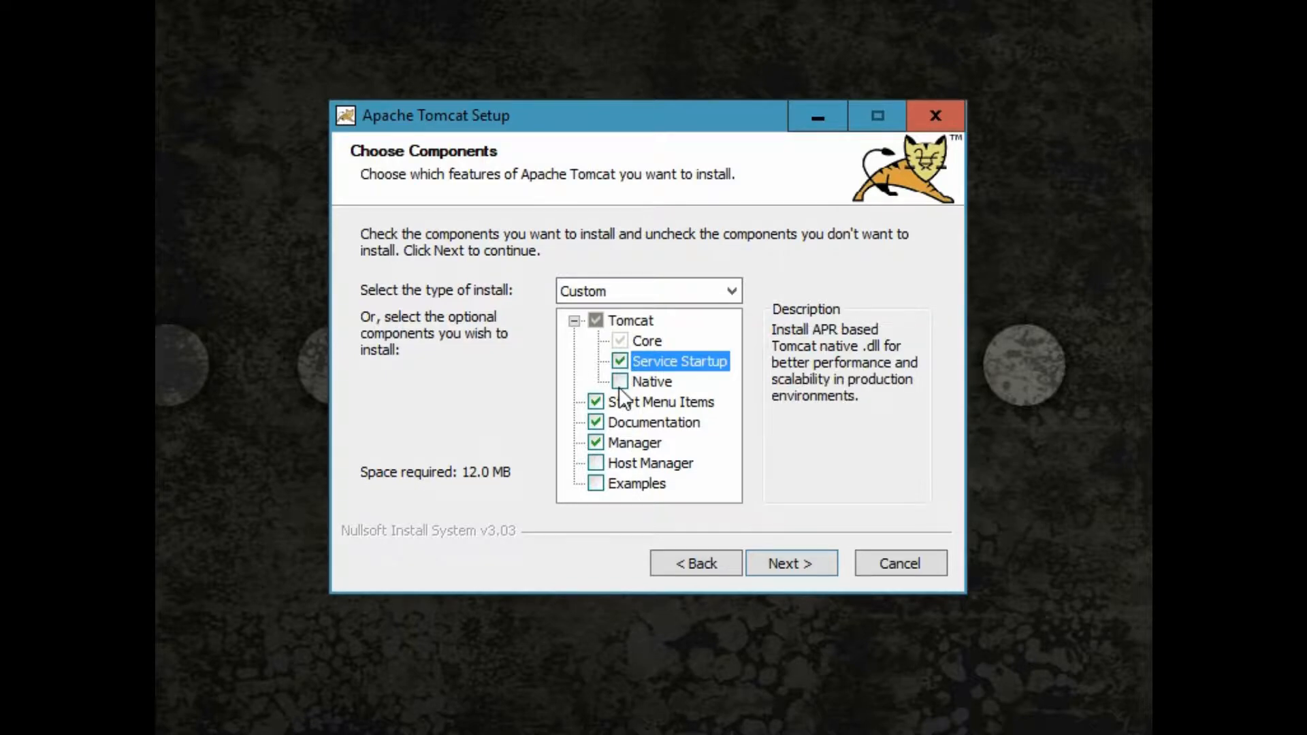
left_click(620, 381)
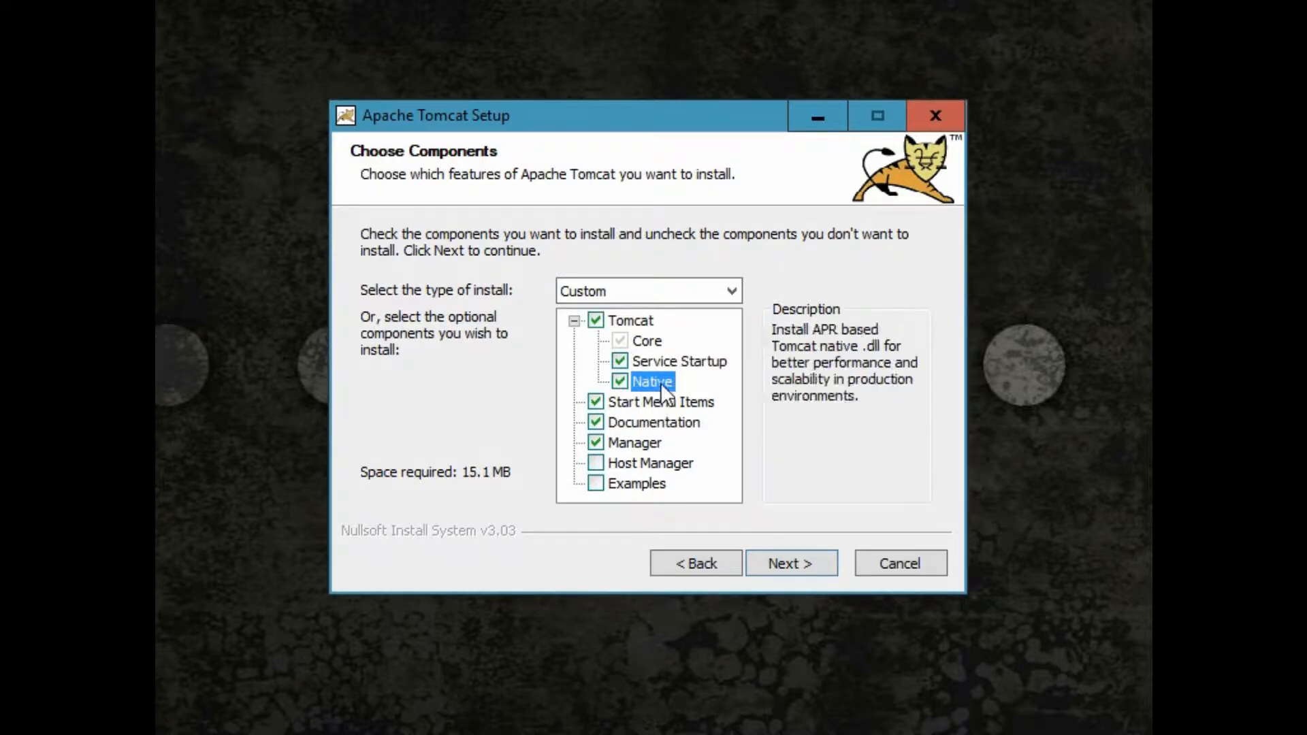
mouse_move(815, 608)
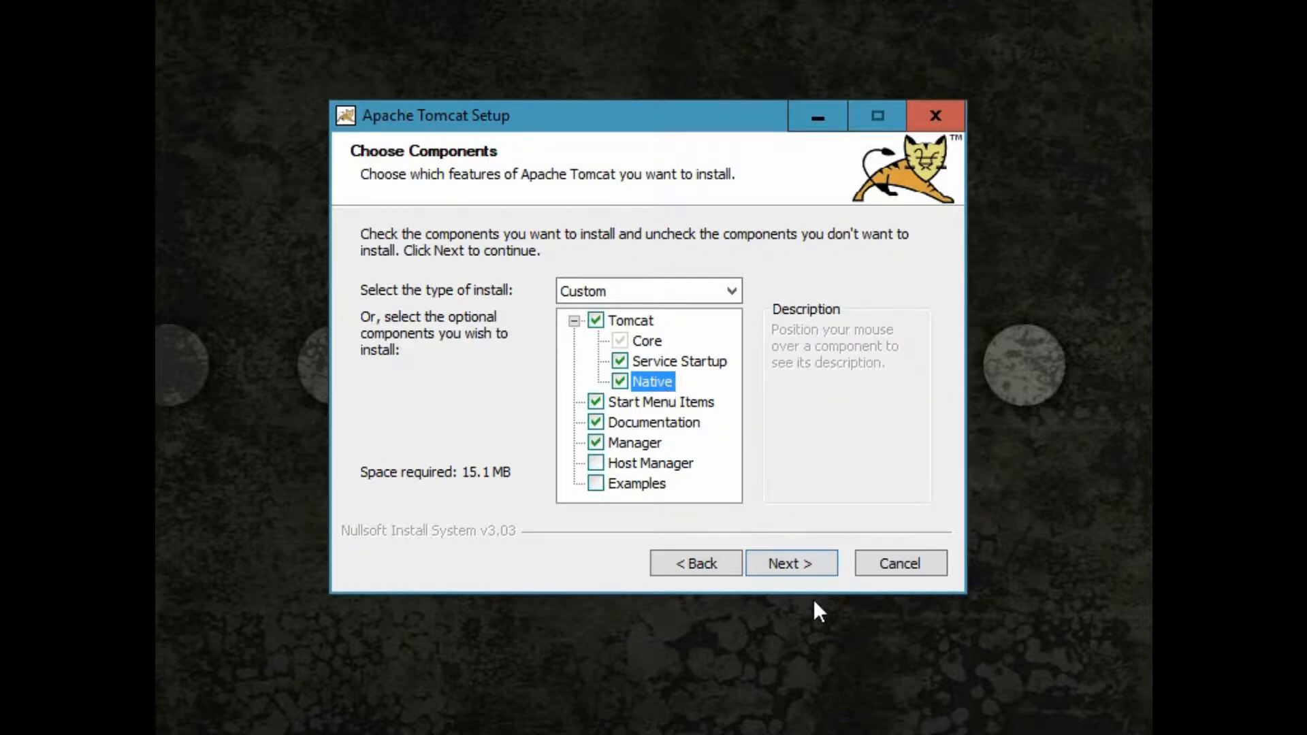
left_click(789, 562)
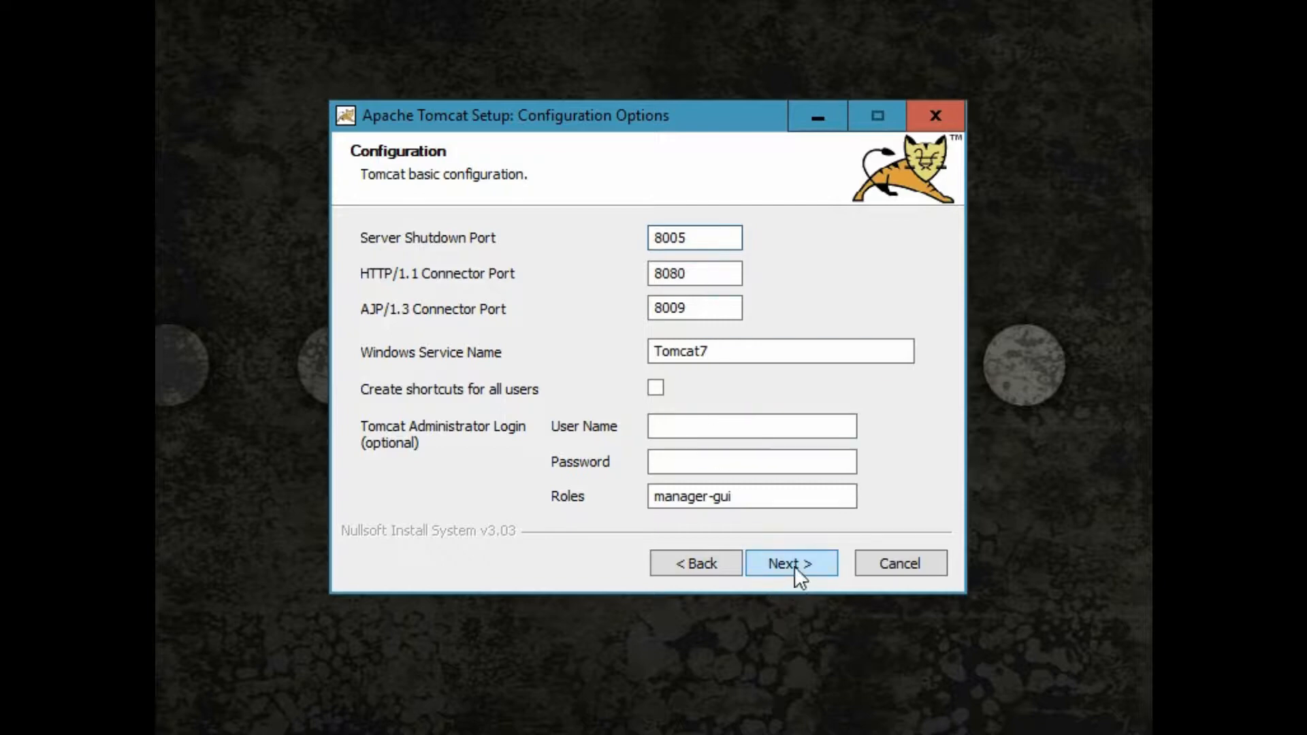
Keep default ports and point the JVM path to C:\Program Files\Java\jdk1.8.0_181.
left_click(789, 562)
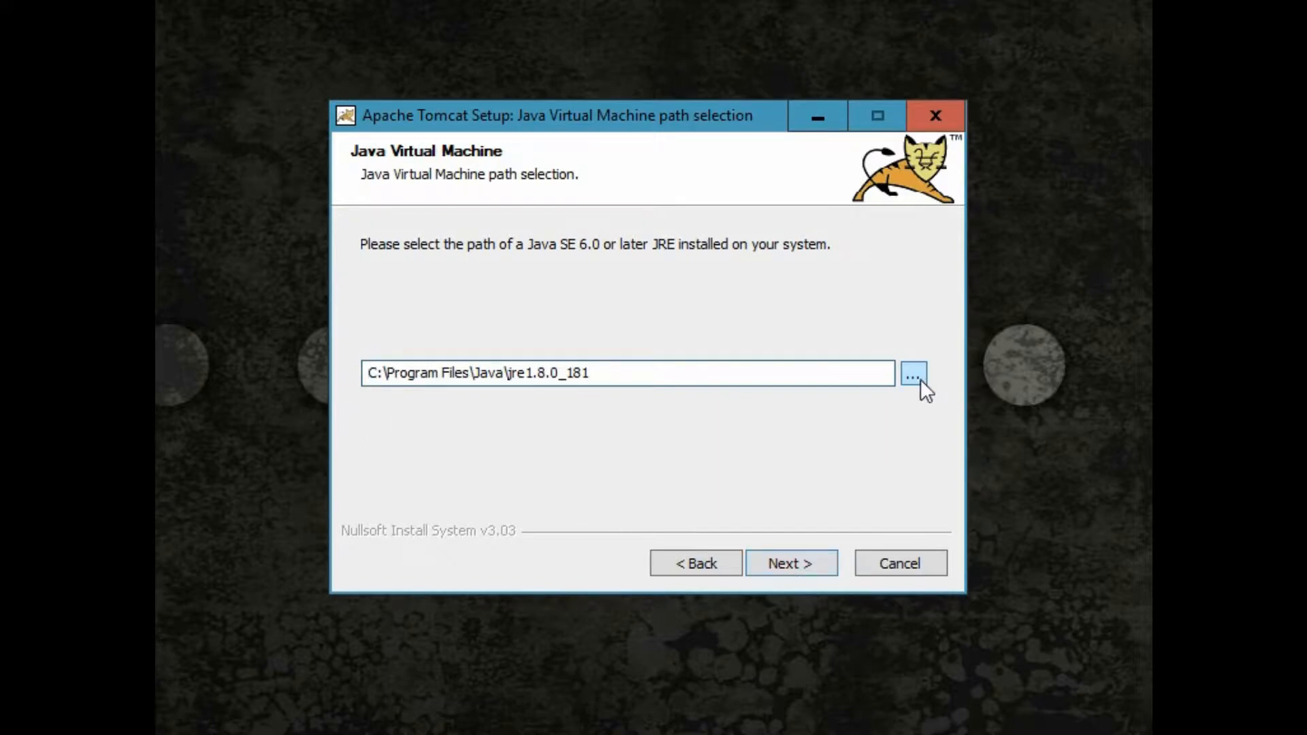
left_click(911, 373)
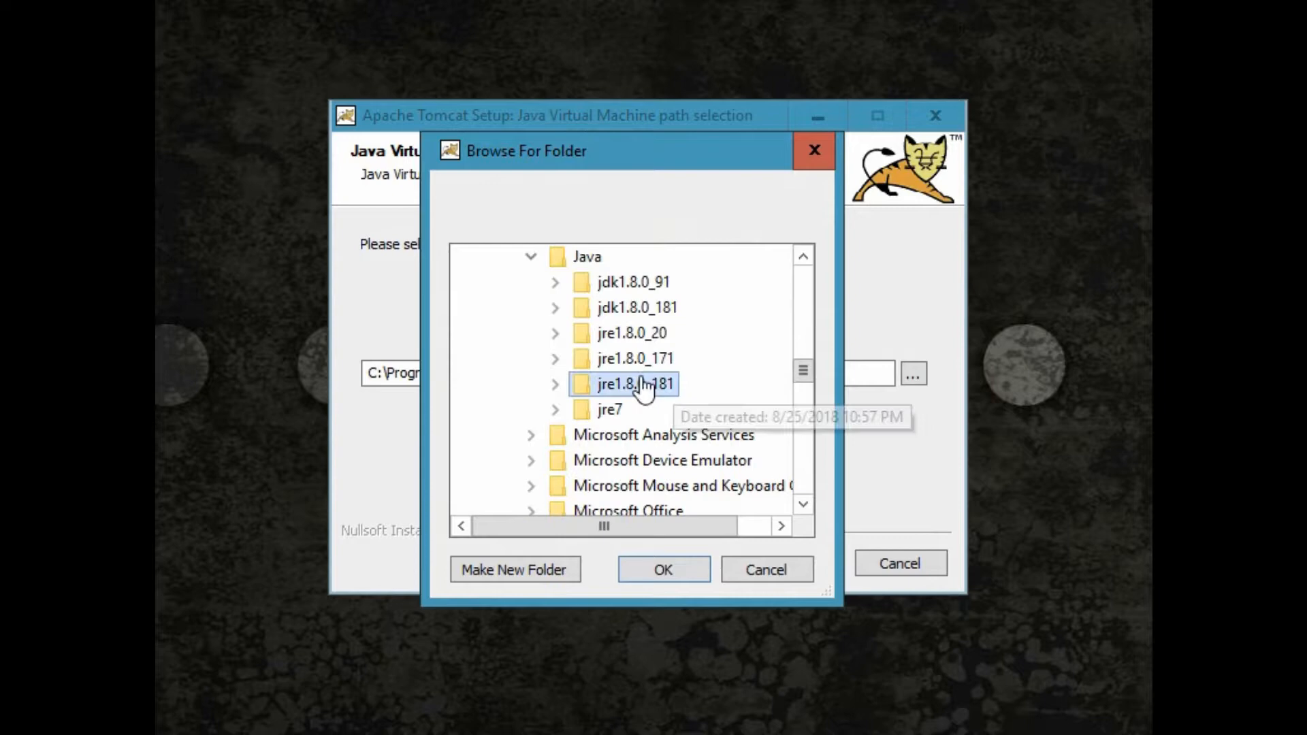
mouse_move(636, 306)
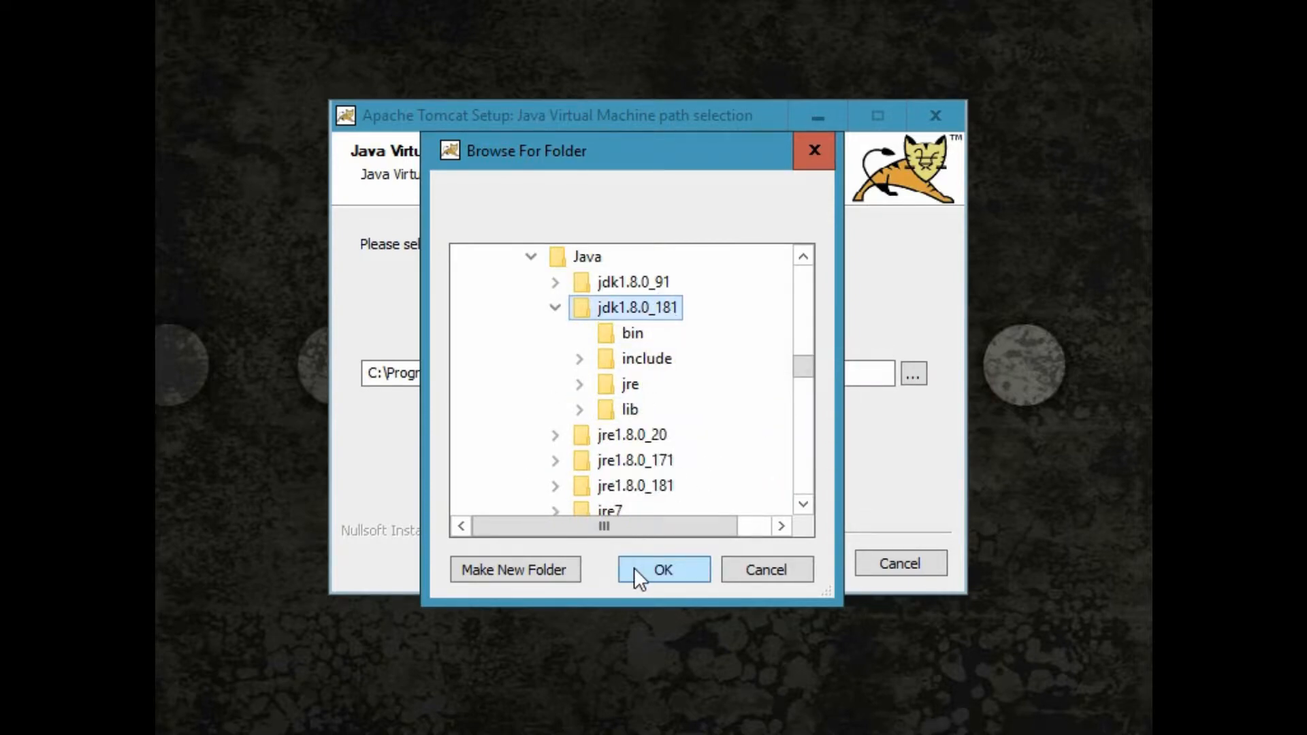
left_click(662, 569)
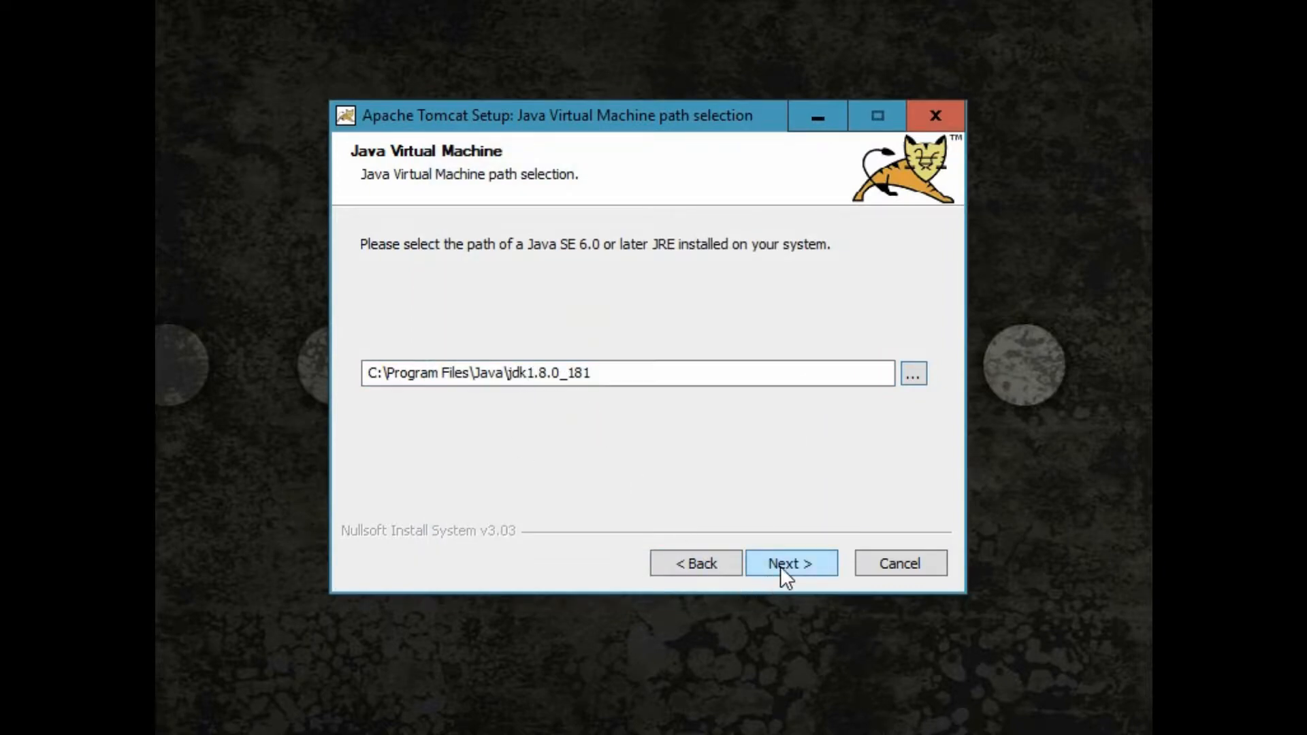
Install Tomcat 7 to the default folder and finish without running Tomcat or the readme.
left_click(790, 562)
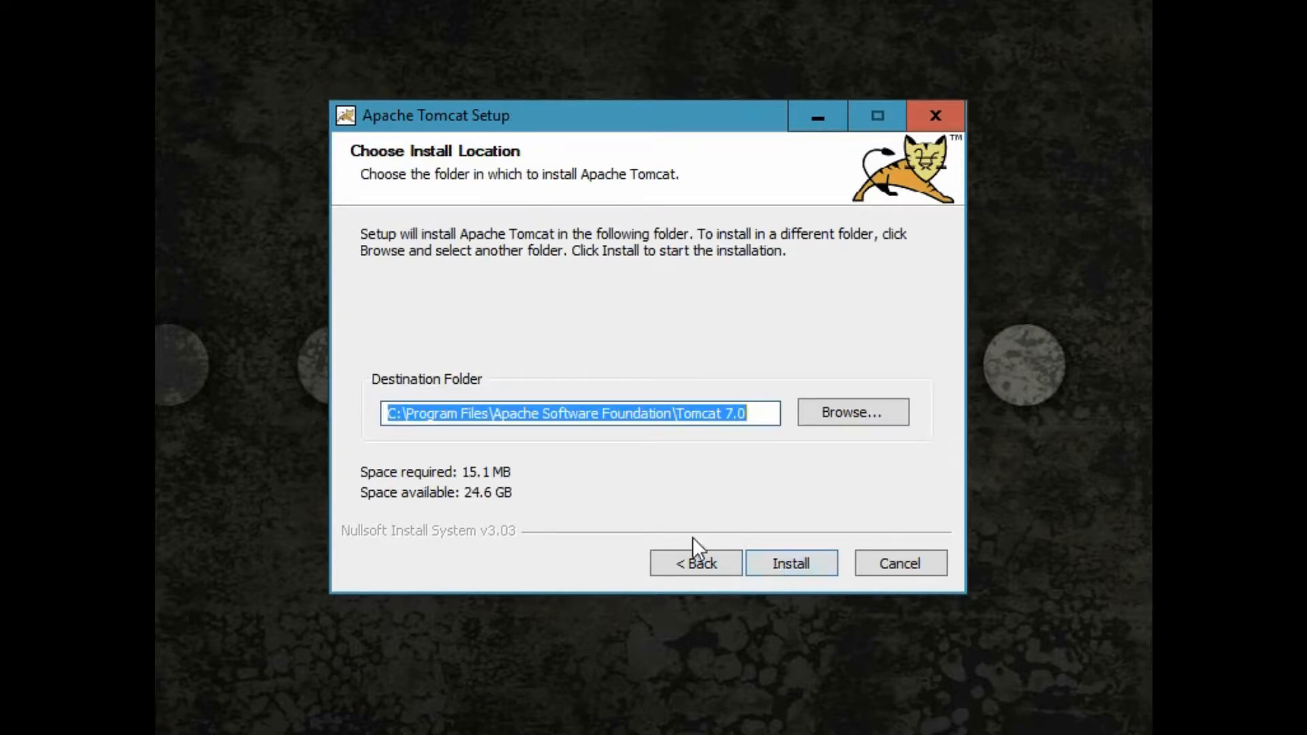
mouse_move(790, 562)
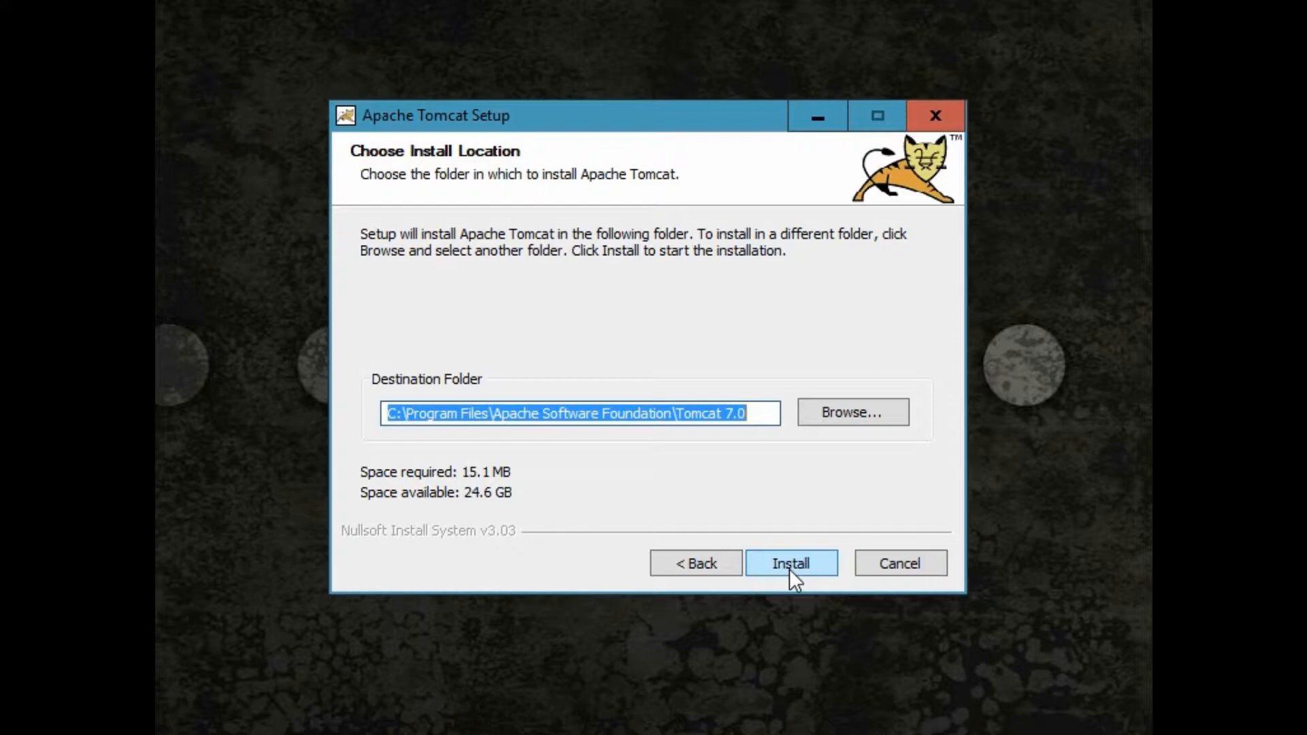
left_click(790, 563)
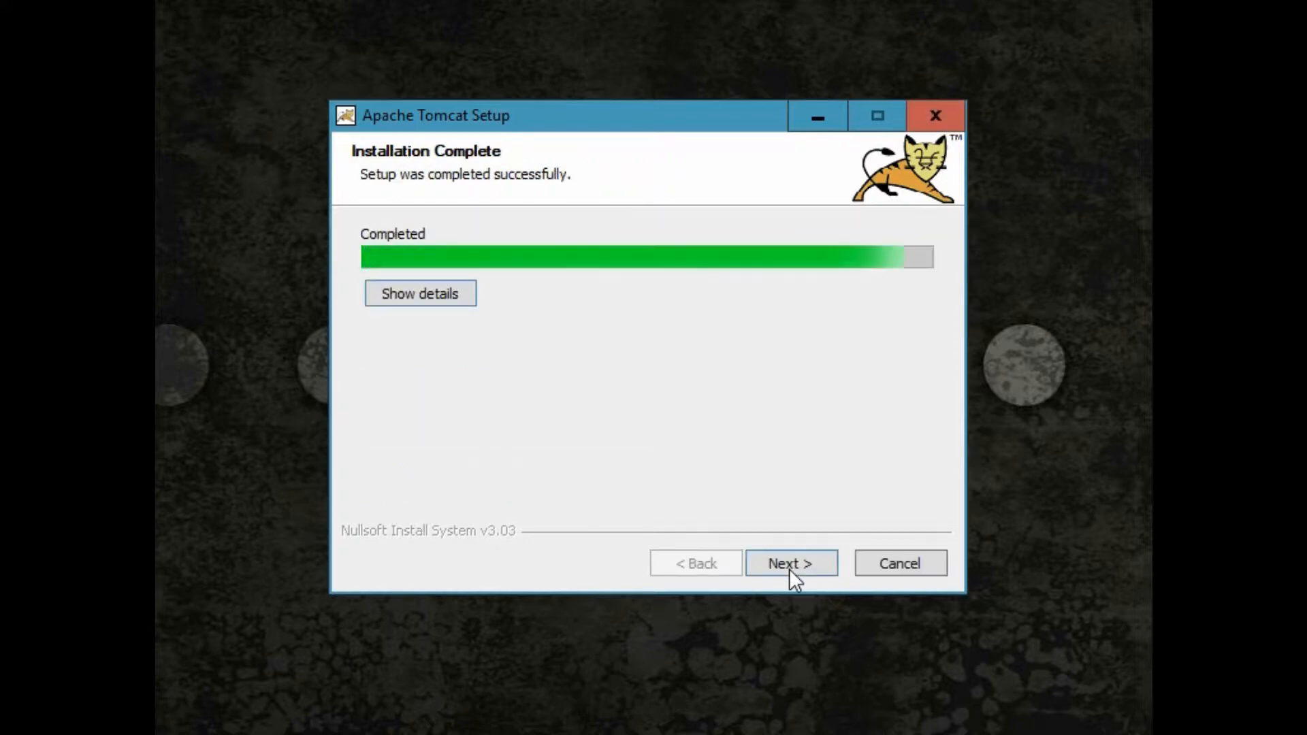
left_click(789, 562)
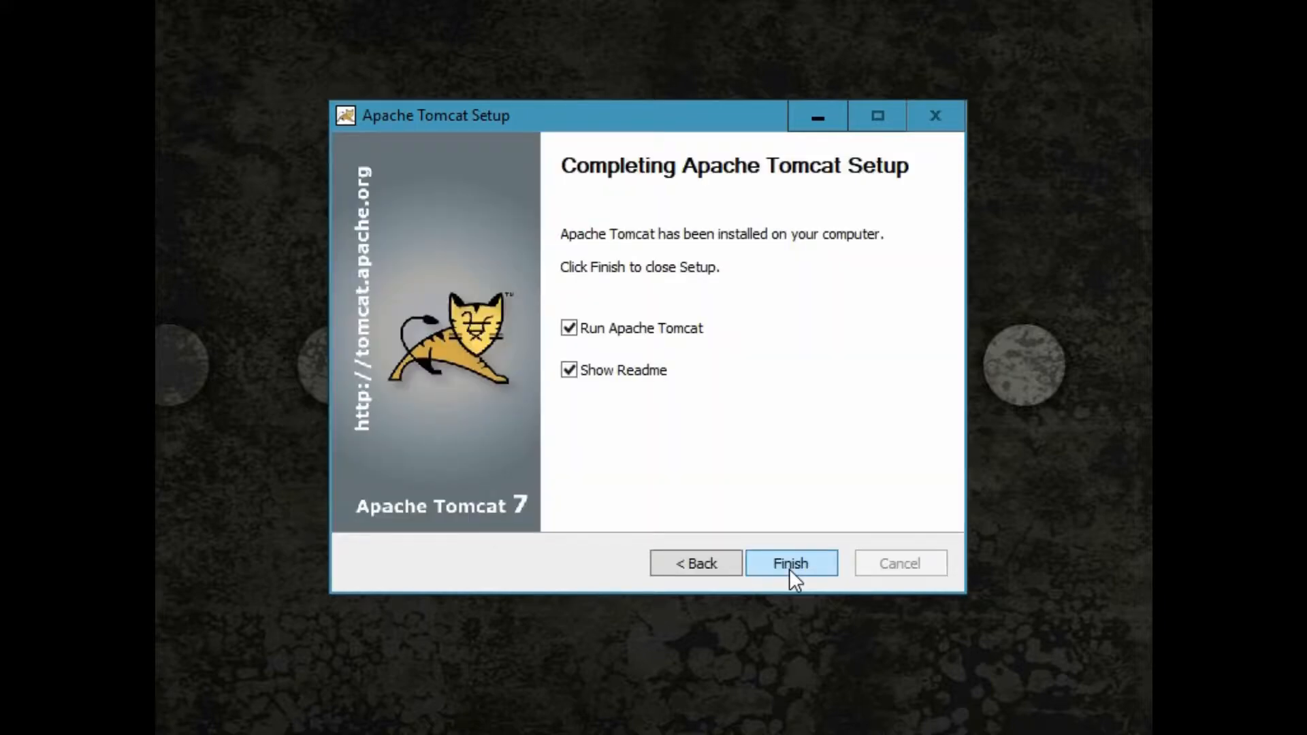
mouse_move(569, 398)
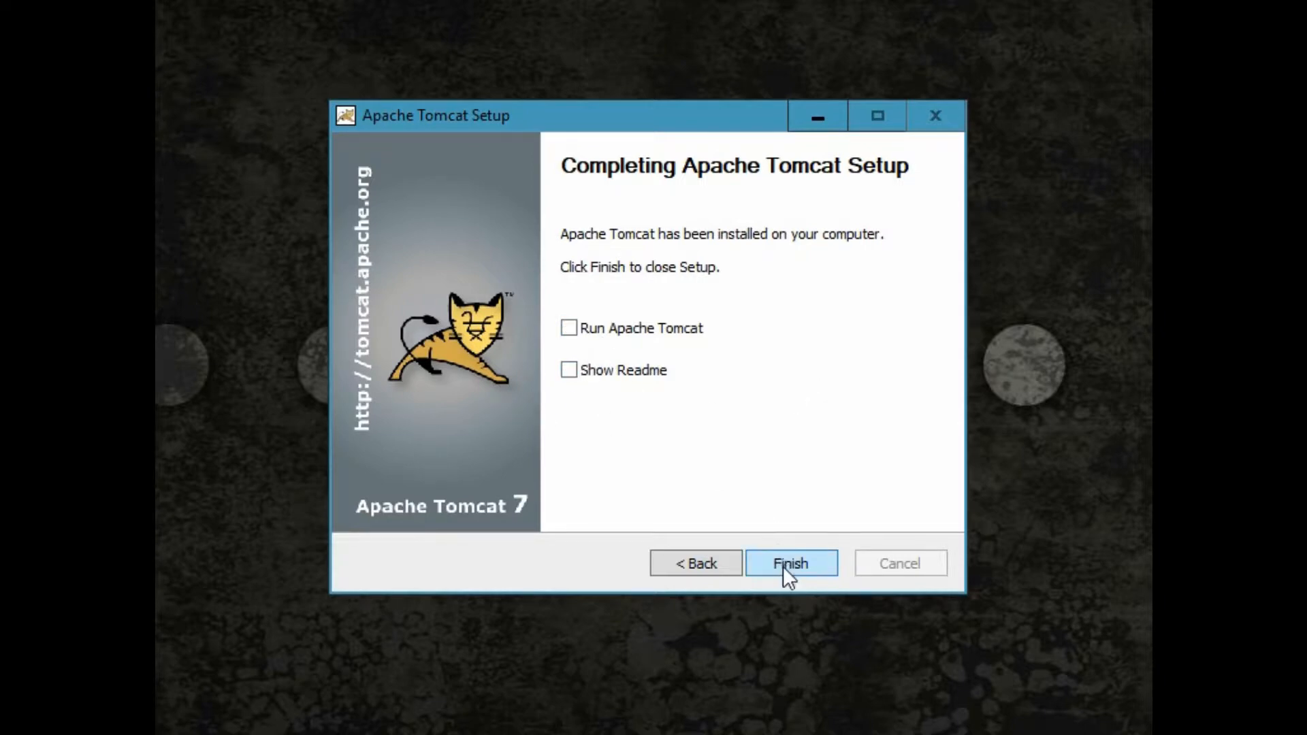
left_click(789, 562)
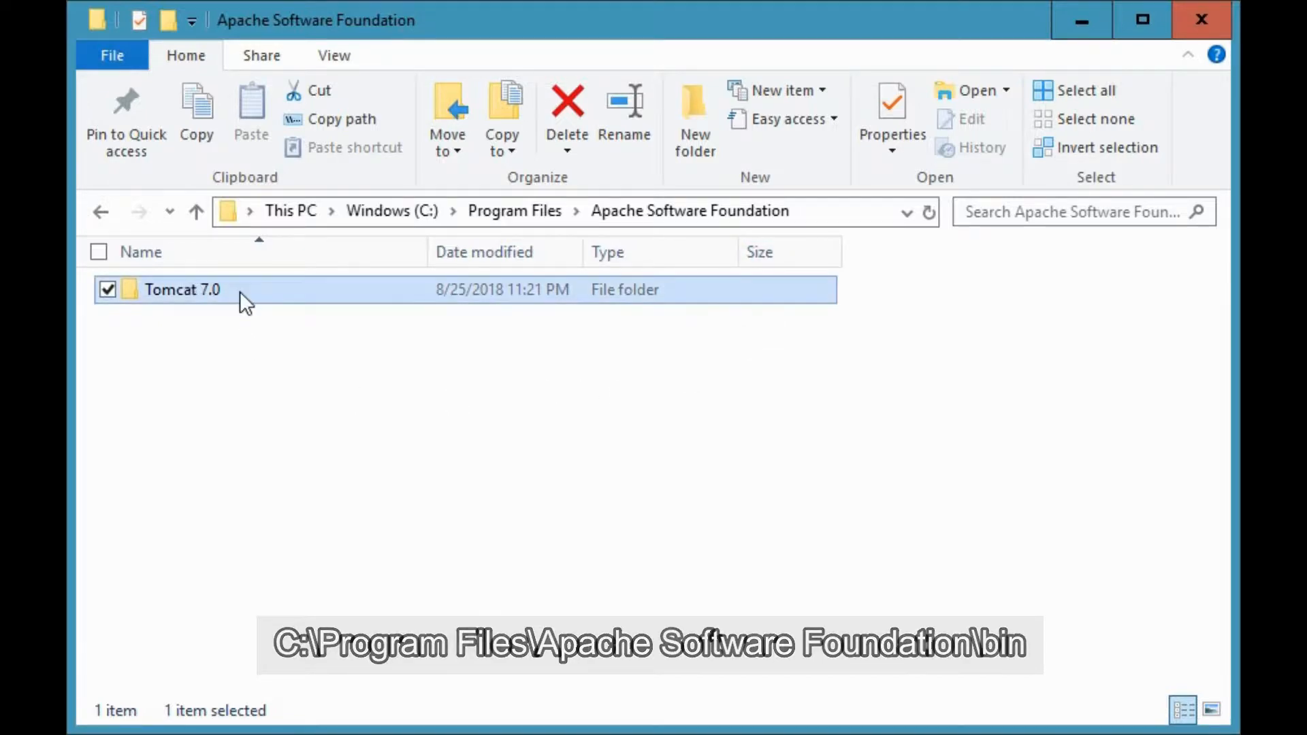
Open Tomcat7w.exe from Tomcat 7.0\bin and start the Tomcat7 service.
double_click(181, 289)
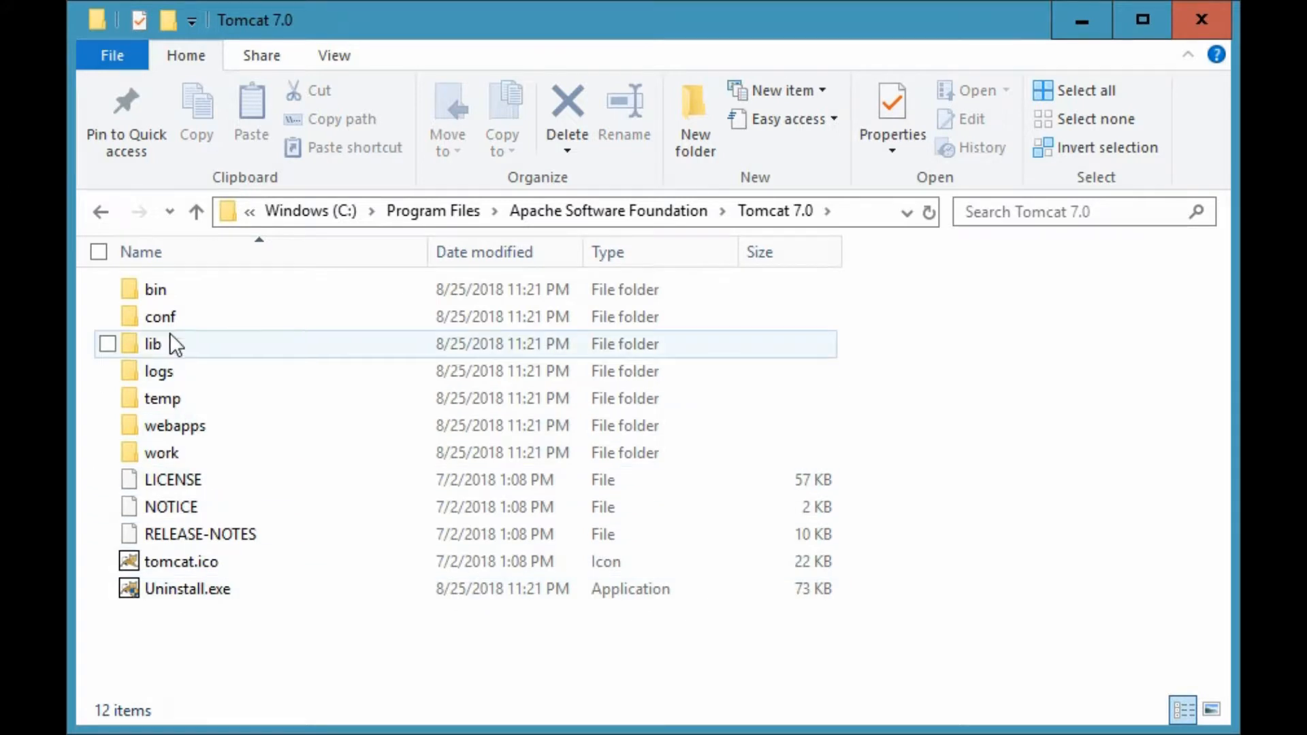
mouse_move(155, 288)
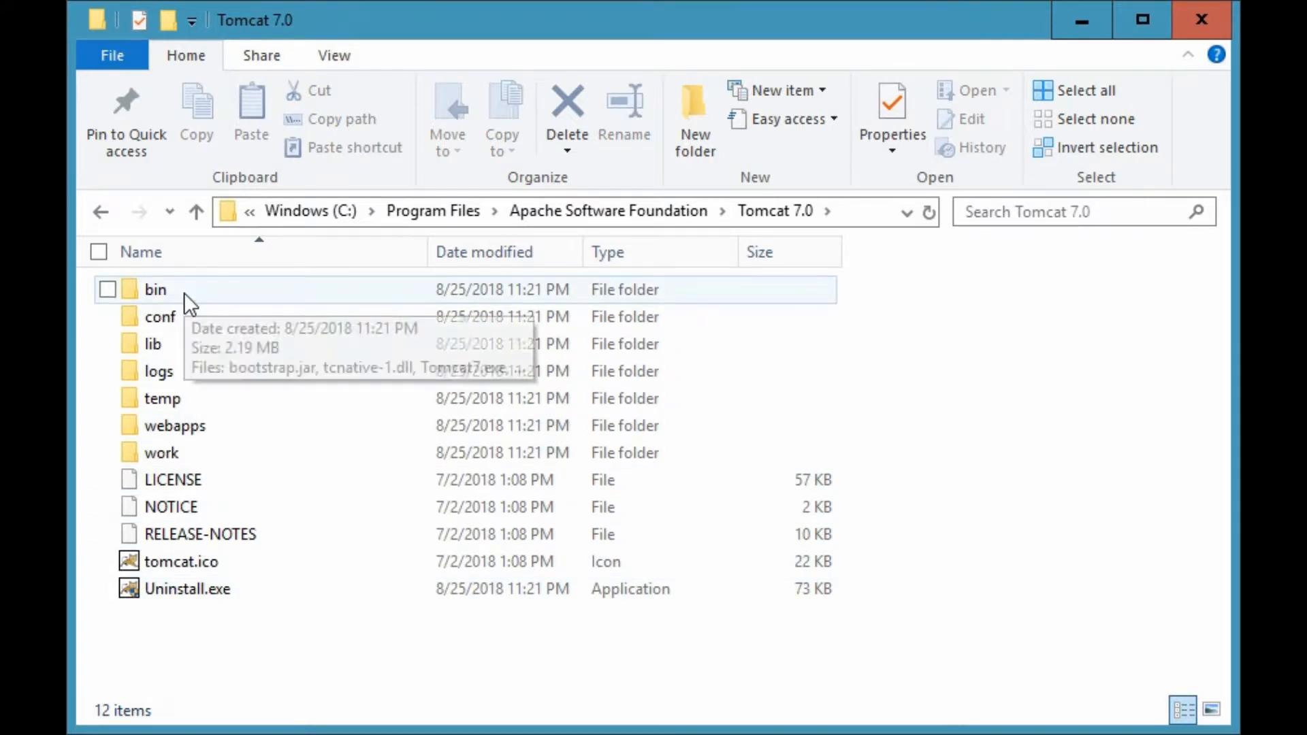
double_click(155, 288)
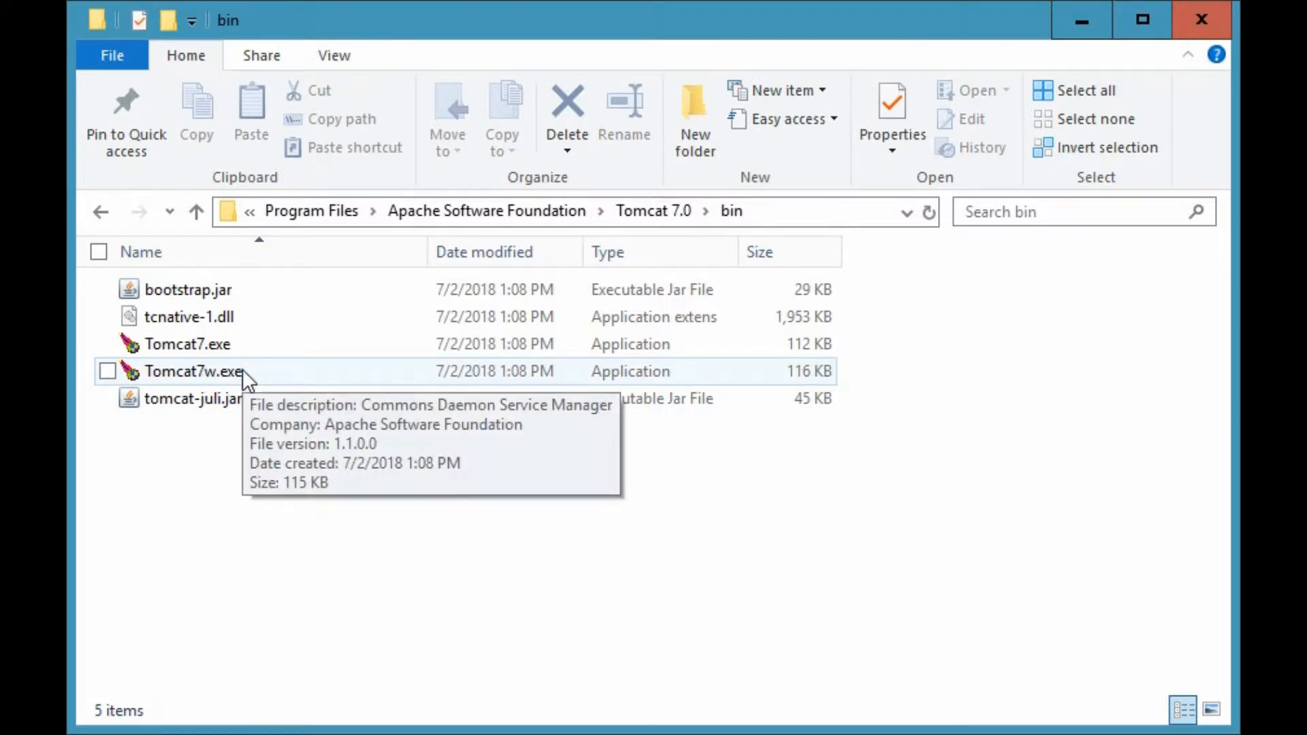
double_click(193, 370)
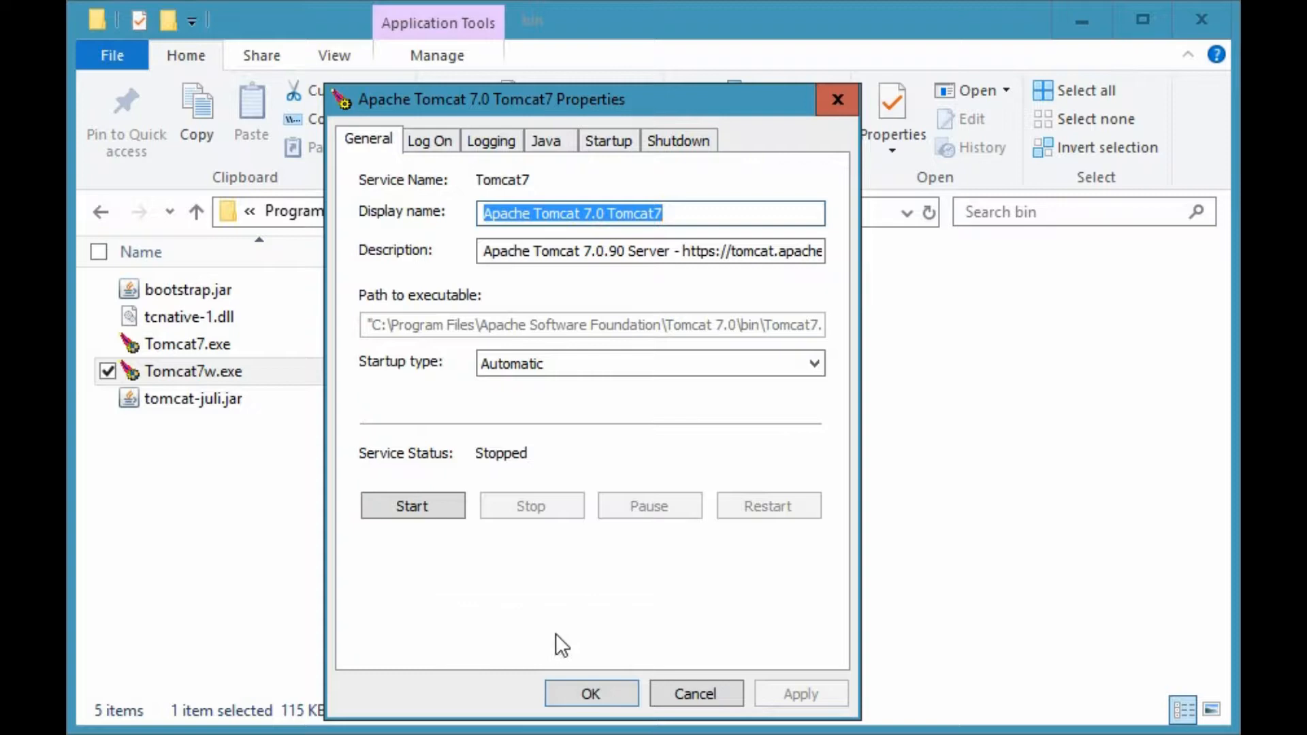
mouse_move(404, 479)
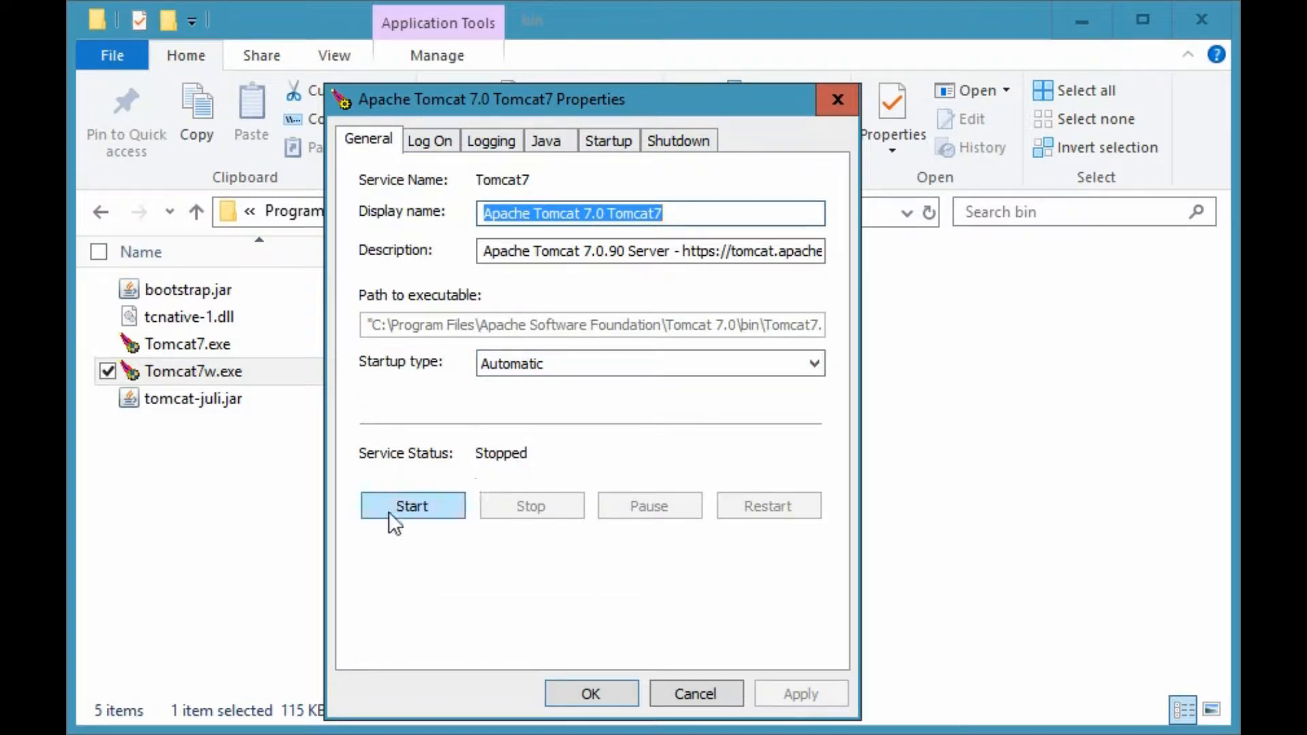
mouse_move(447, 521)
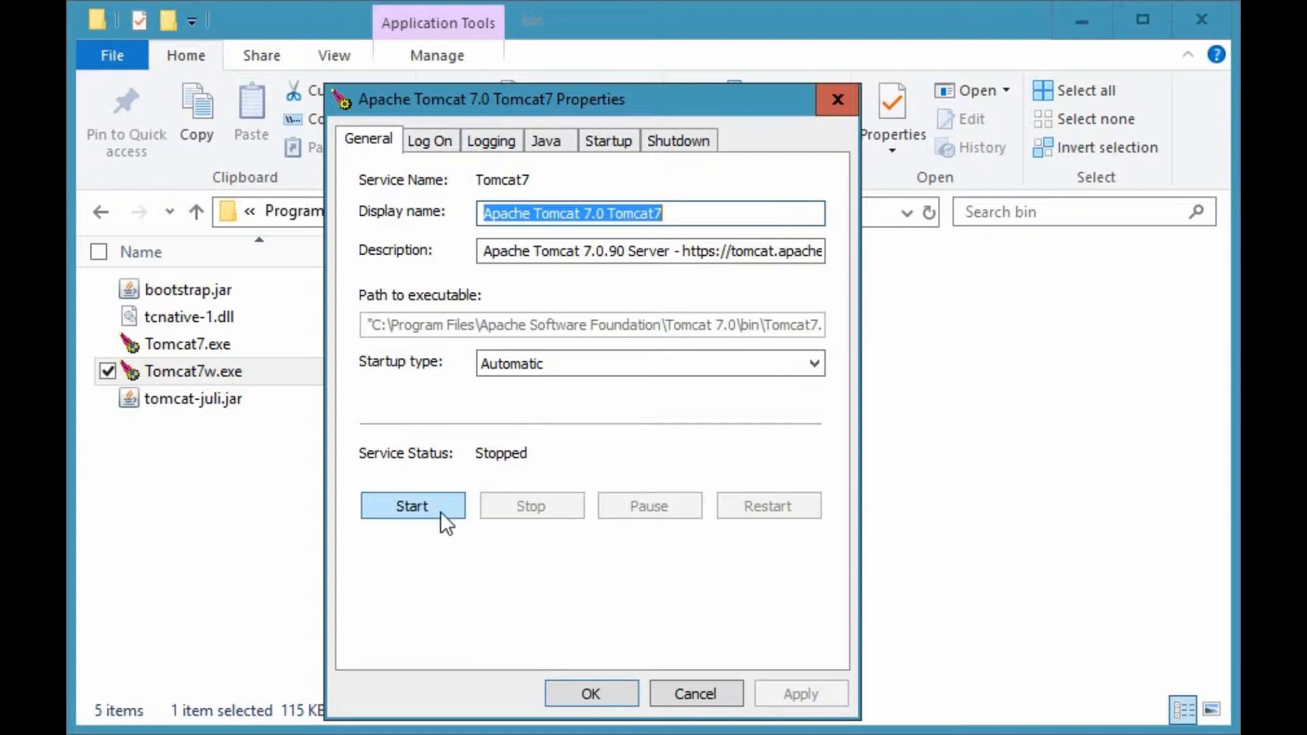
left_click(411, 507)
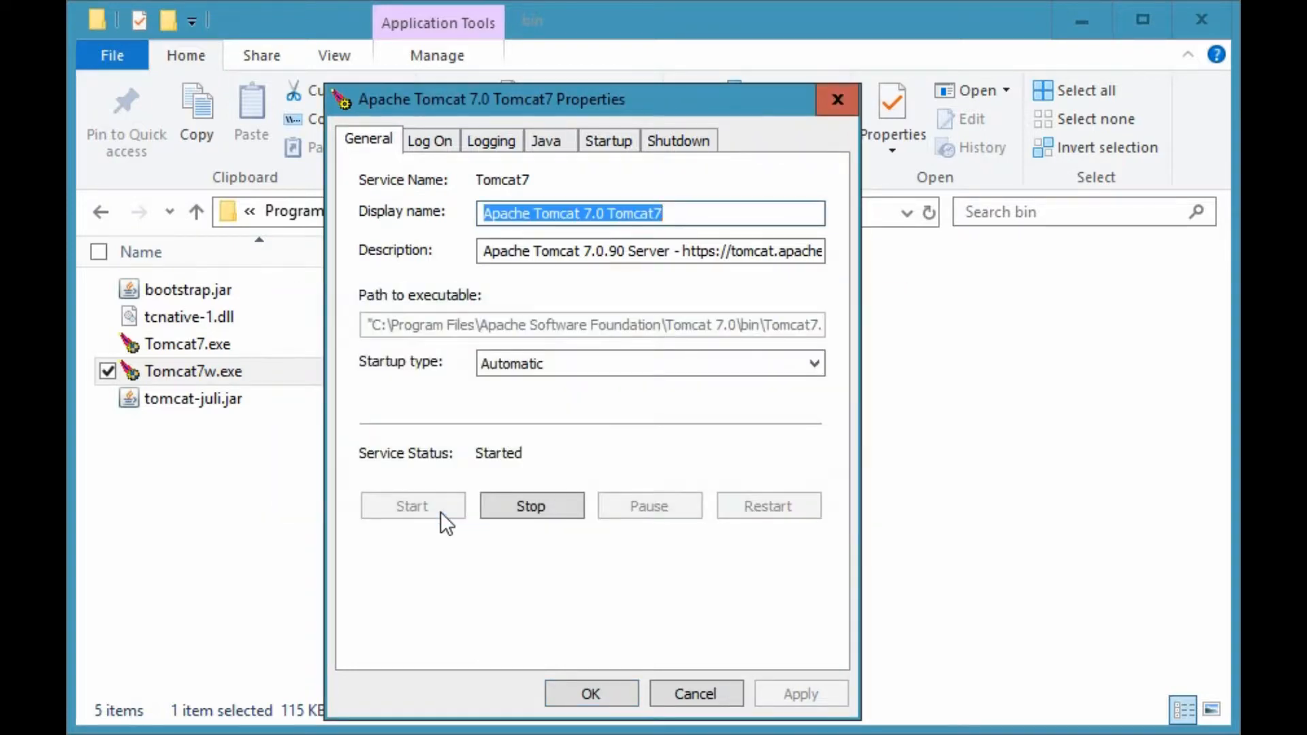
mouse_move(496, 475)
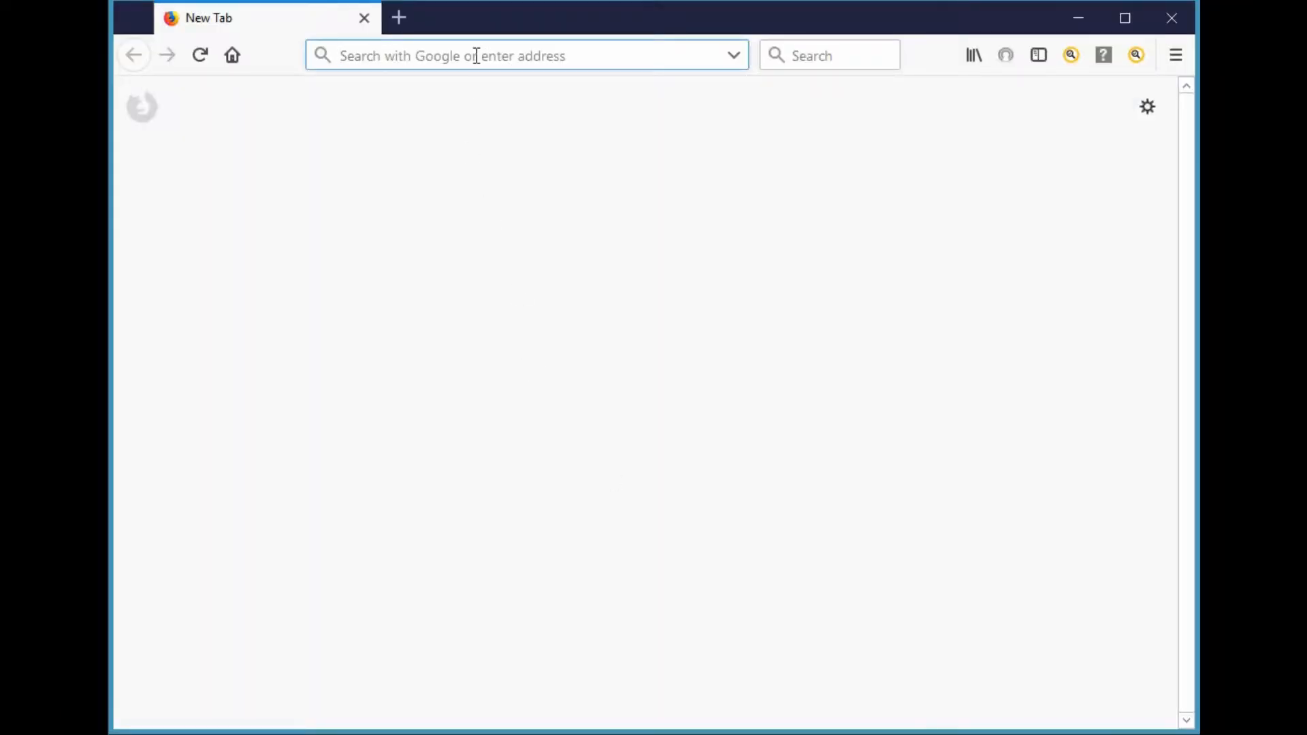
Load localhost:8080 and scroll through the Apache Tomcat 7.0.90 welcome page.
type("localhost:8080")
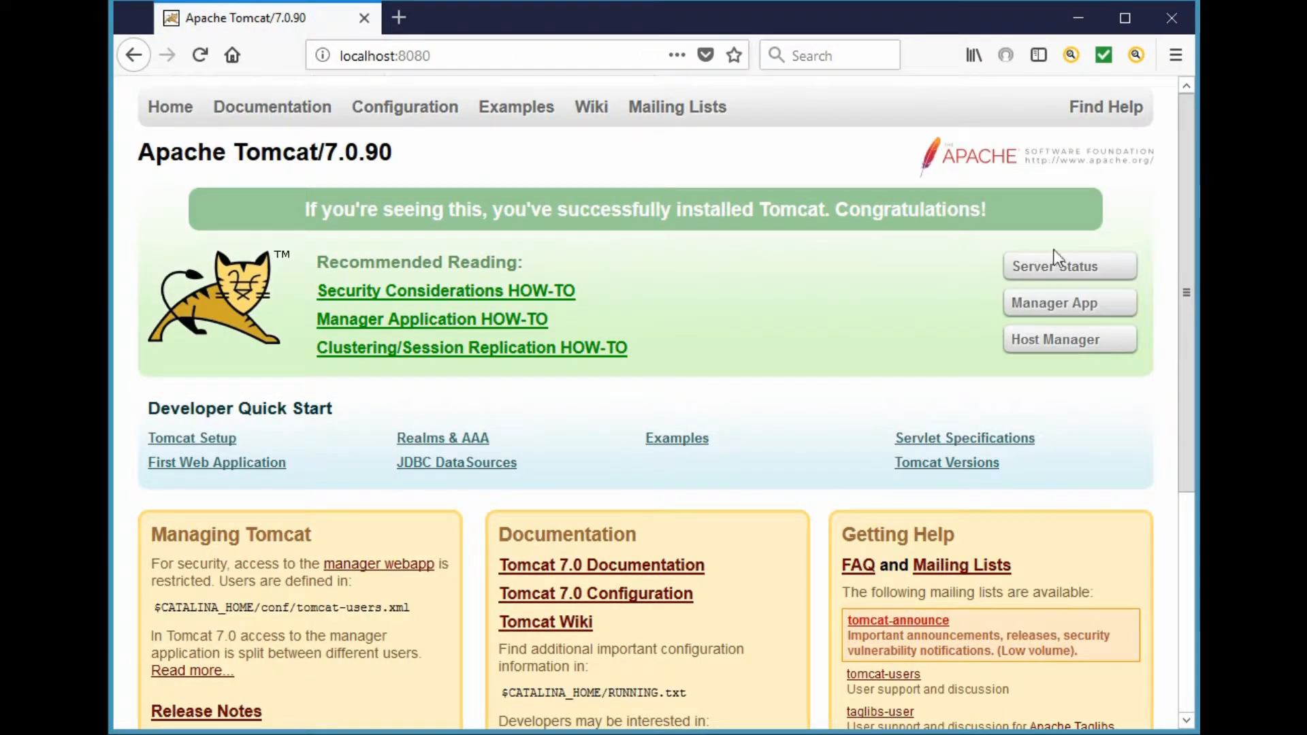
scroll("down", 3)
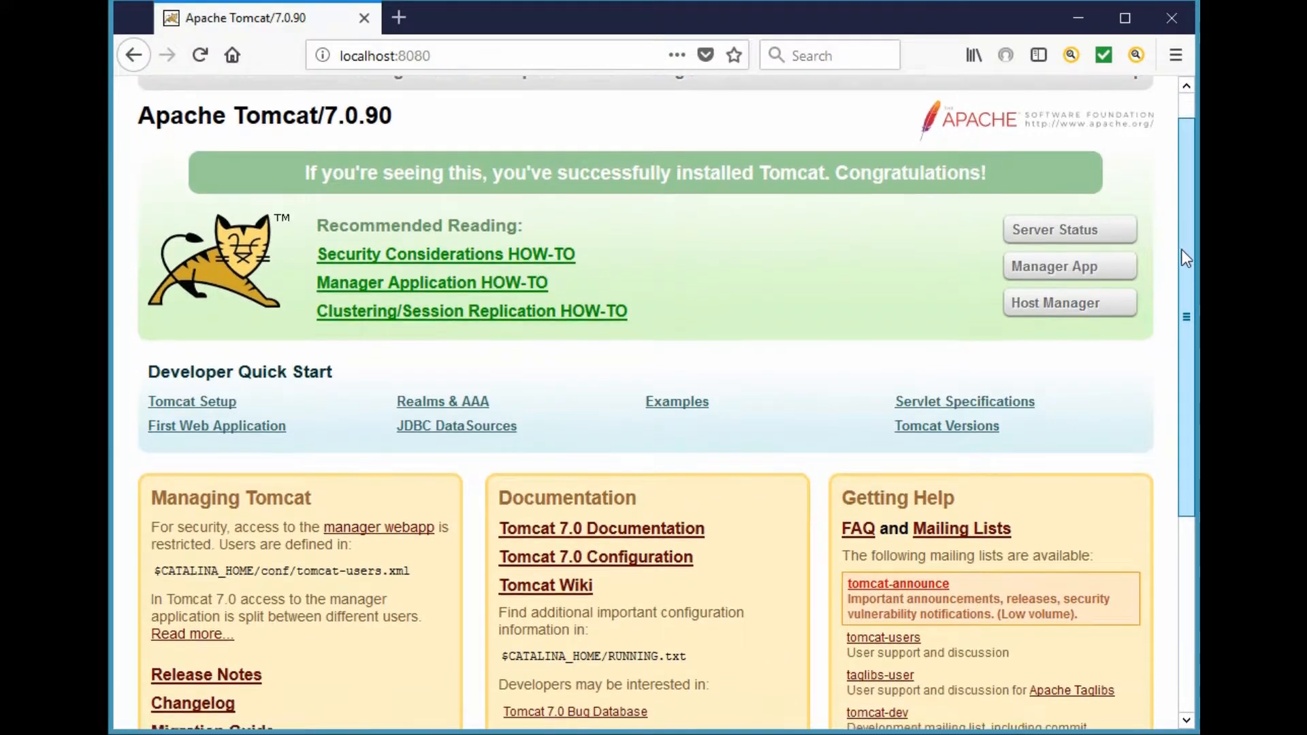
scroll("down", 3)
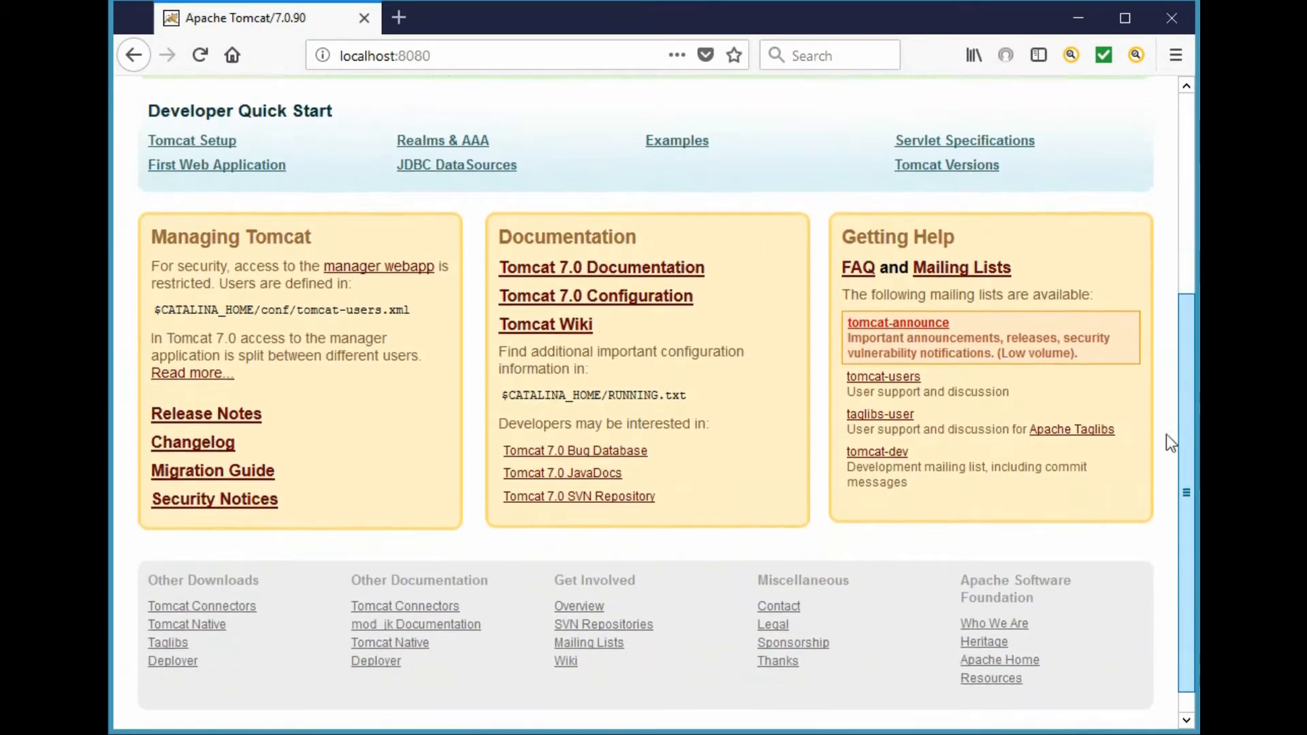
scroll("up", 3)
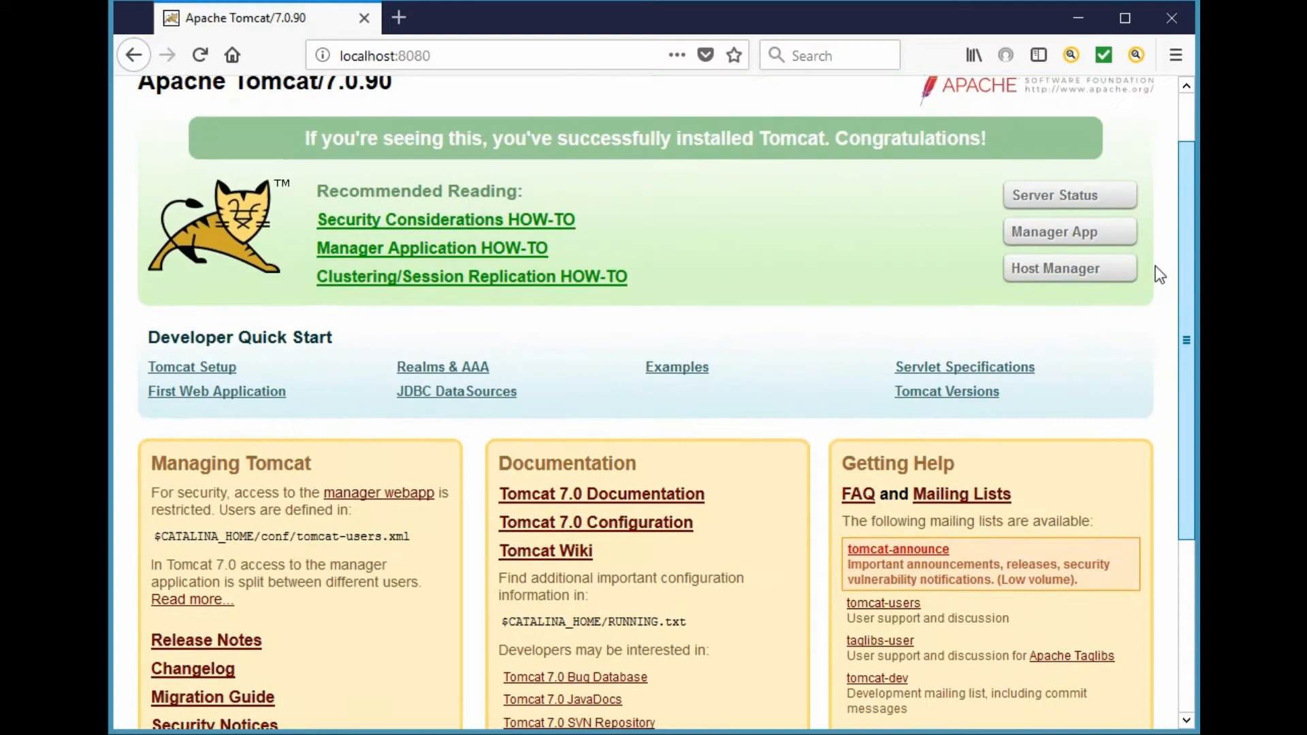
scroll("up", 3)
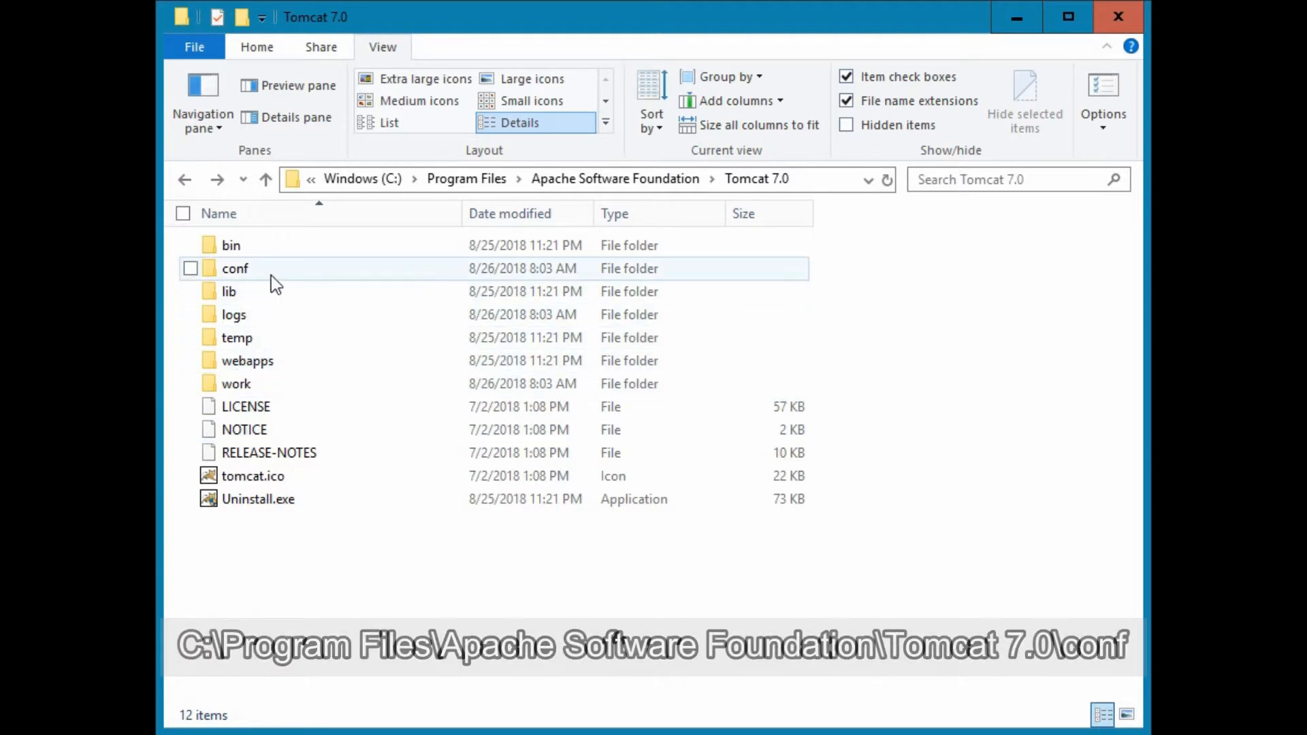
Open server.xml from the conf folder in Notepad++ via Edit with Notepad++.
double_click(235, 268)
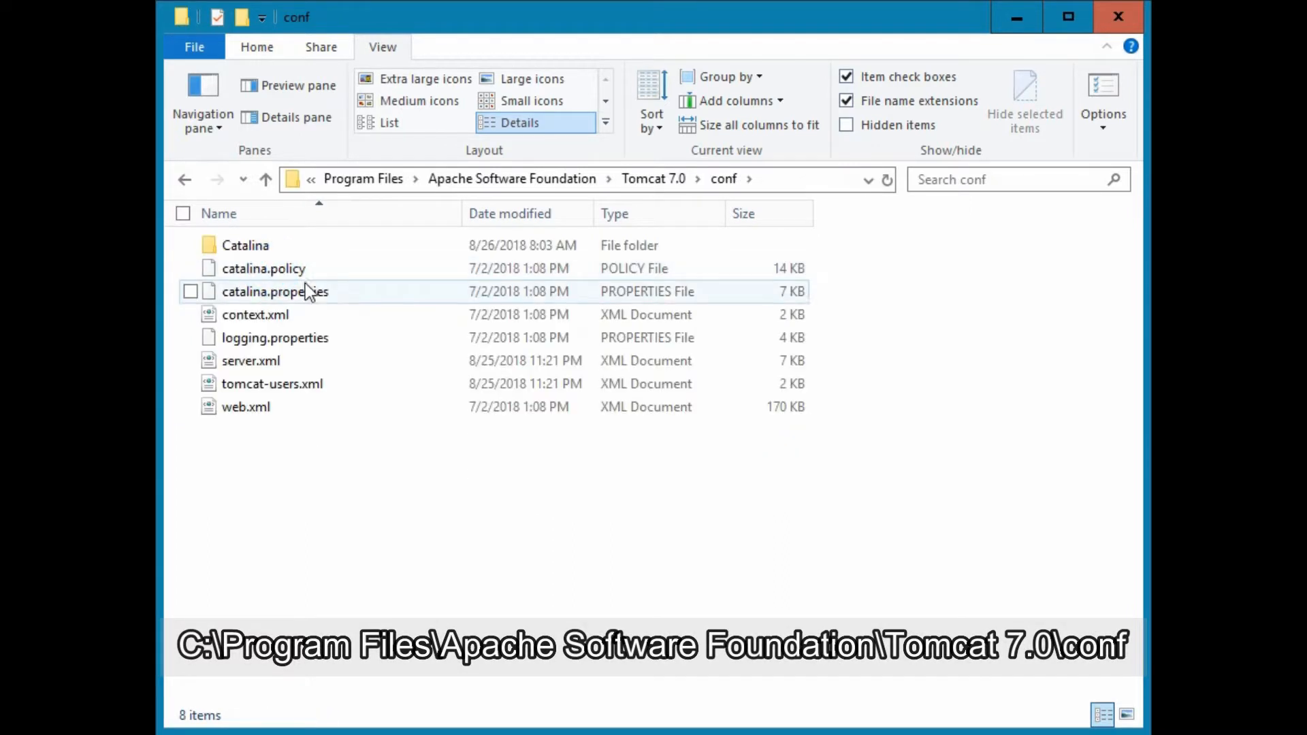
left_click(251, 359)
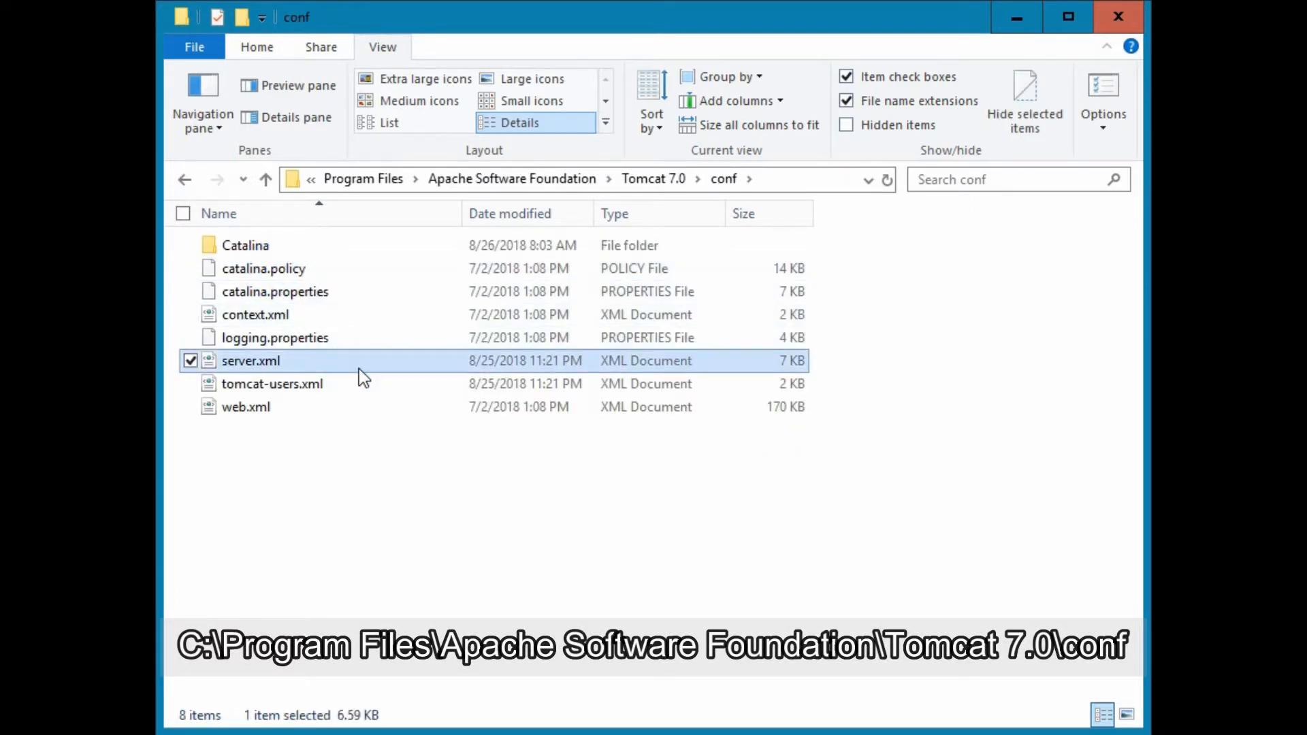
right_click(250, 359)
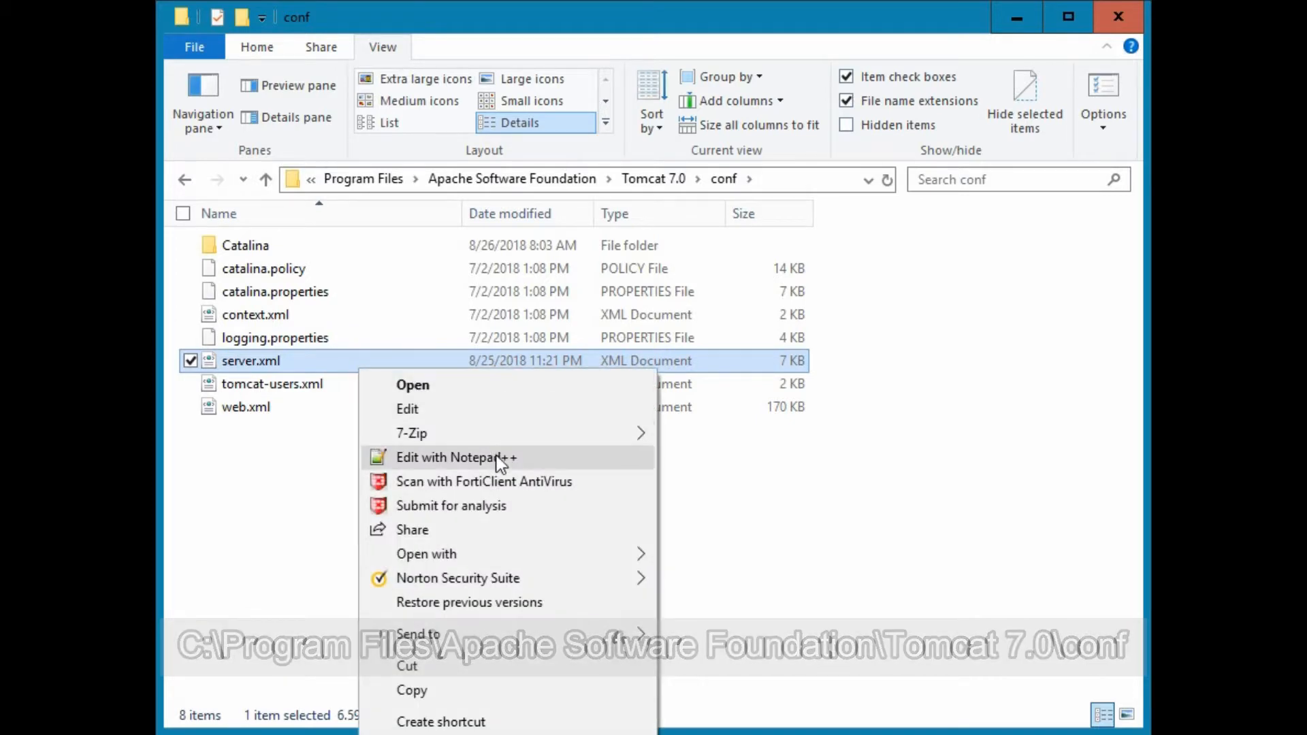
left_click(457, 457)
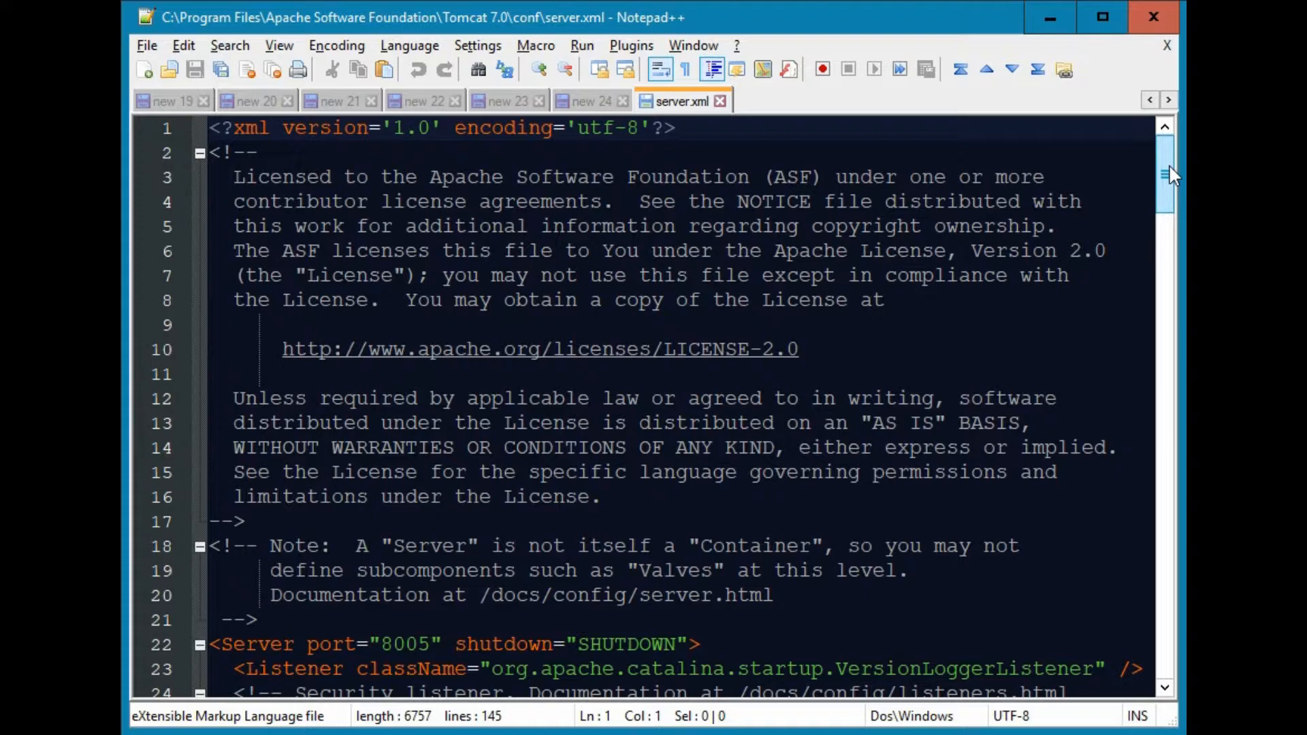
scroll("down", 3)
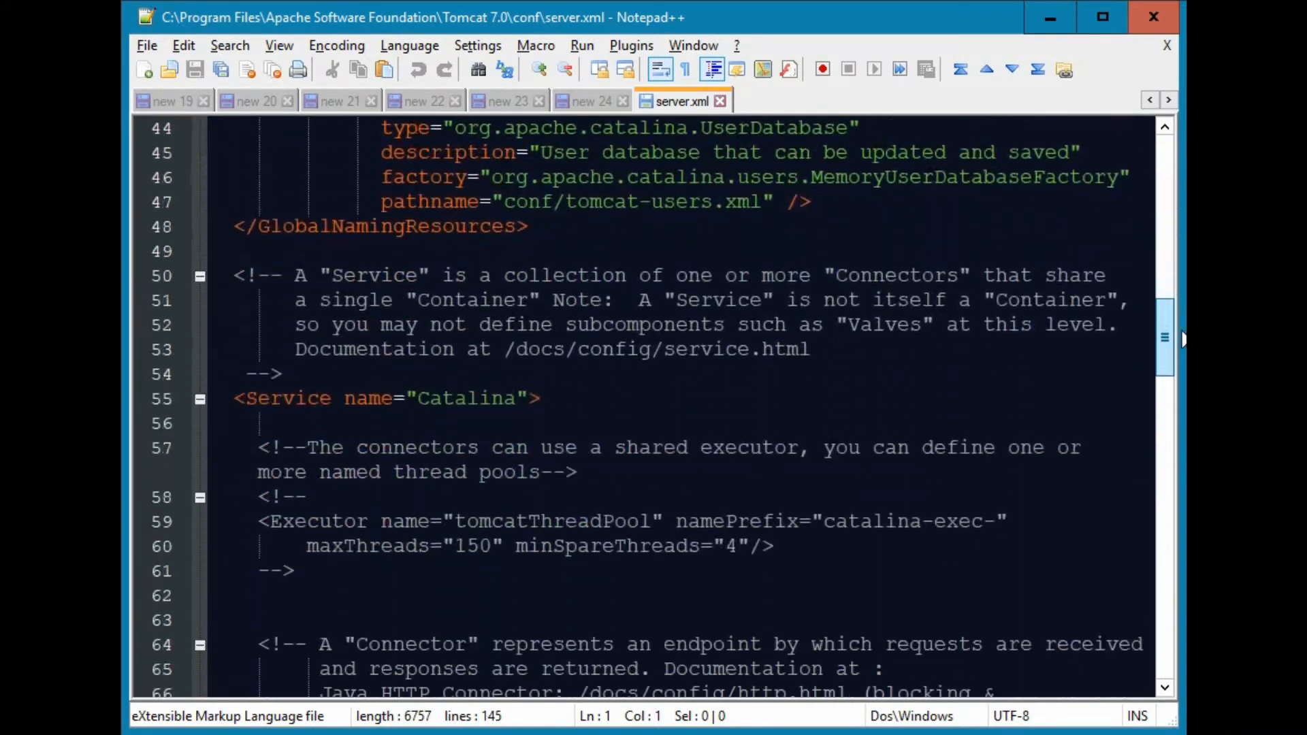
scroll("down", 3)
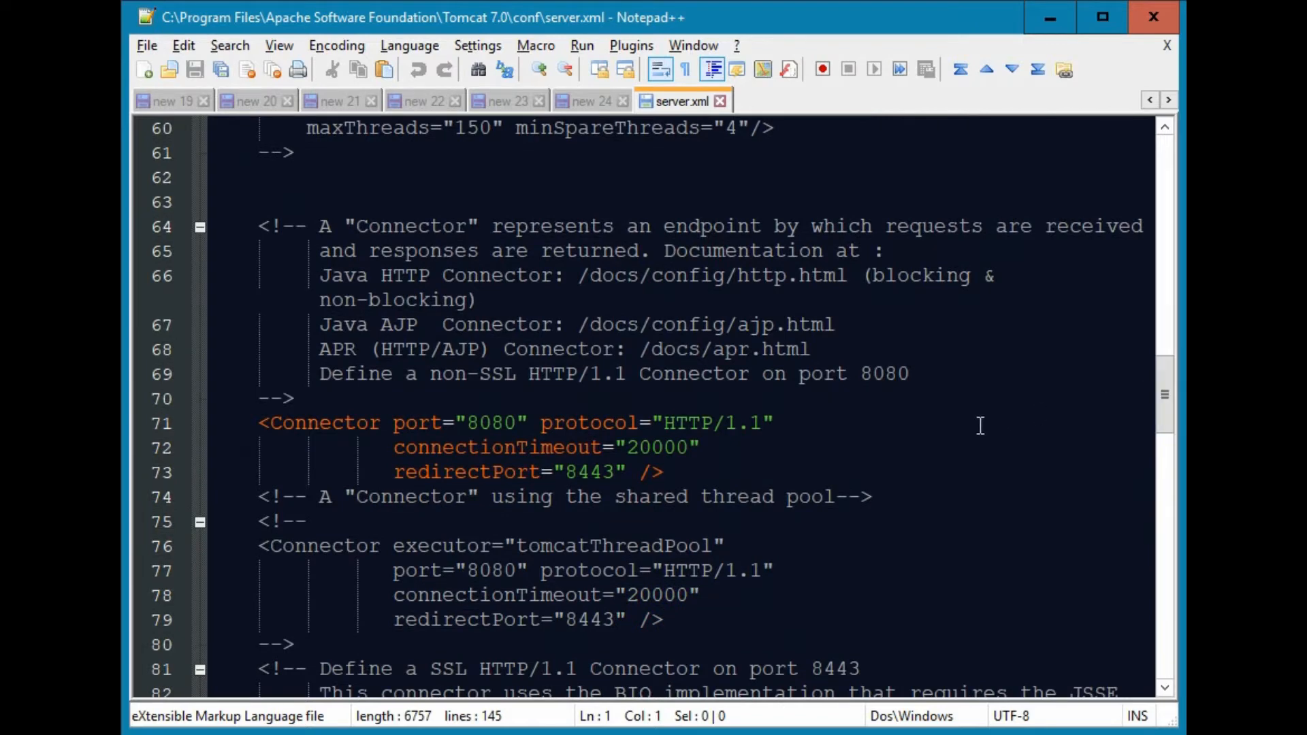
mouse_move(491, 422)
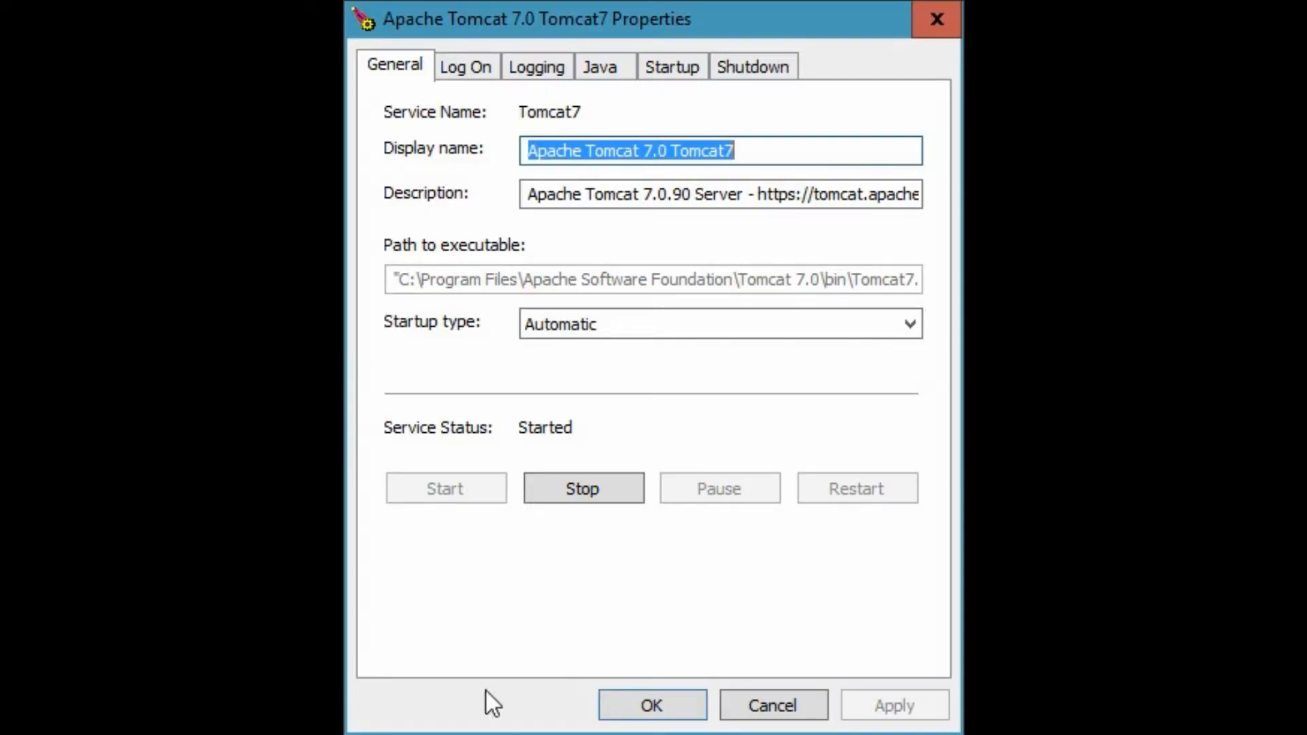
Stop the Tomcat7 service and start it again from the General tab.
left_click(581, 487)
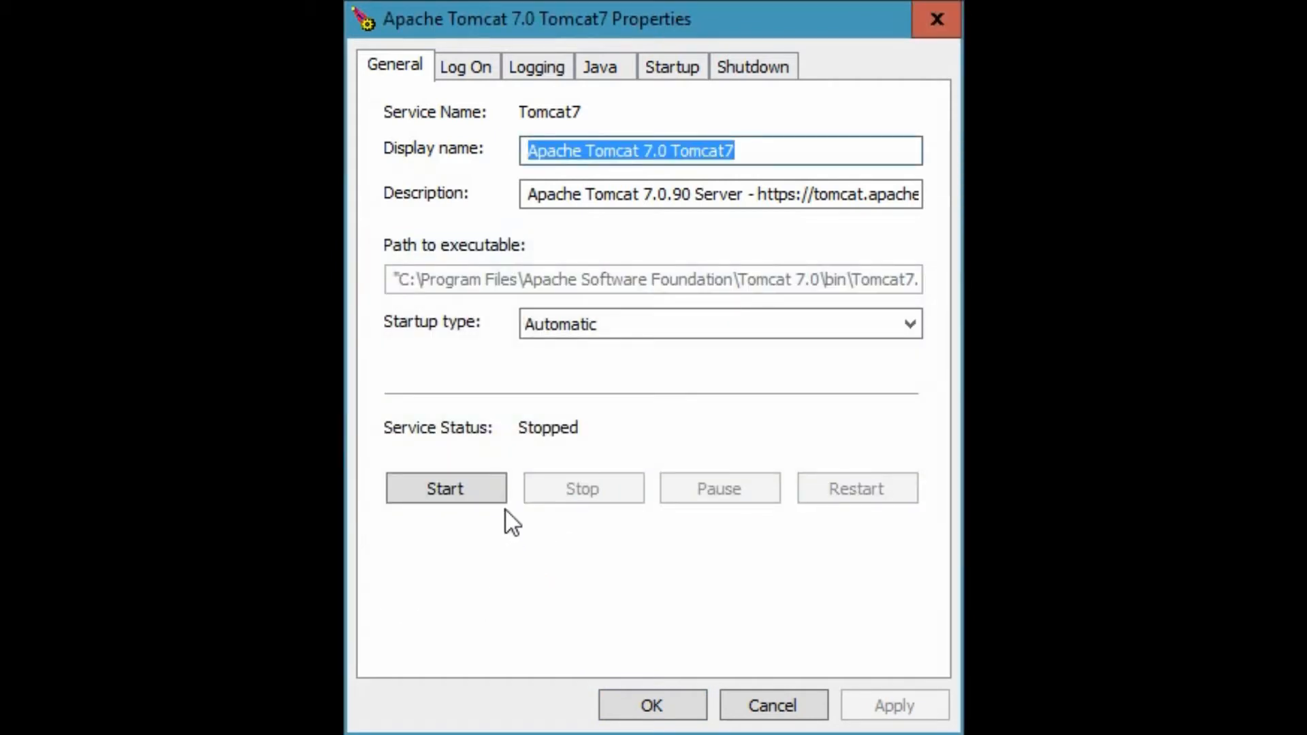
left_click(445, 489)
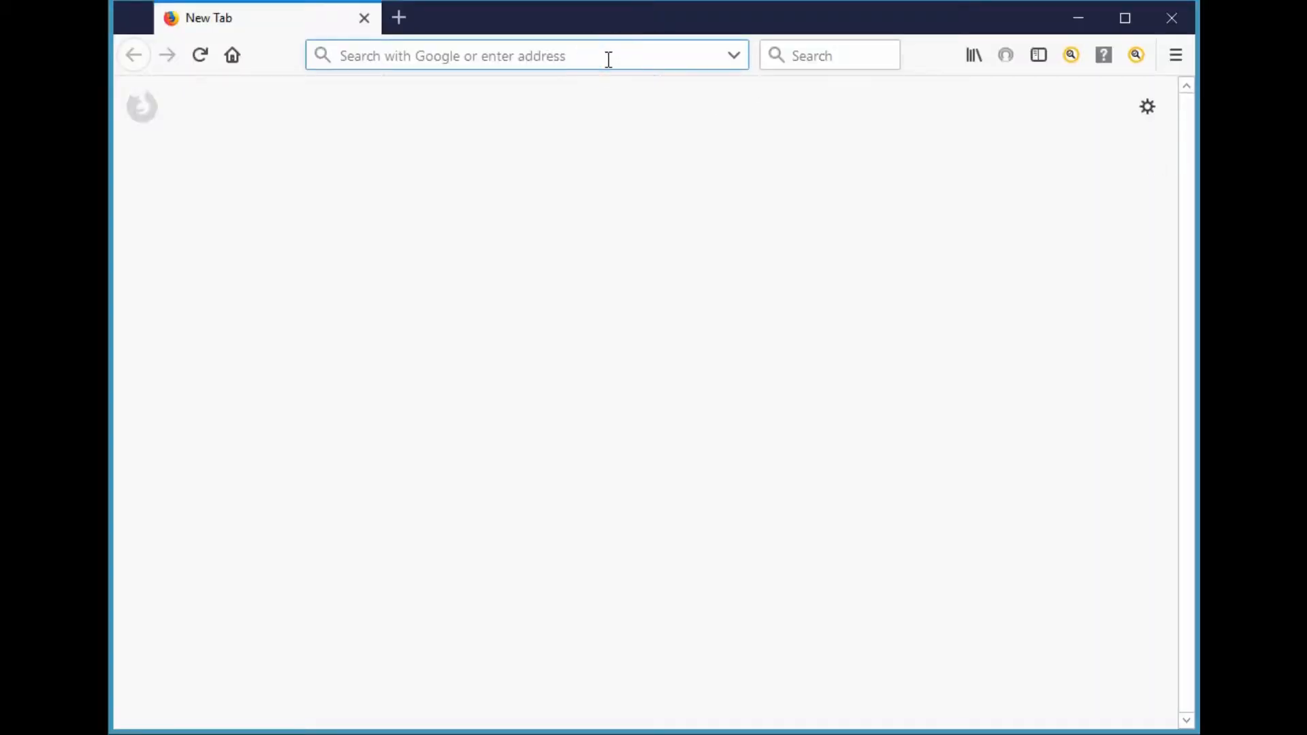
Load localhost in Firefox to show the Tomcat 7.0.90 welcome page on port 80.
type("localhost")
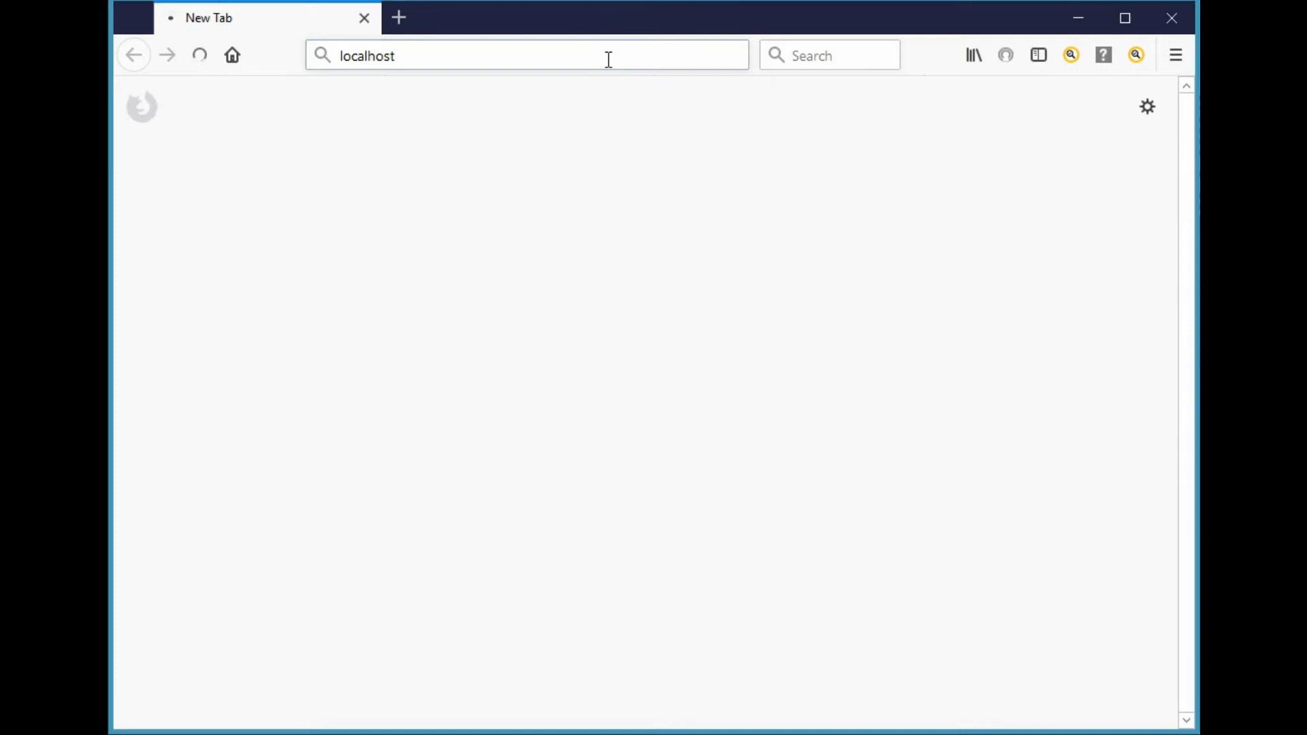
key("Return")
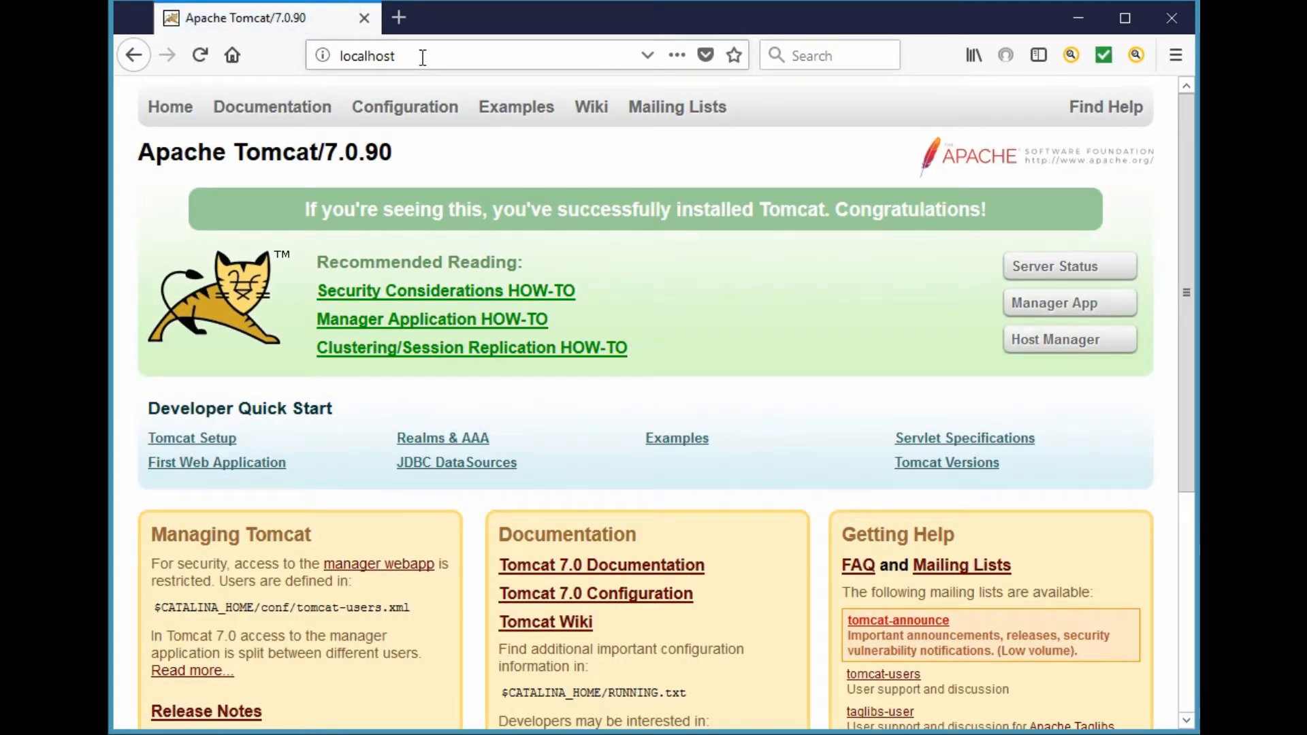
mouse_move(676, 55)
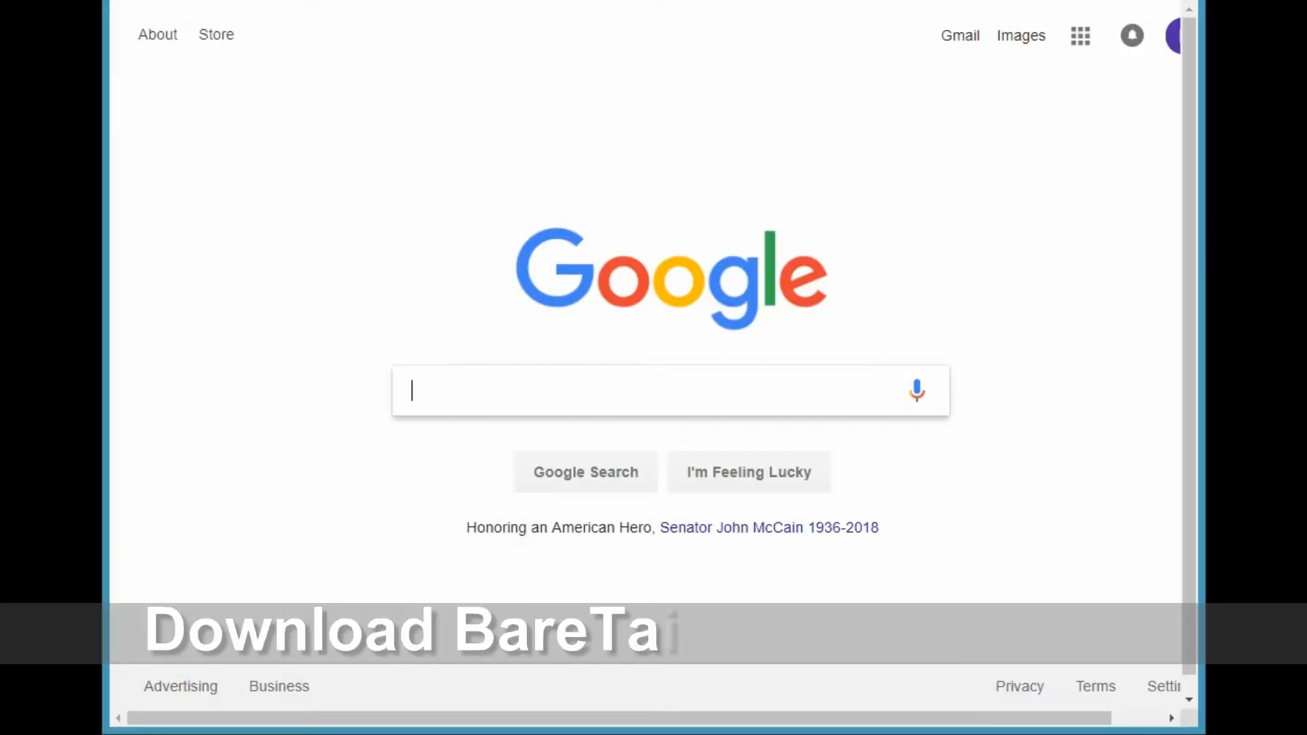
Search Google for 'baretail download'.
type("baretail")
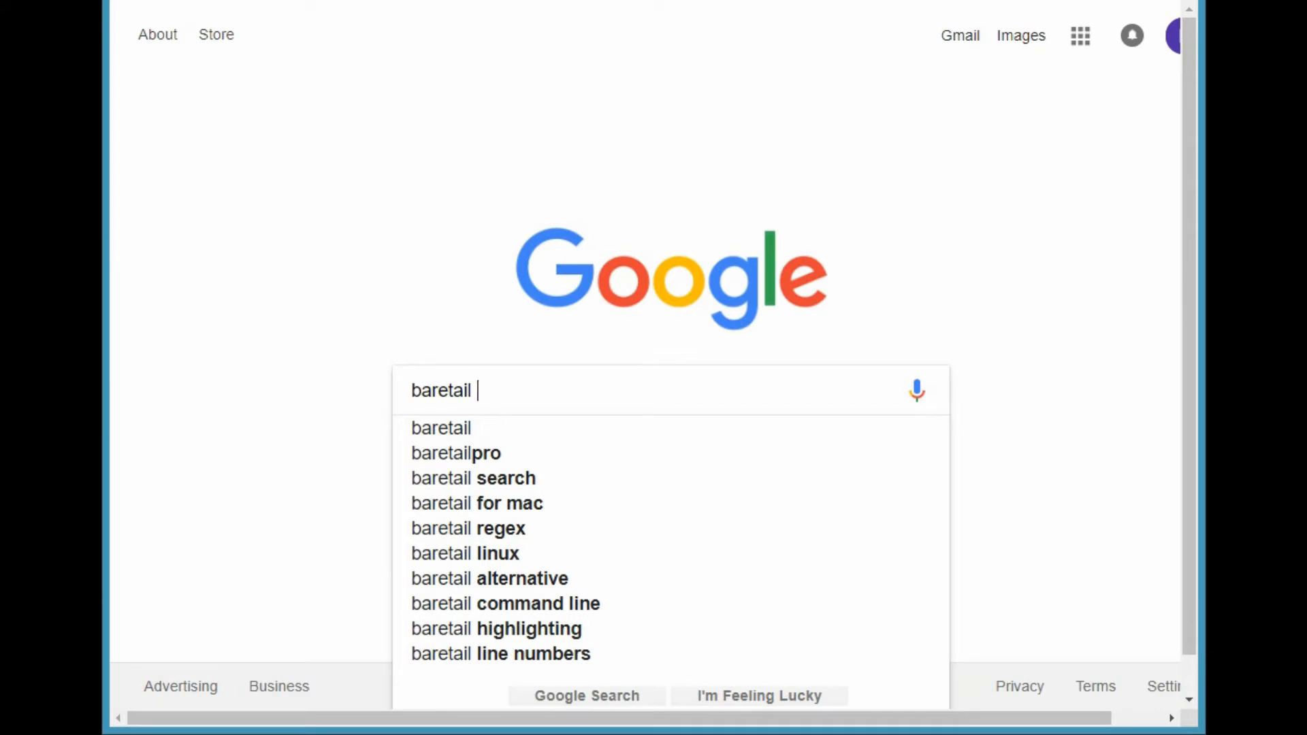
type("download")
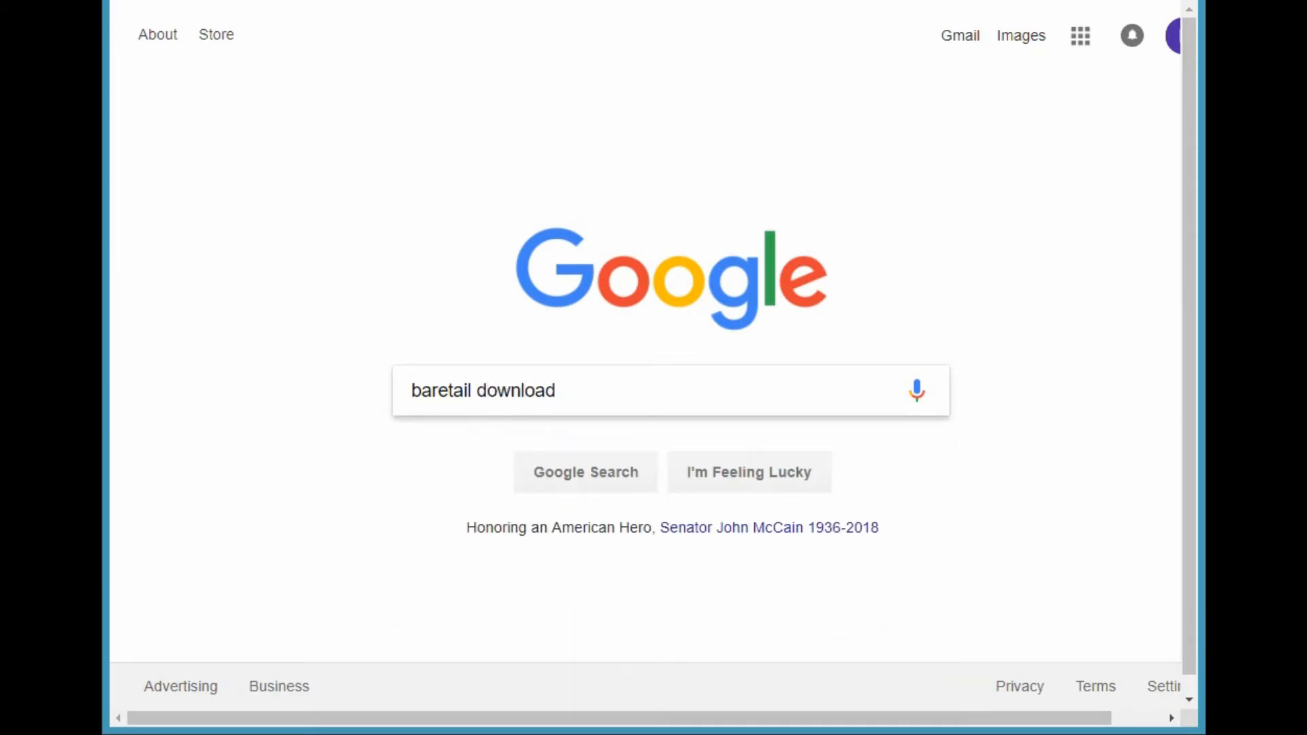
left_click(585, 472)
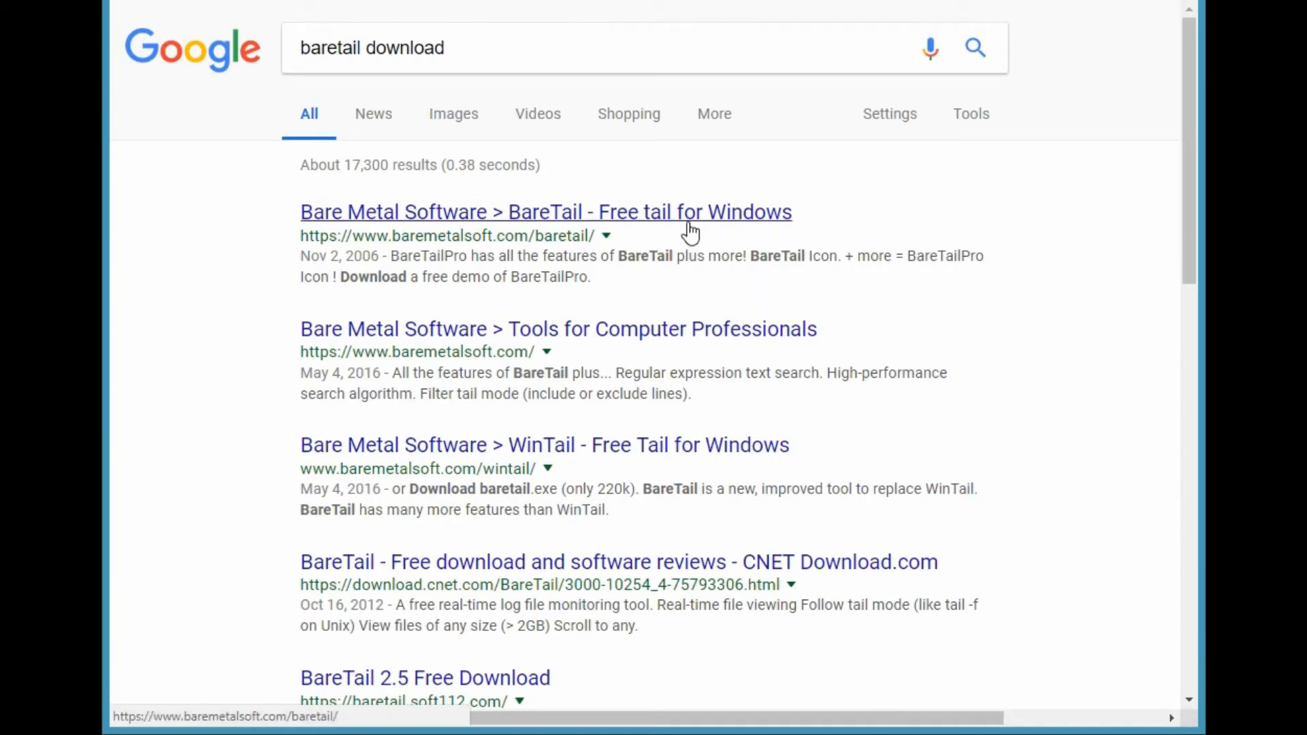
Reach the Bare Metal Software BareTail page and request the Free Version download.
left_click(545, 211)
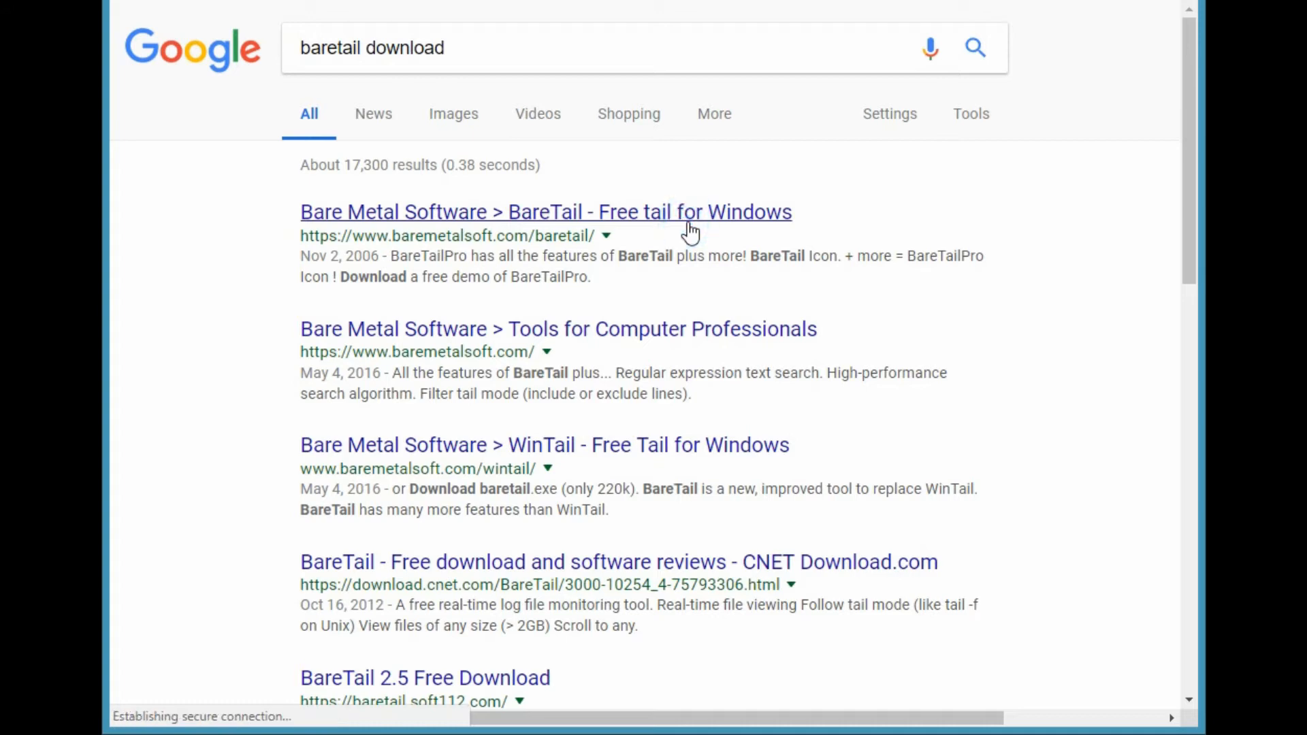
left_click(545, 212)
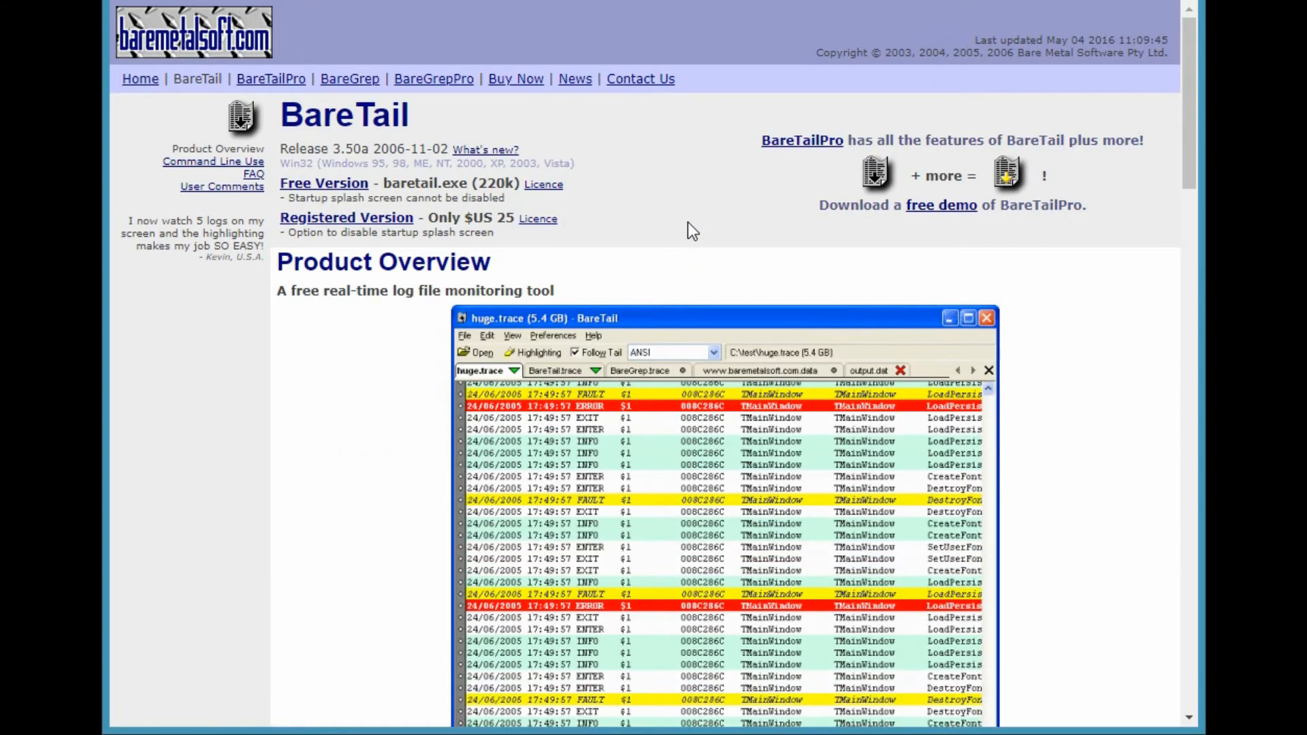
mouse_move(333, 183)
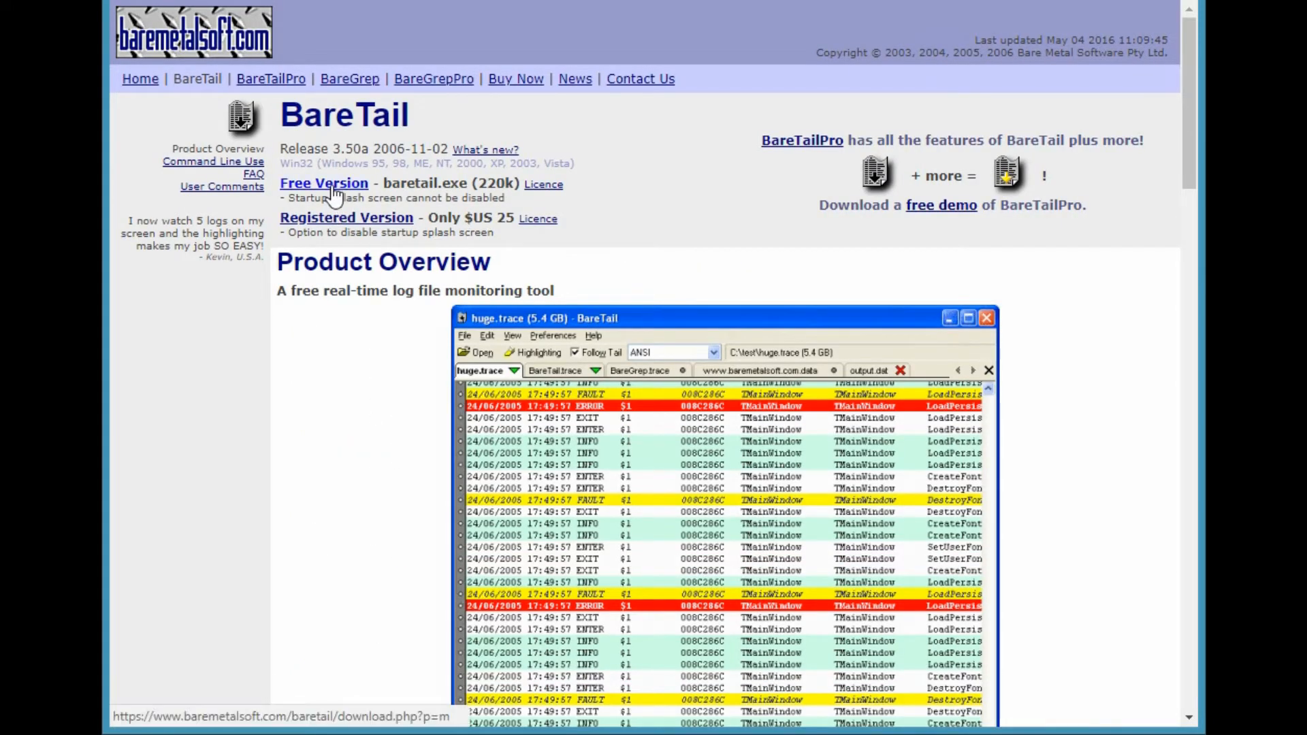
left_click(323, 182)
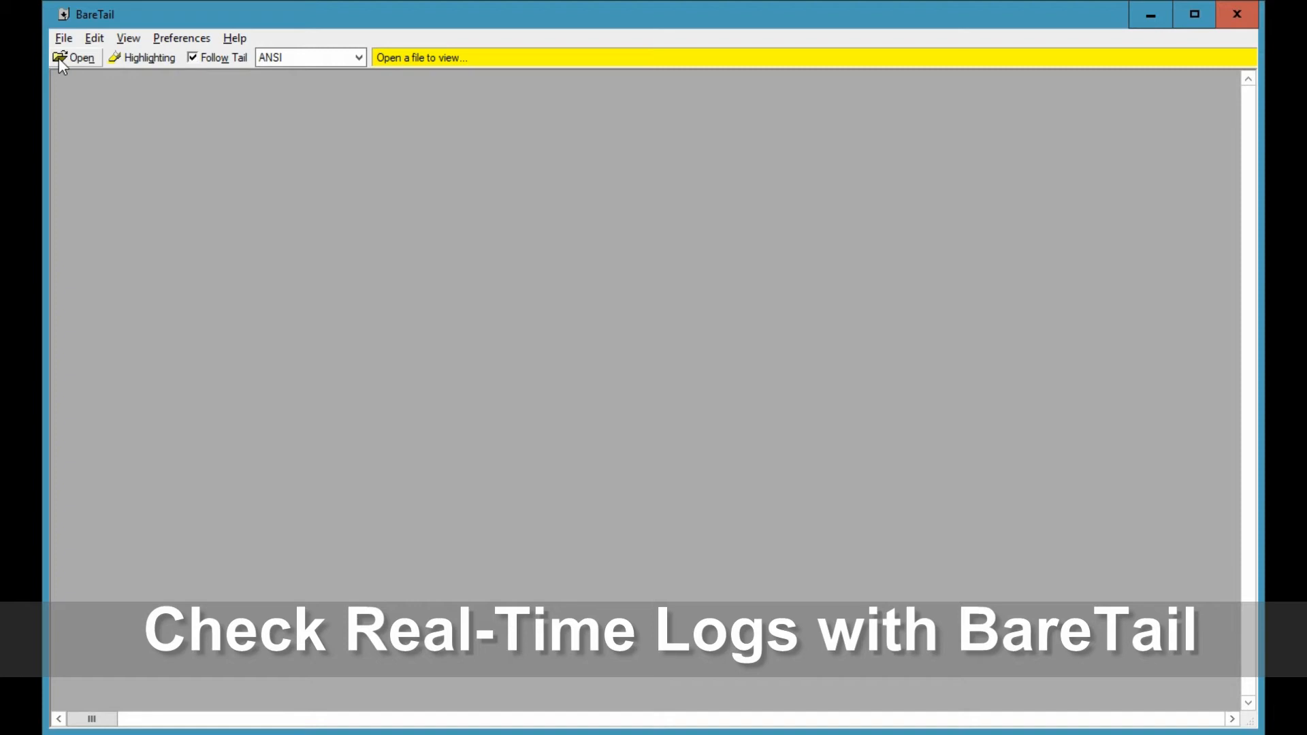
Load catalina.2018-08-26.log from Tomcat 7.0\logs into BareTail and enable Follow Tail.
left_click(75, 57)
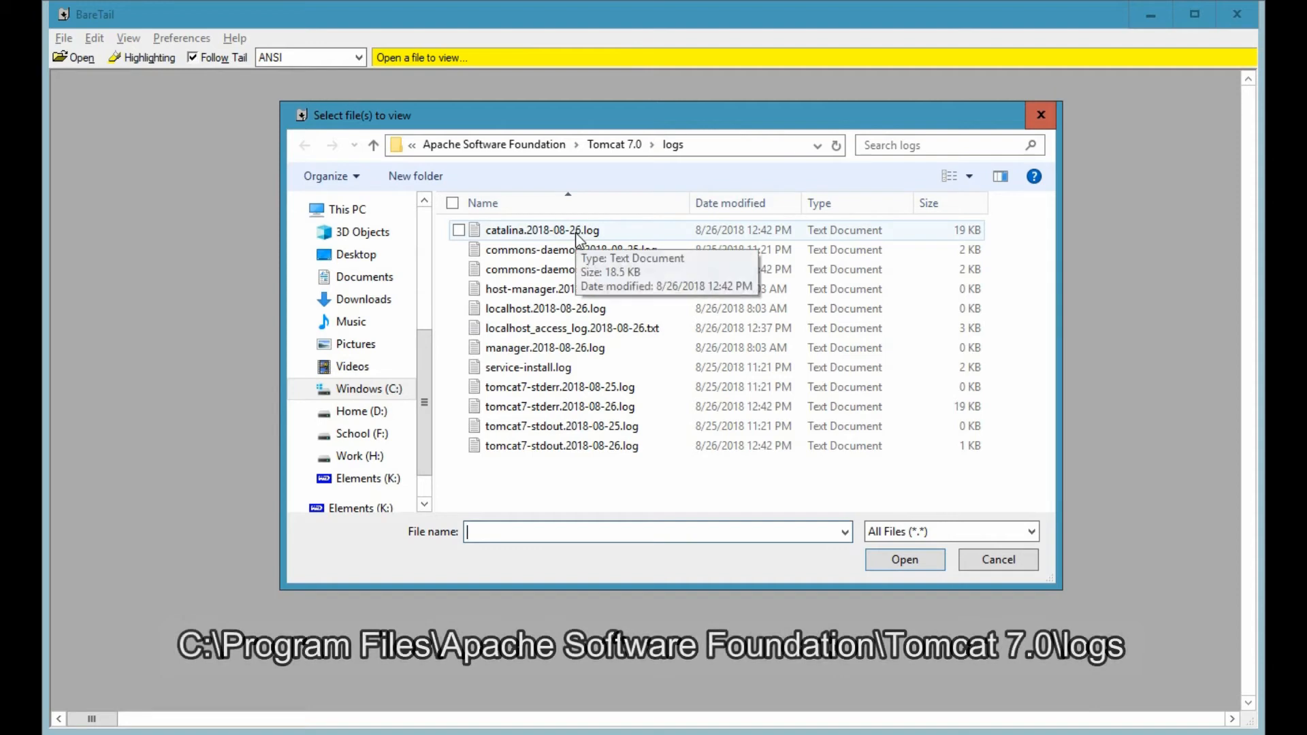
left_click(541, 230)
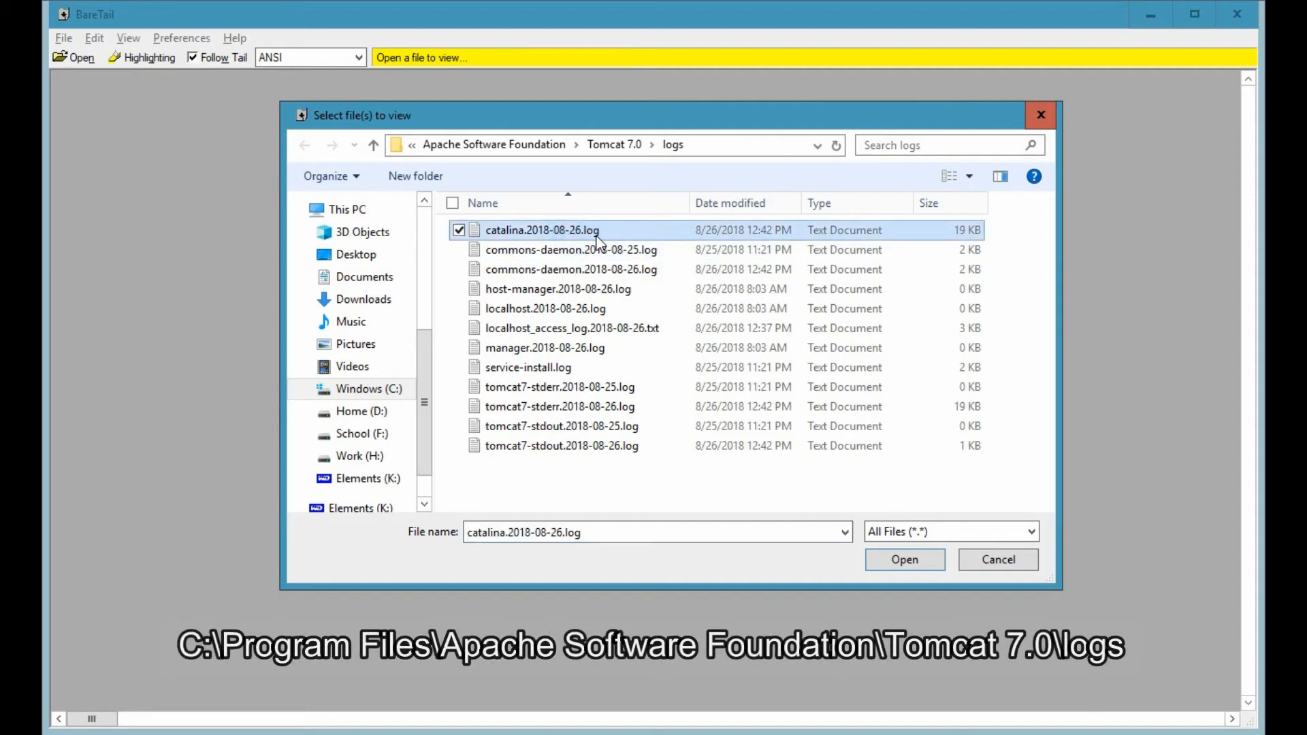
left_click(583, 146)
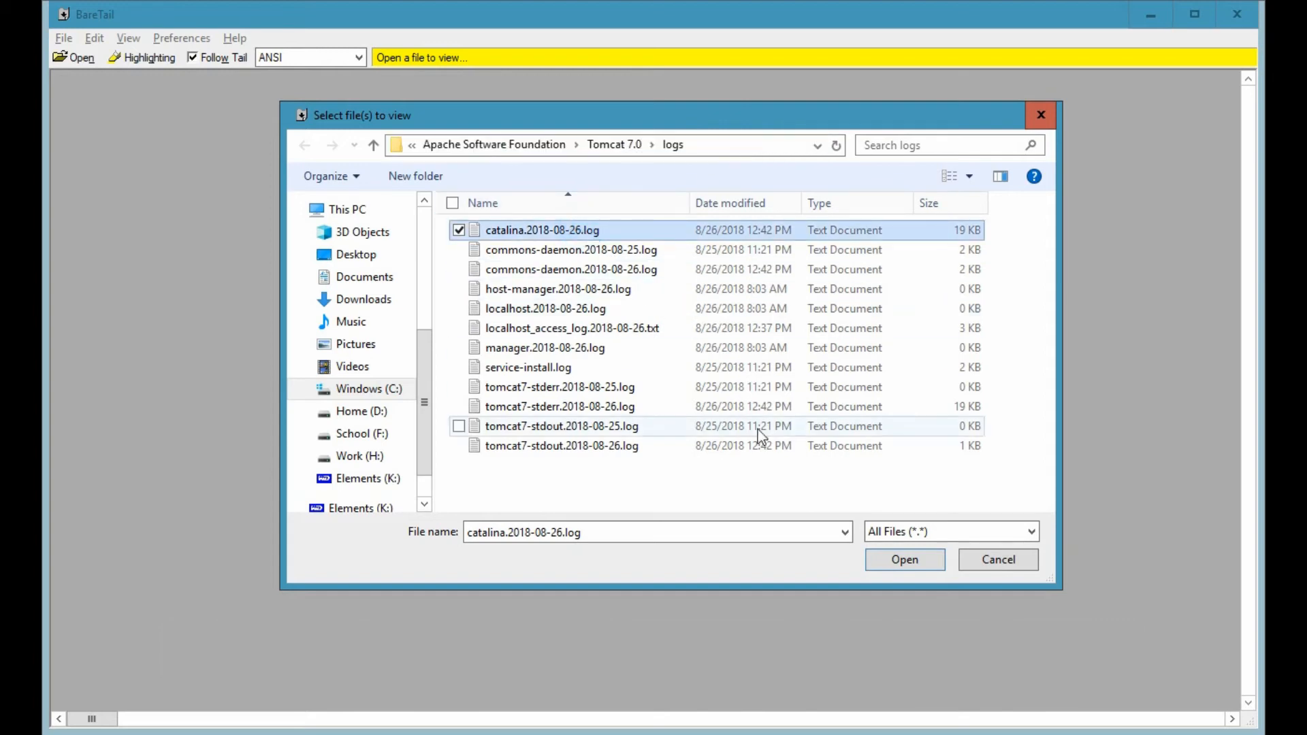
left_click(903, 560)
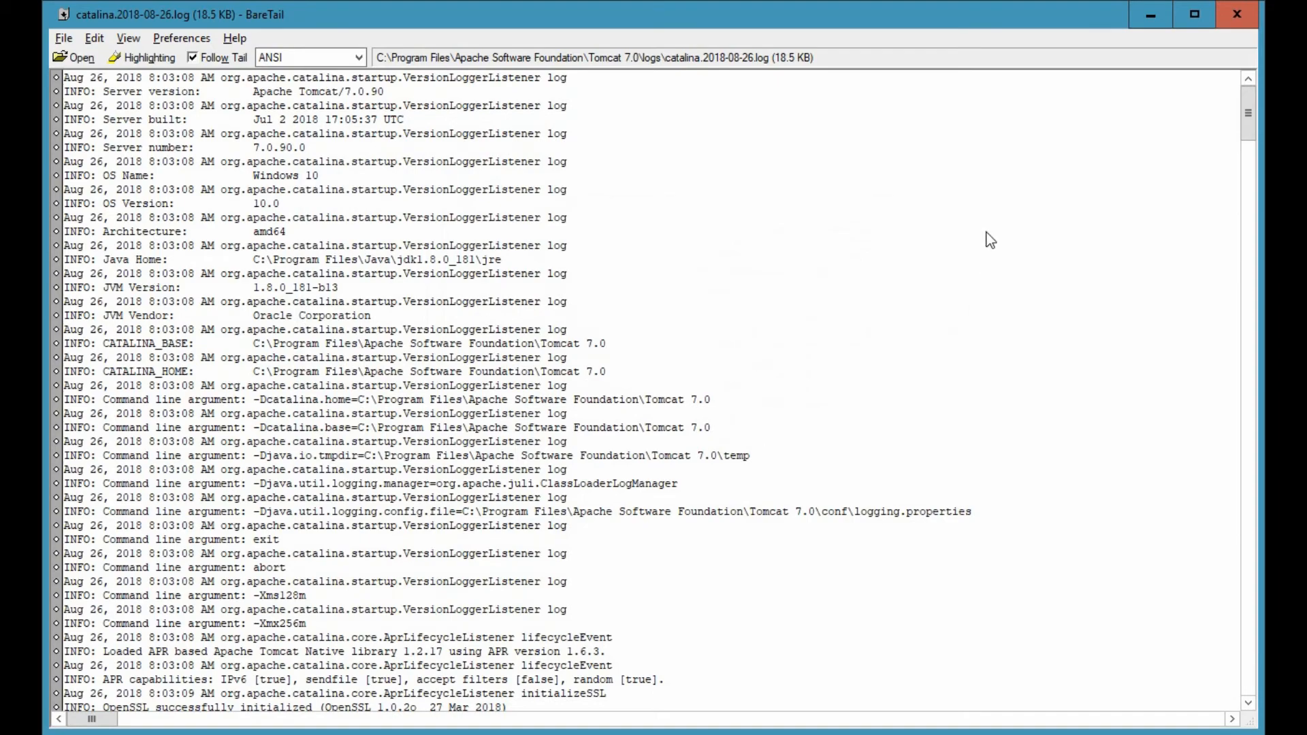
scroll("down", 3)
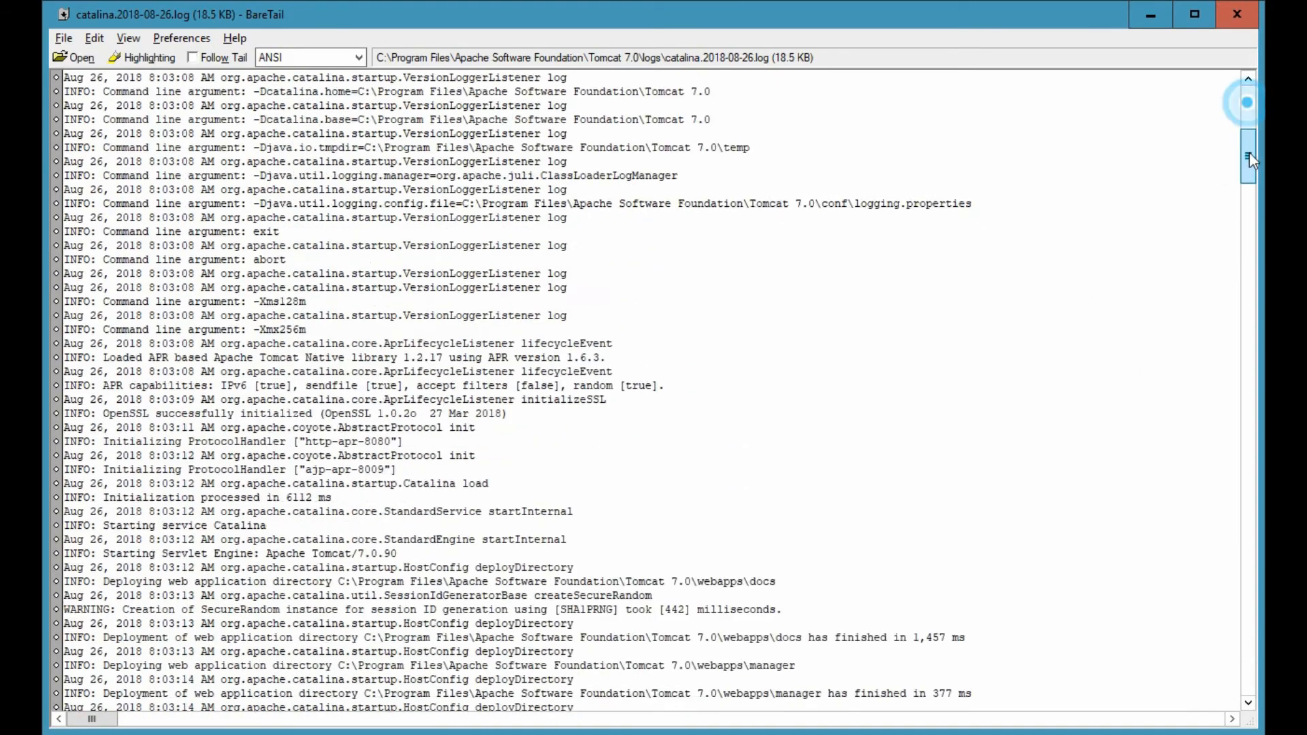
left_click(190, 57)
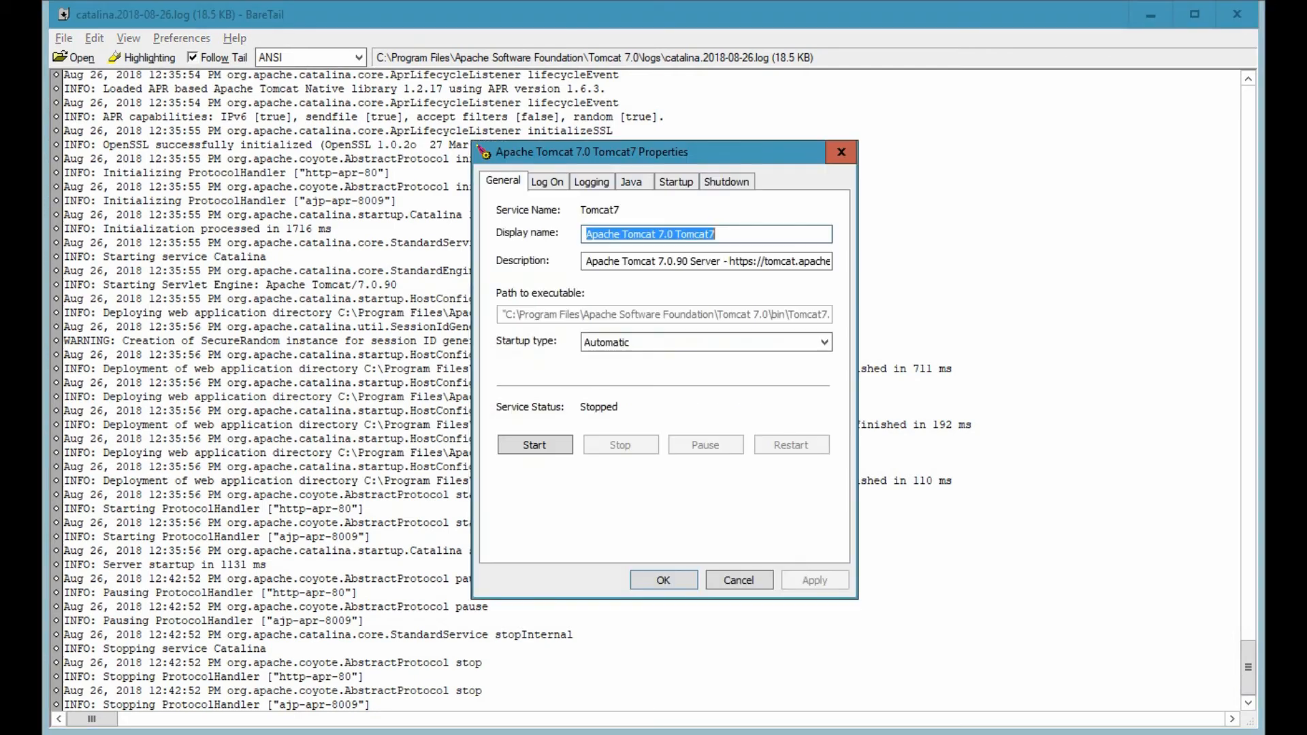
mouse_move(533, 443)
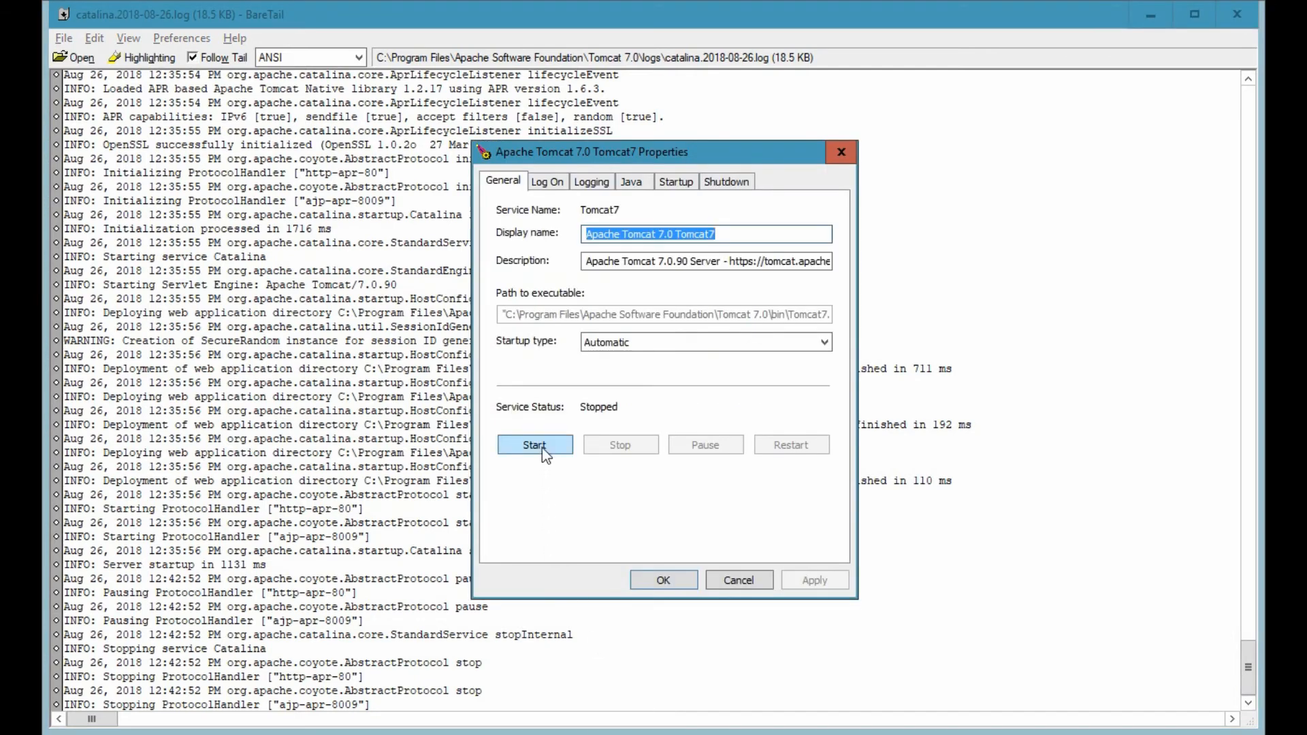
Start the Tomcat7 service so the followed log shows the new port-80 startup entries.
left_click(534, 444)
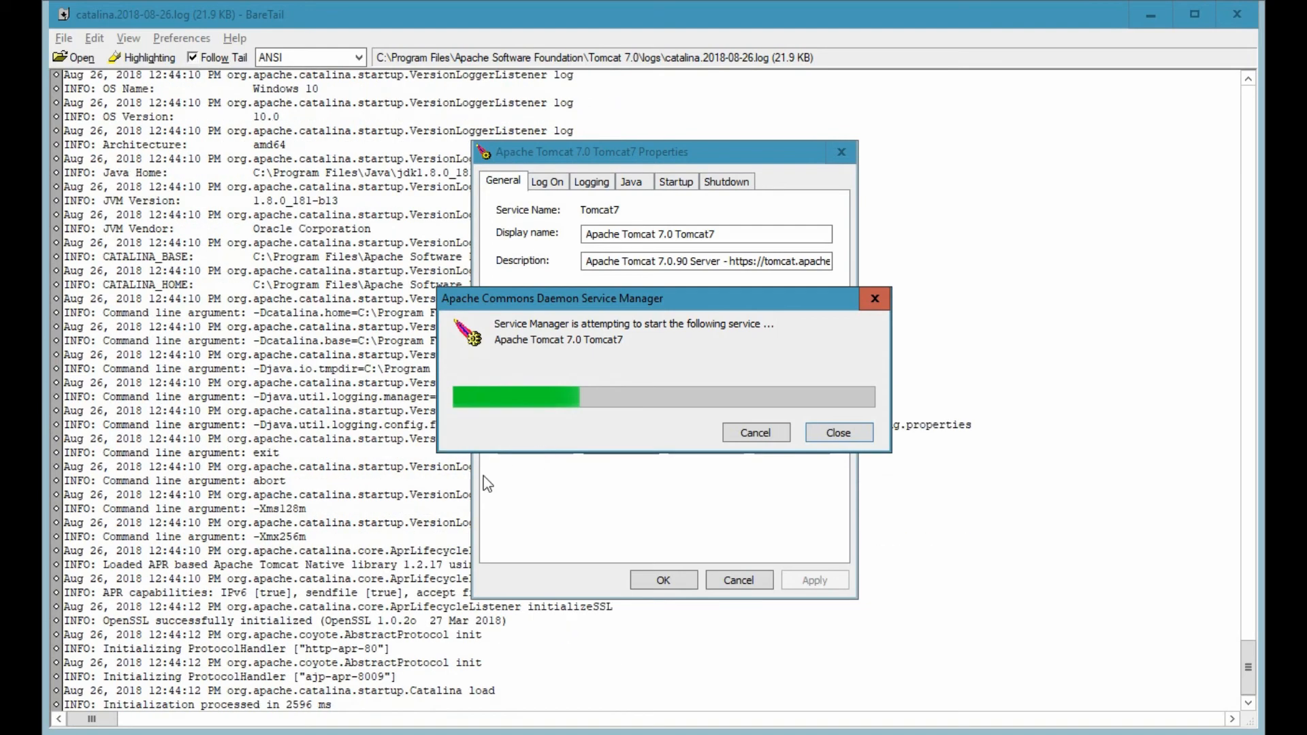
left_click(837, 433)
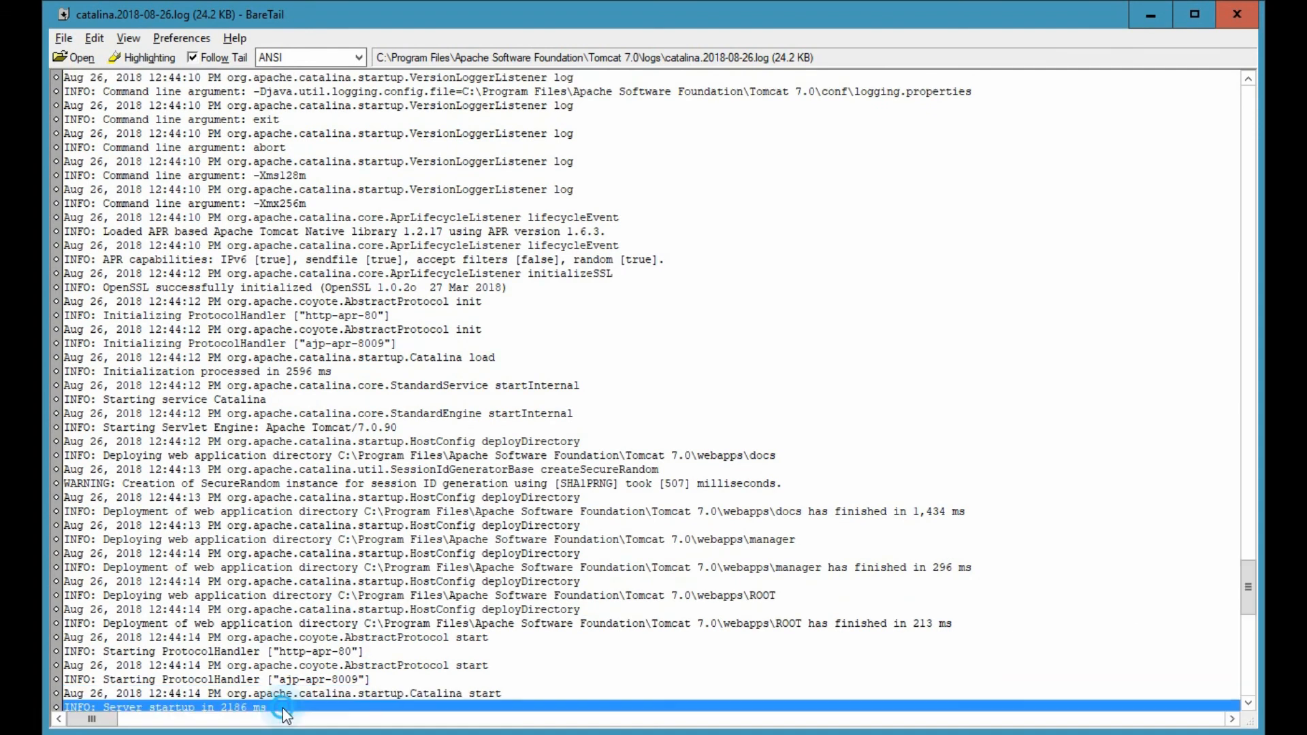
mouse_move(941, 396)
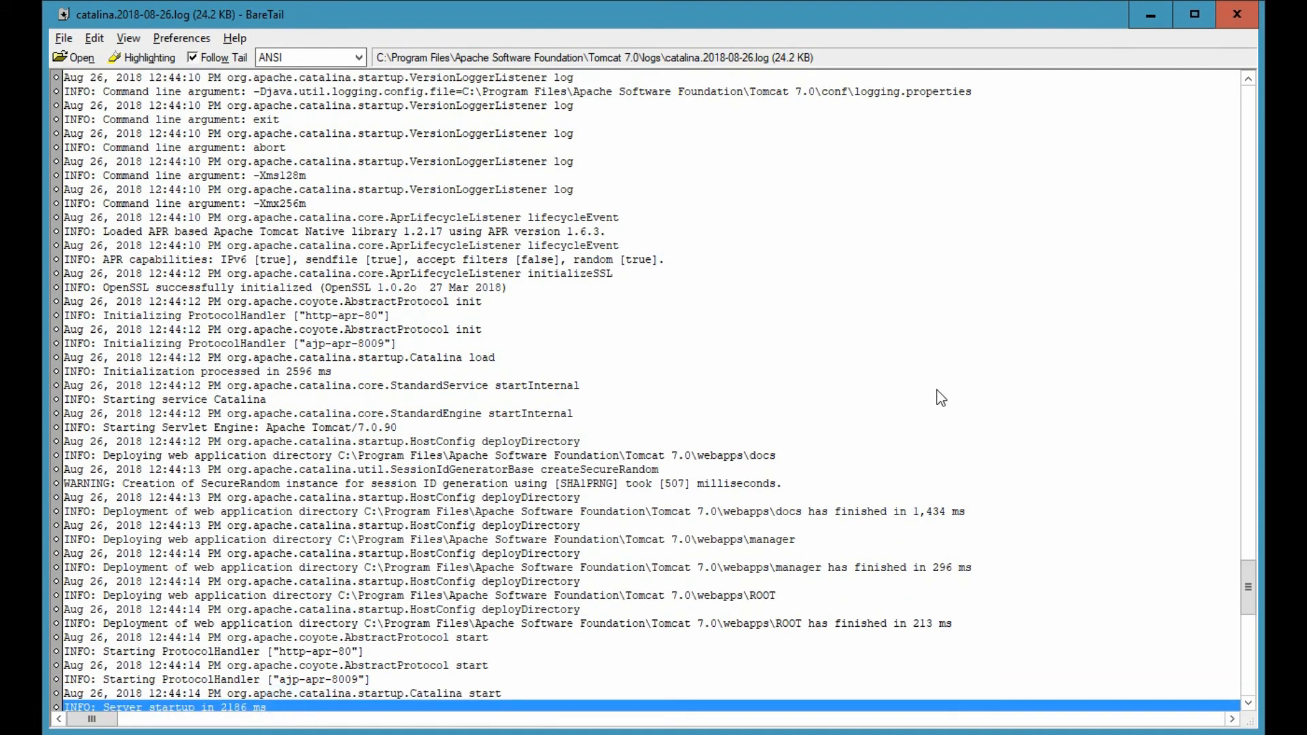
mouse_move(951, 385)
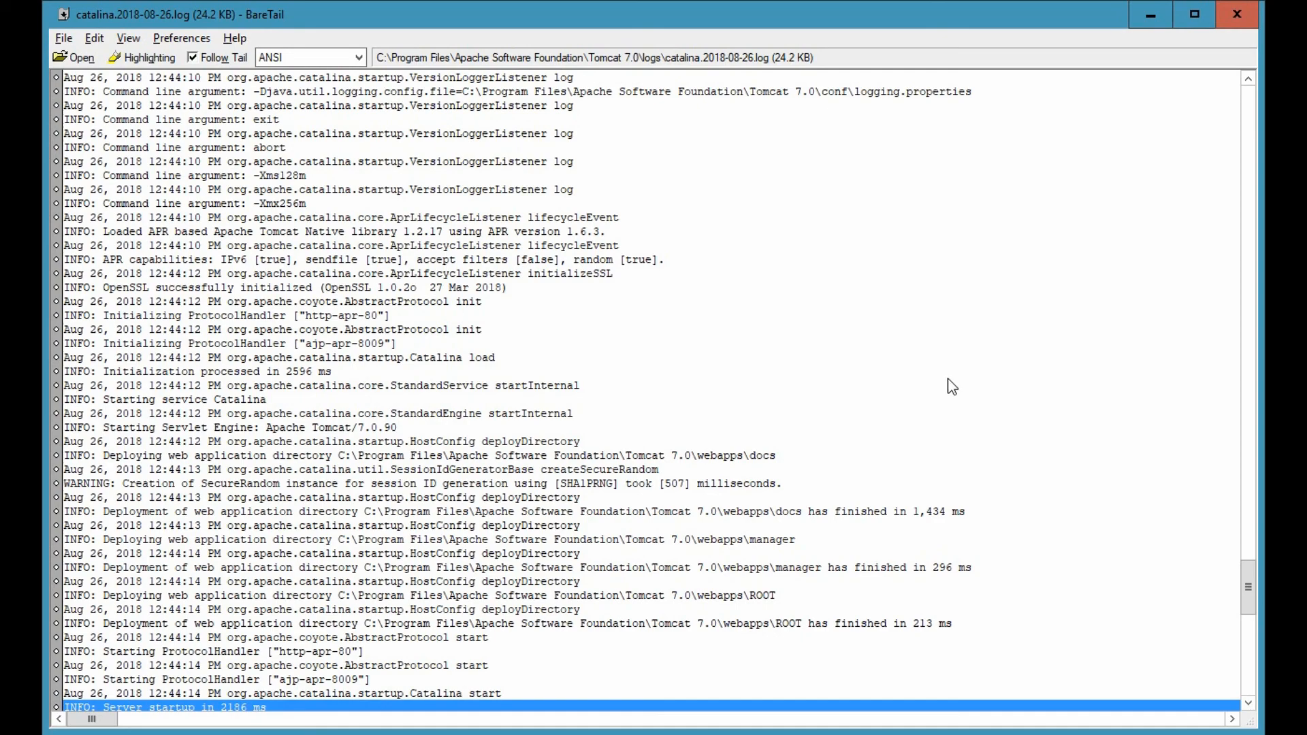